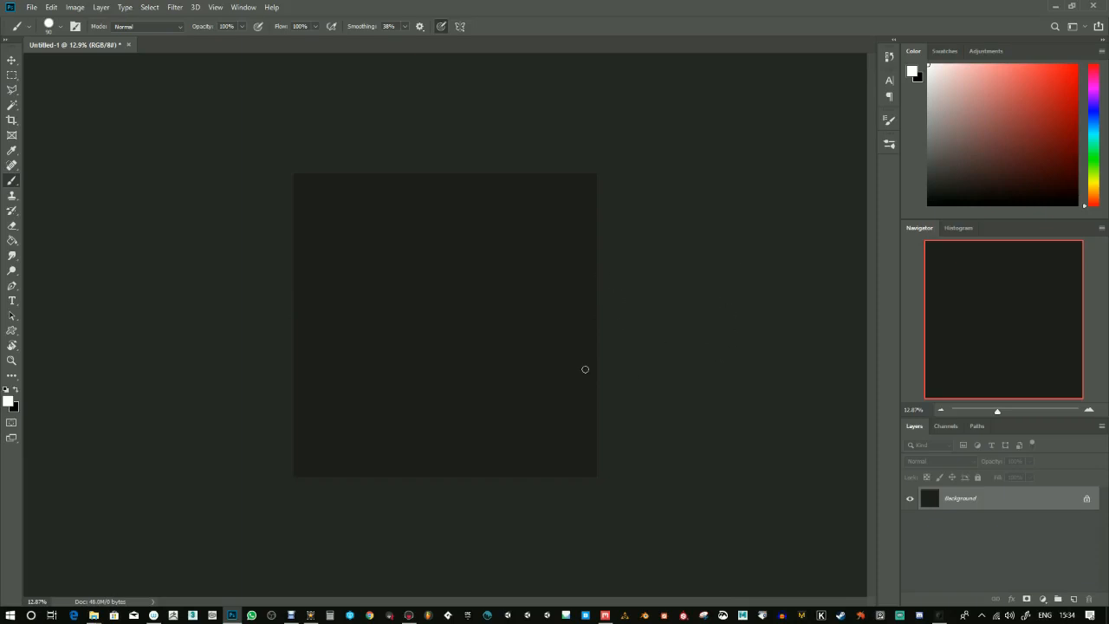
pyautogui.moveTo(589, 362)
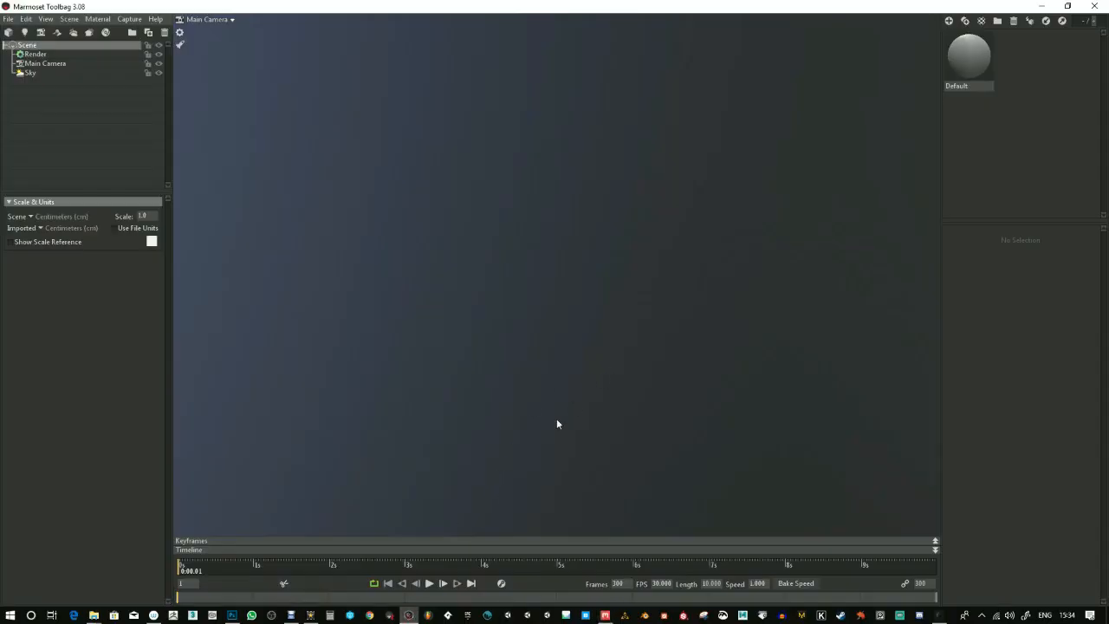
pyautogui.moveTo(303, 592)
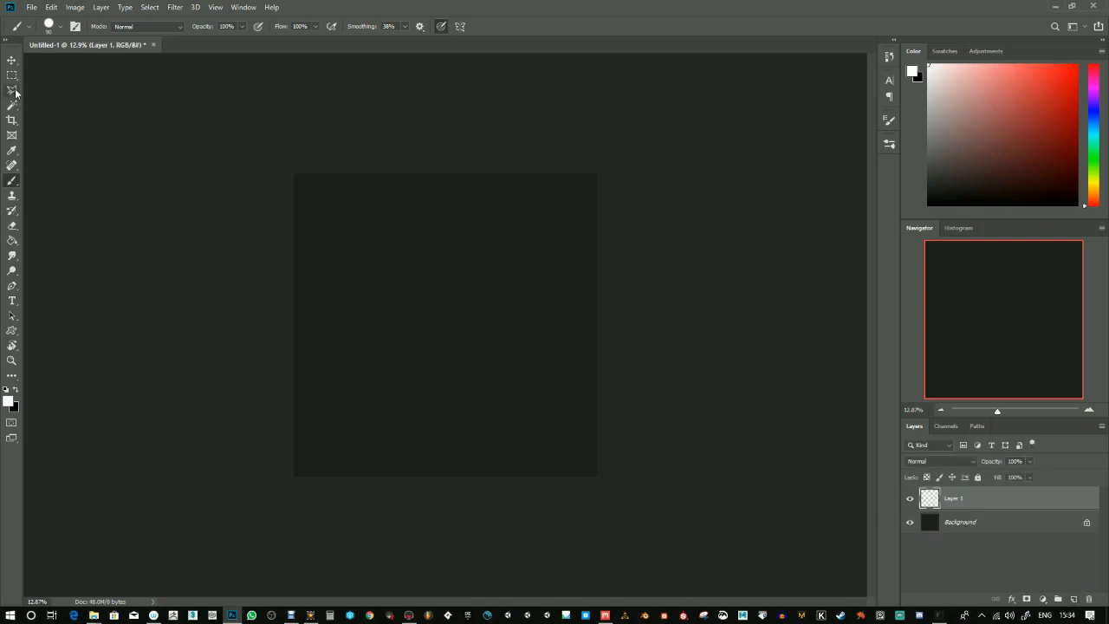
# Lasso a swirl selection, smooth it by 8 px and fill it white
pyautogui.click(12, 90)
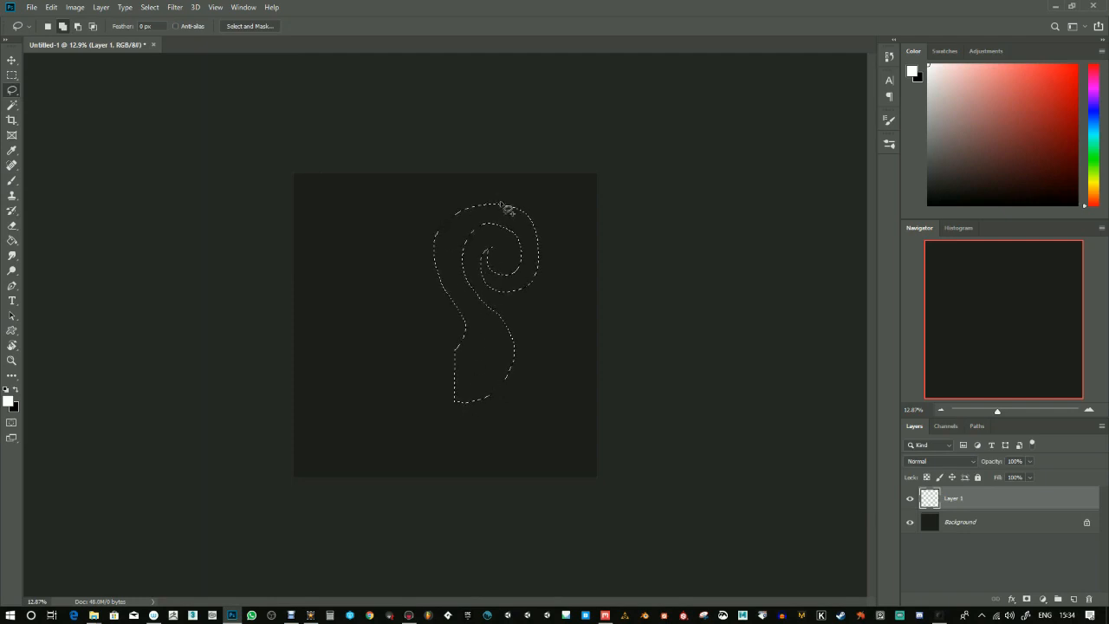
pyautogui.click(149, 7)
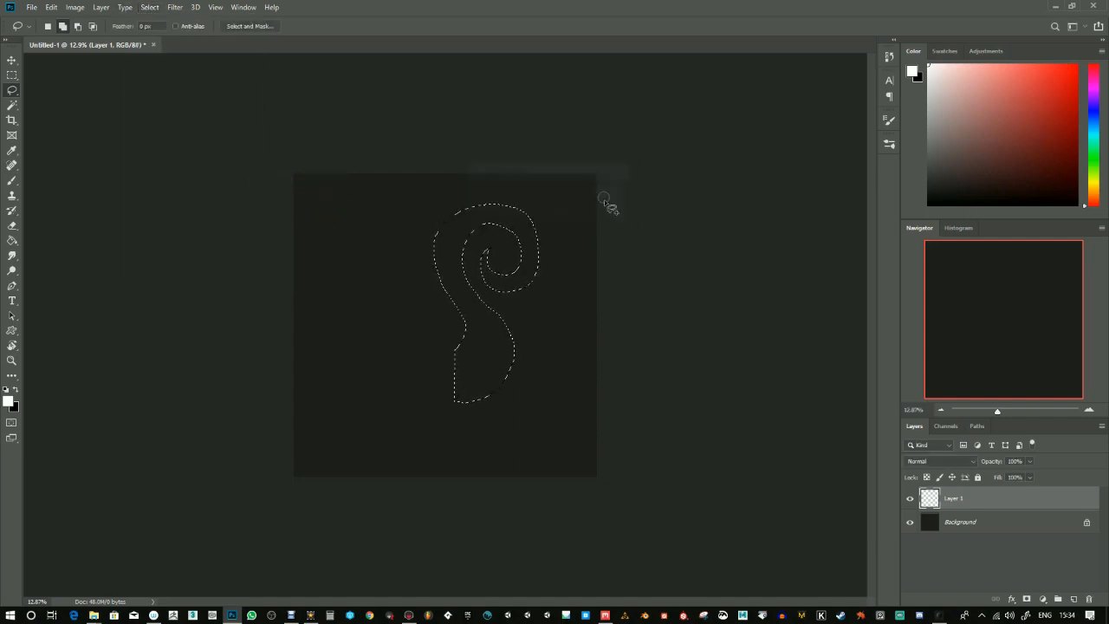
pyautogui.click(149, 7)
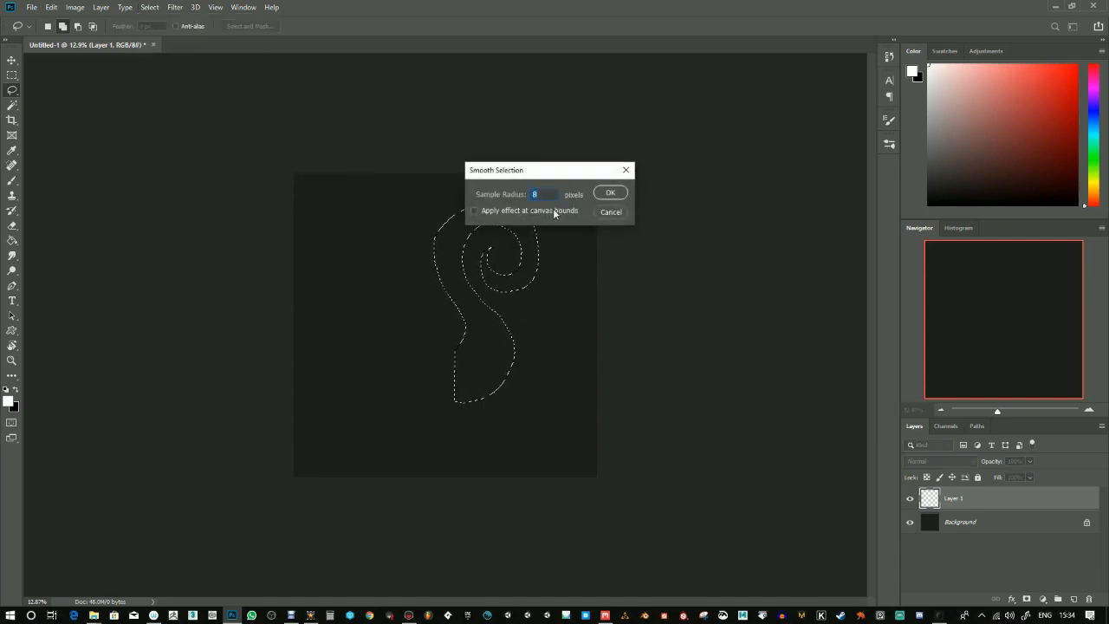
pyautogui.click(611, 192)
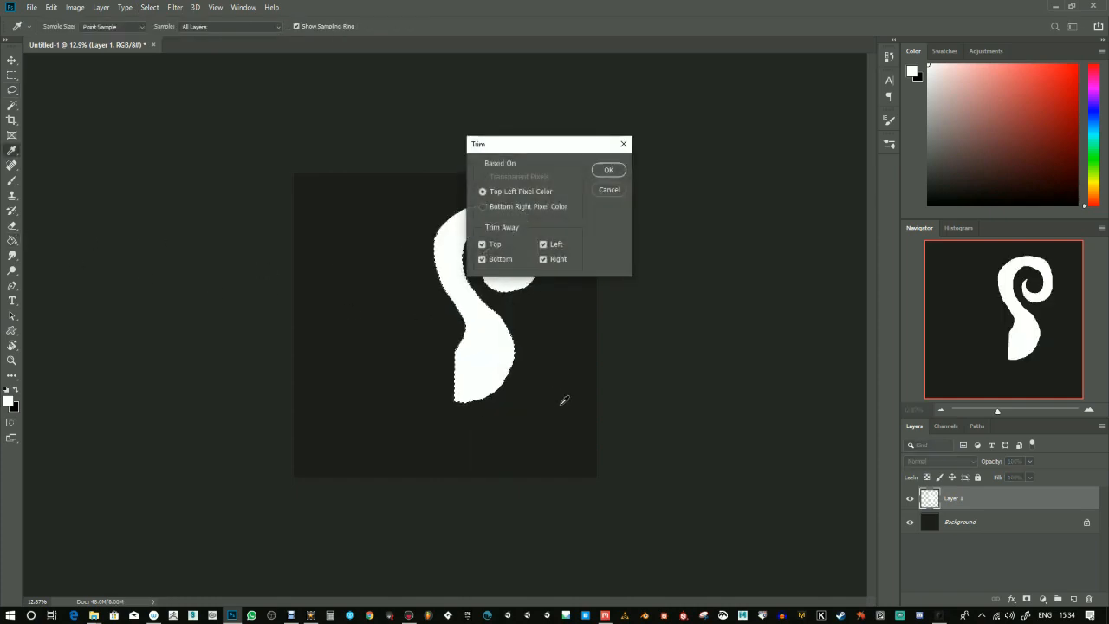
# Skip trimming, add a 180°-rotated copy below the swirl, and merge both layers
pyautogui.click(608, 169)
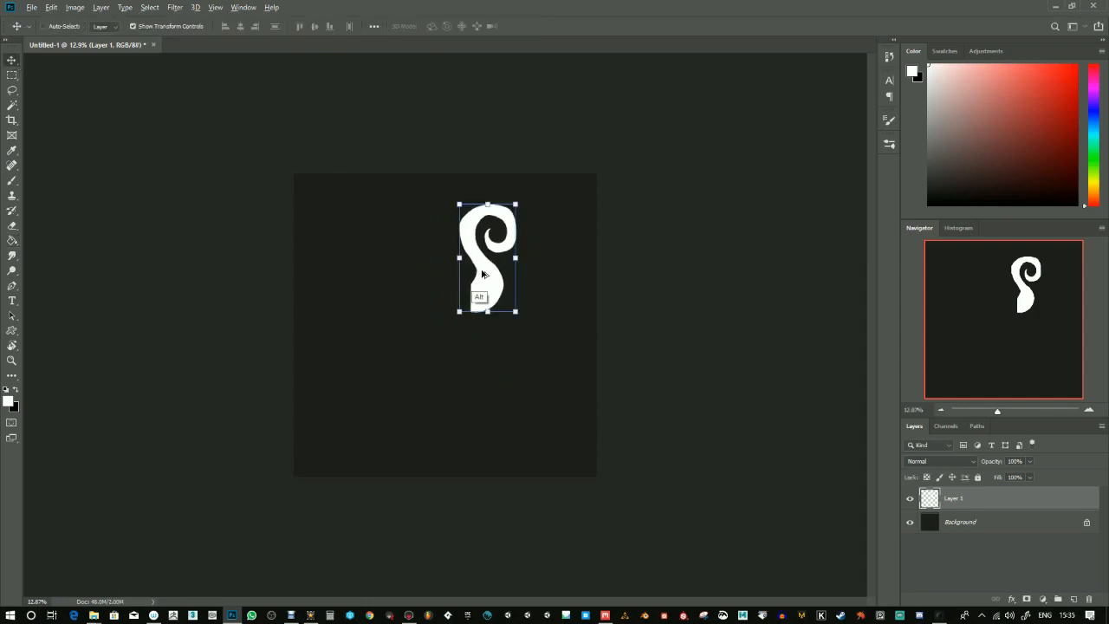
pyautogui.moveTo(485, 255); pyautogui.dragTo(420, 338)
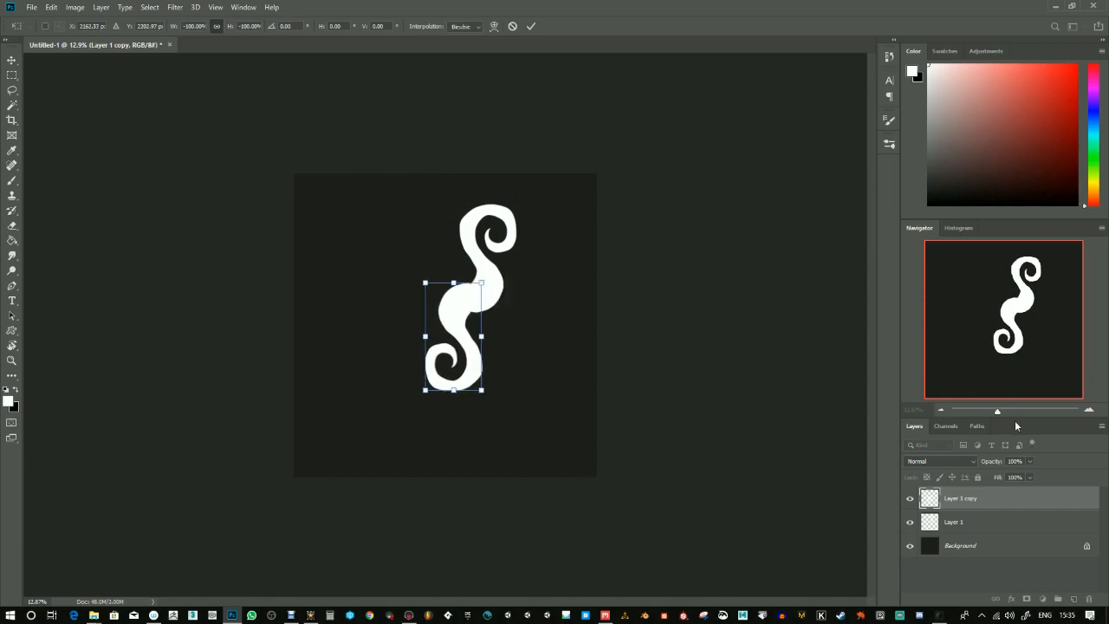
pyautogui.rightClick(960, 498)
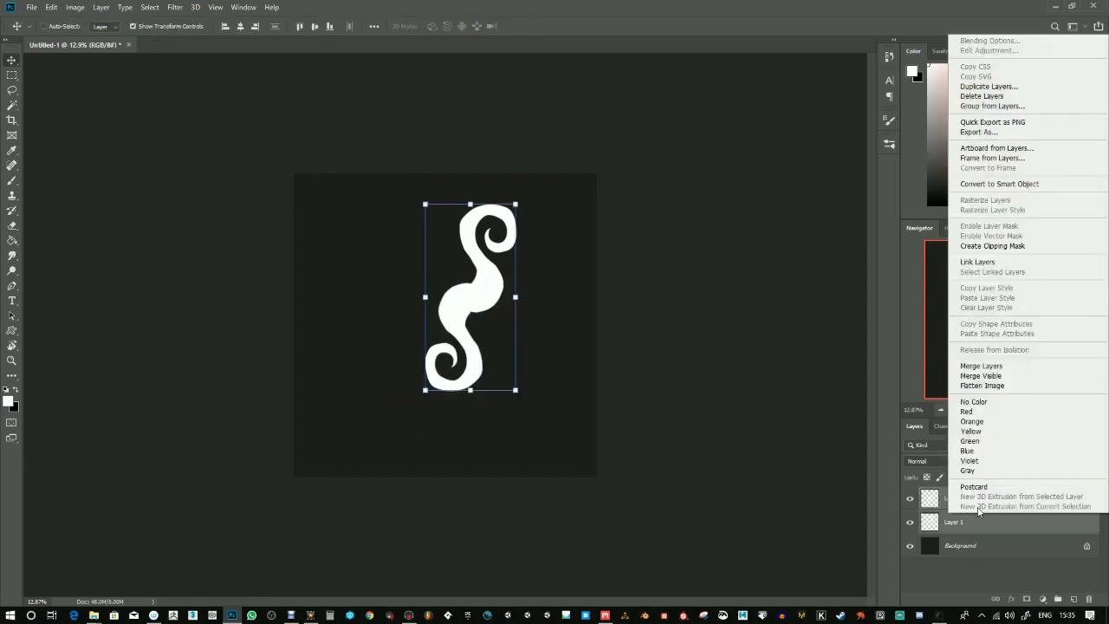
pyautogui.click(989, 86)
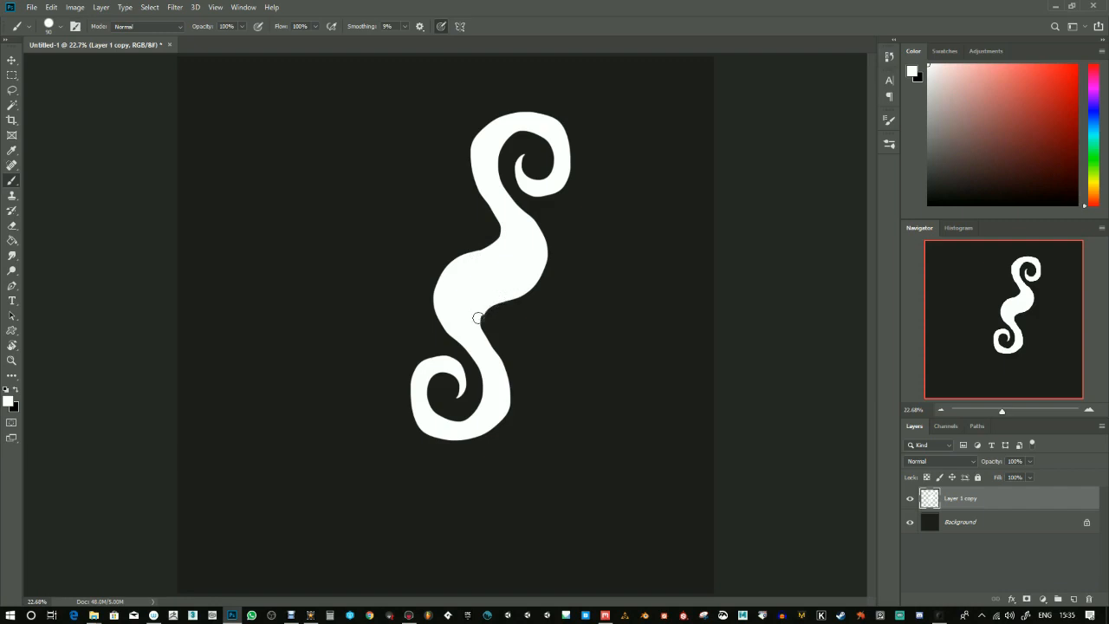
# Raise brush smoothing, paint over the double swirl's join and reposition it on the canvas
pyautogui.moveTo(478, 319); pyautogui.dragTo(499, 369)
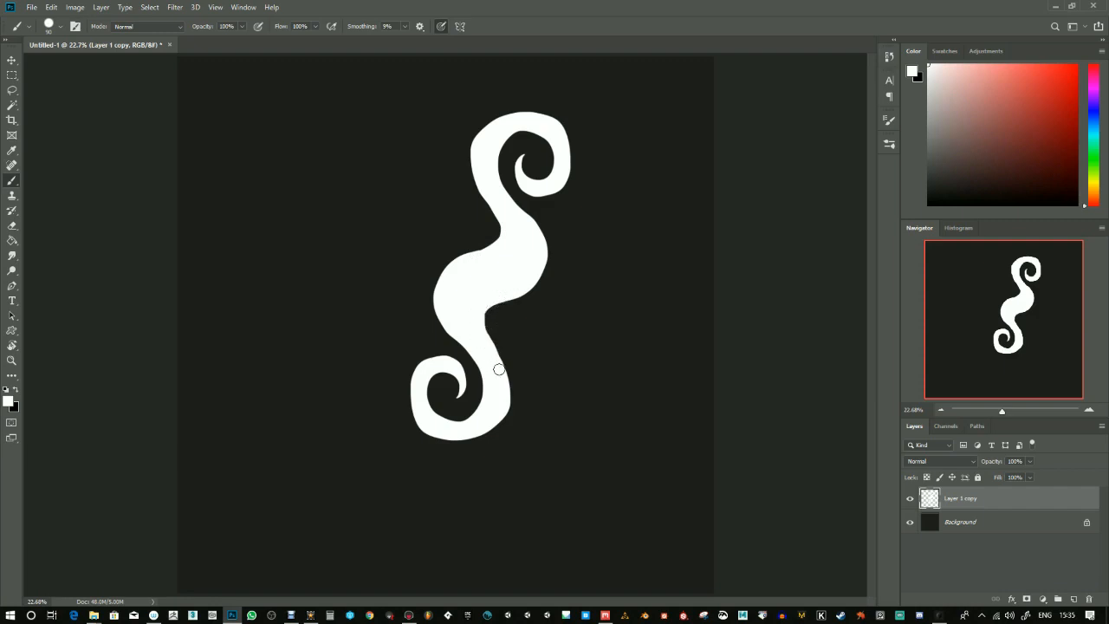
pyautogui.click(387, 26)
pyautogui.write('60')
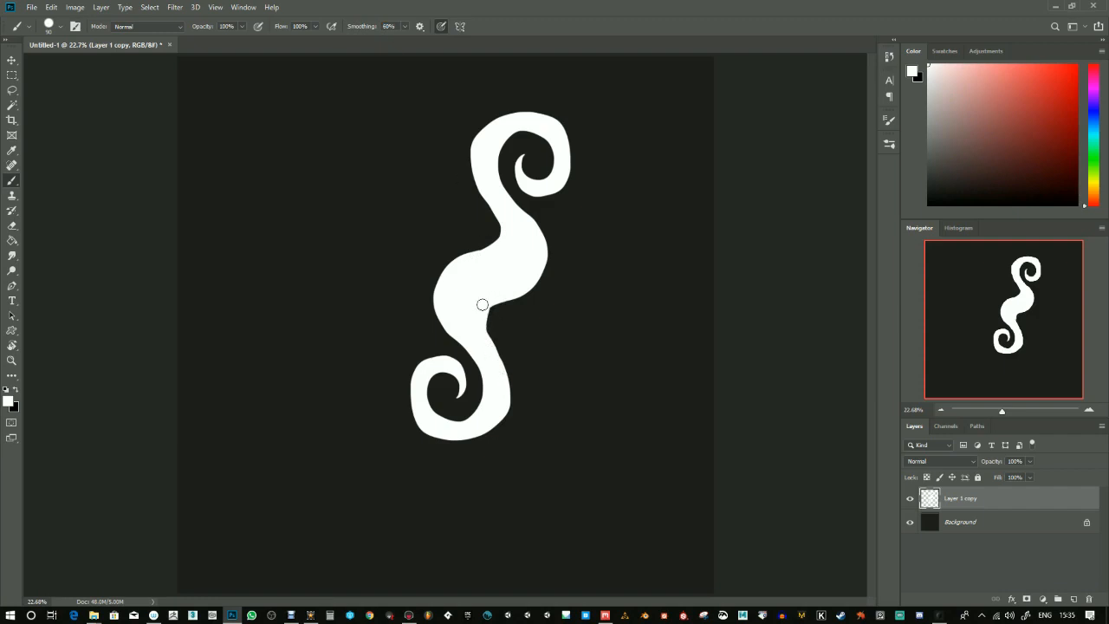
pyautogui.moveTo(483, 304); pyautogui.dragTo(494, 230)
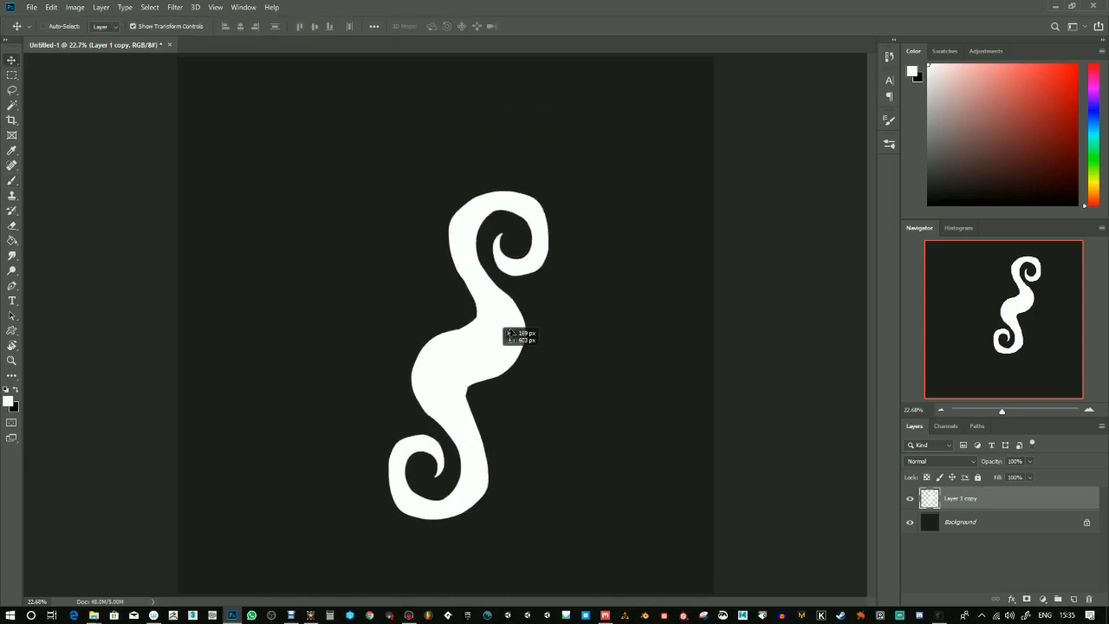
pyautogui.moveTo(507, 338); pyautogui.dragTo(476, 334)
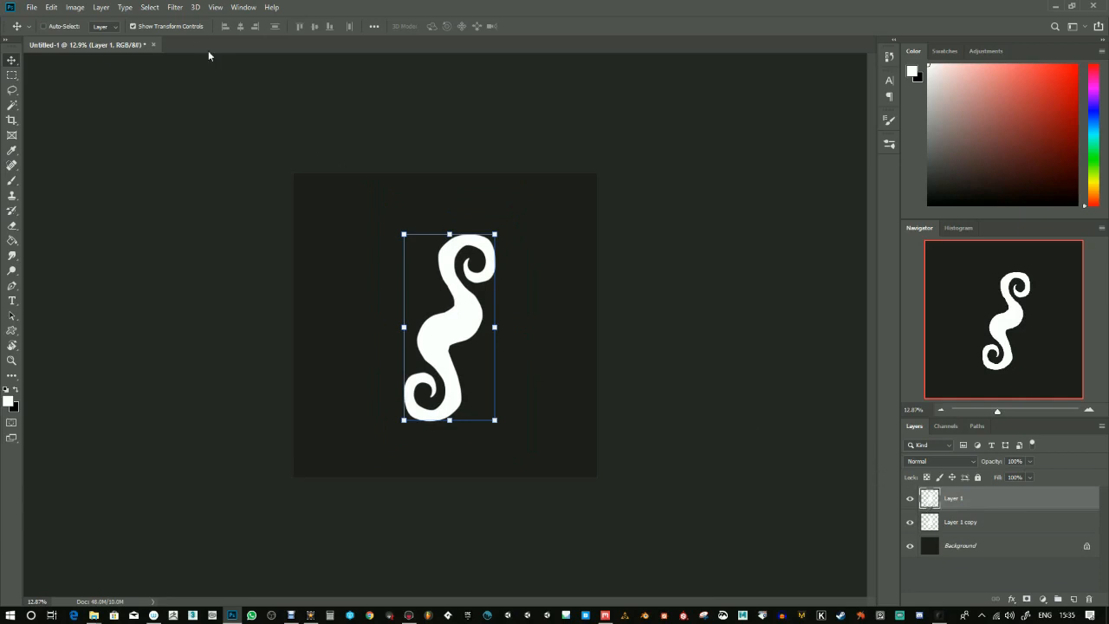
# Apply the Offset filter at +2048, +2048 with Wrap Around
pyautogui.click(175, 7)
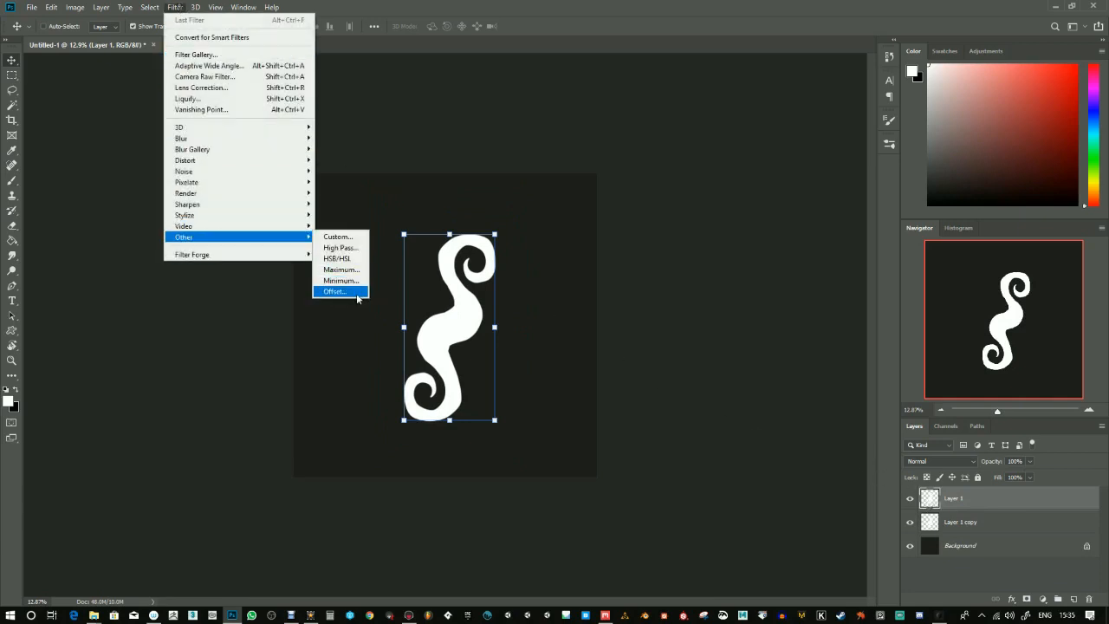
pyautogui.click(335, 290)
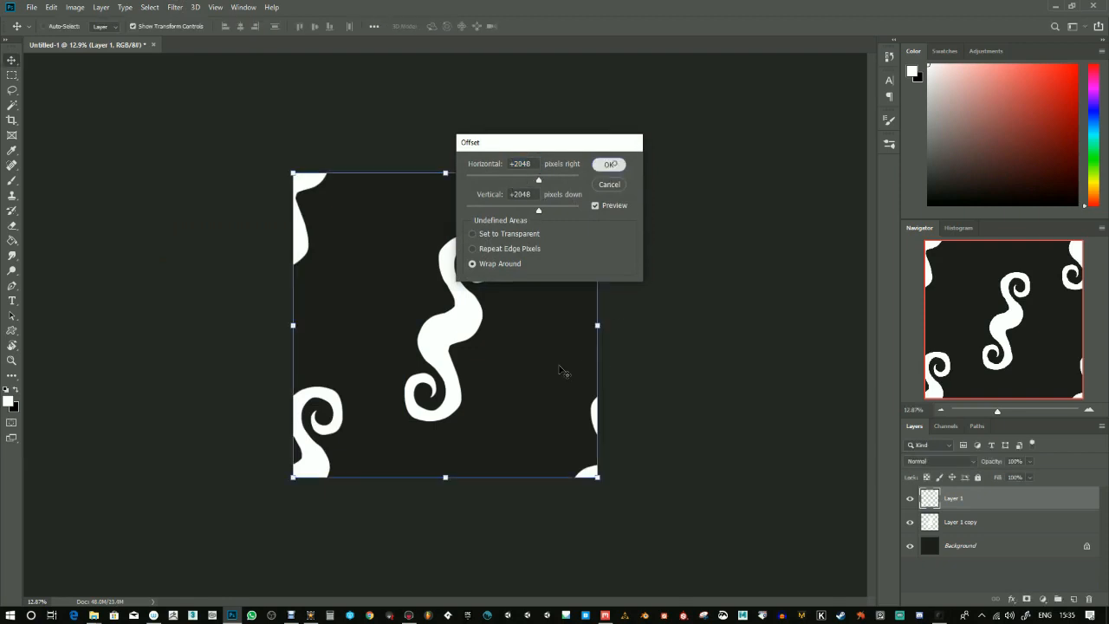
pyautogui.click(609, 163)
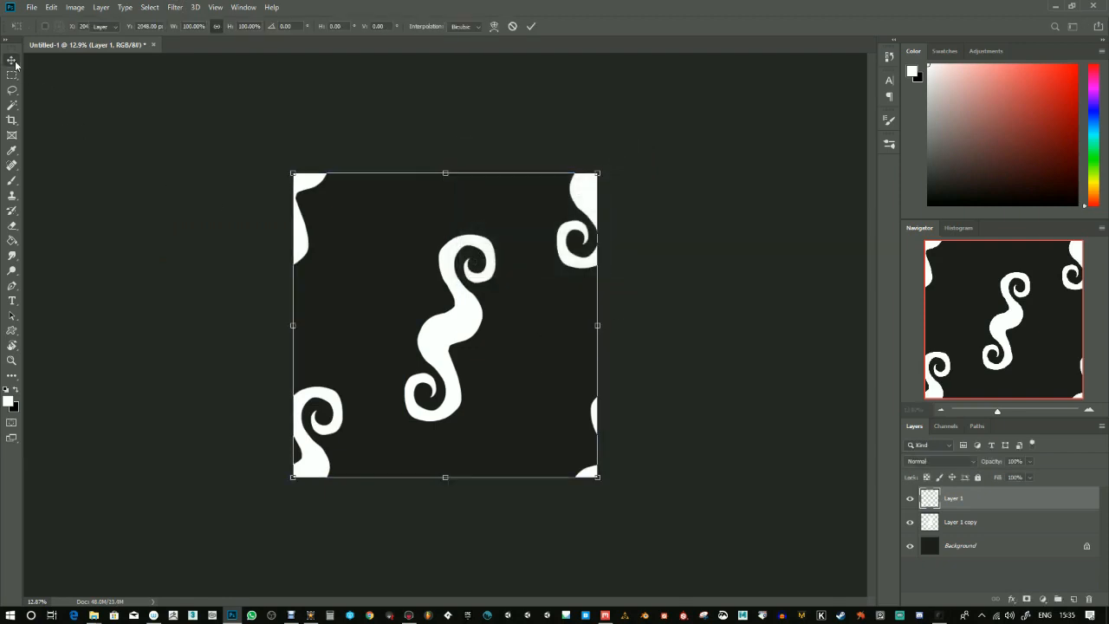
# Fill the gaps with double-swirl copies and flatten the image
pyautogui.click(12, 59)
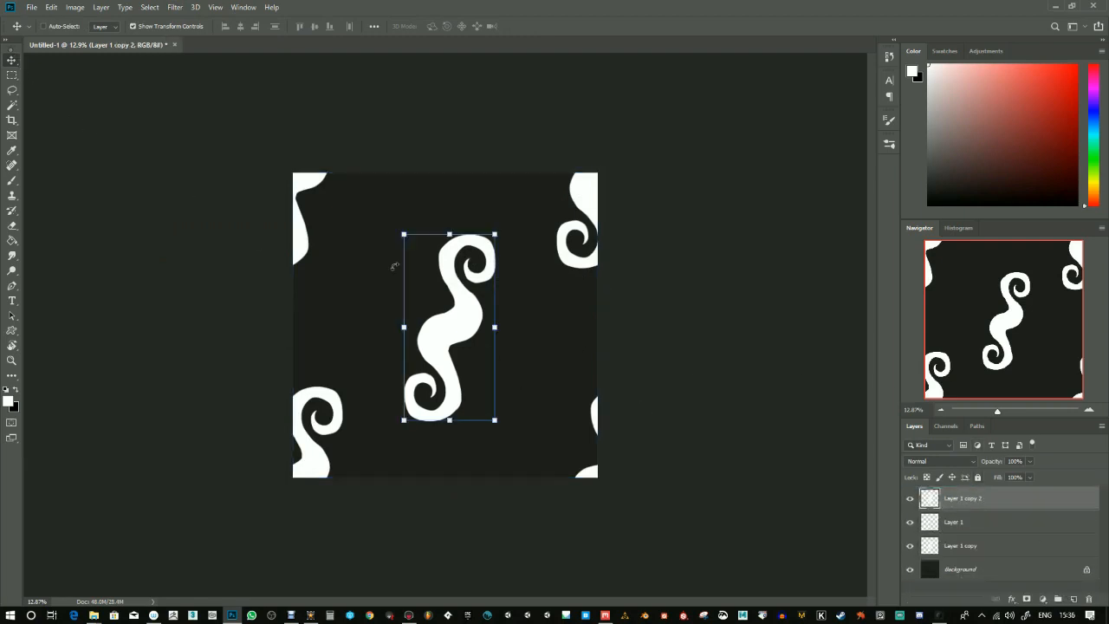
pyautogui.moveTo(449, 327); pyautogui.dragTo(533, 386)
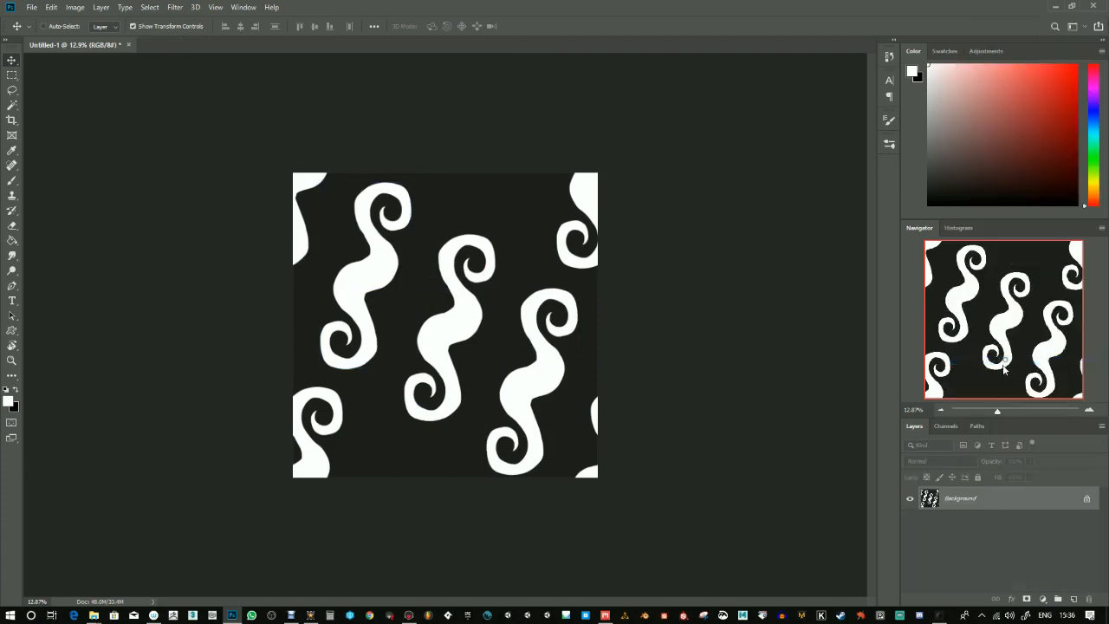
pyautogui.click(175, 7)
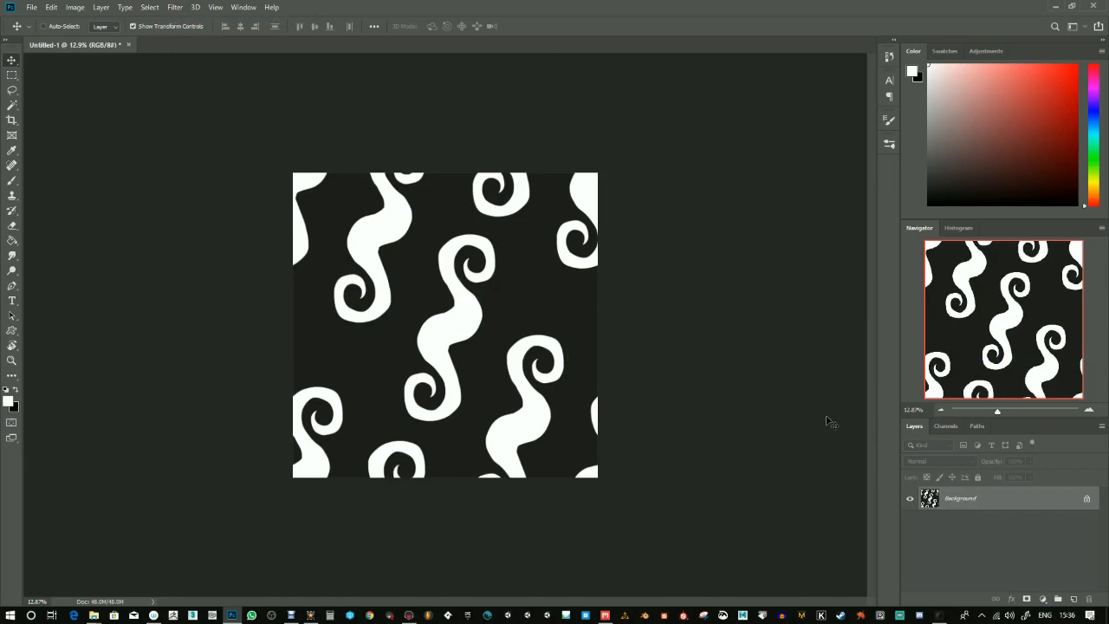
# Save the image to the Desktop as Pattern.png, accepting the PNG options
pyautogui.click(33, 7)
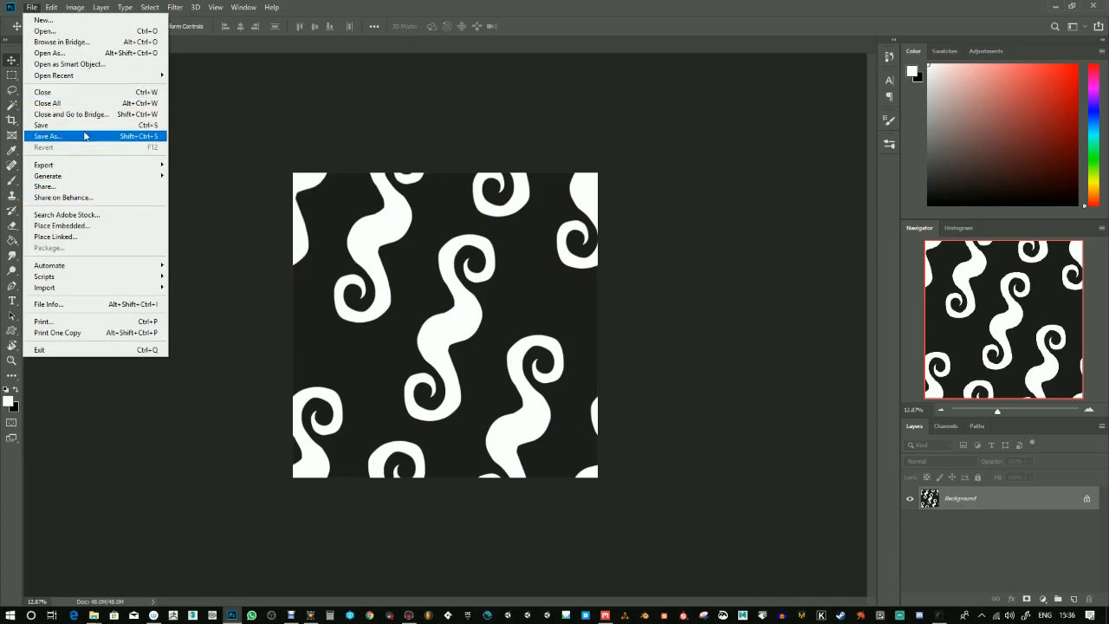
pyautogui.click(47, 136)
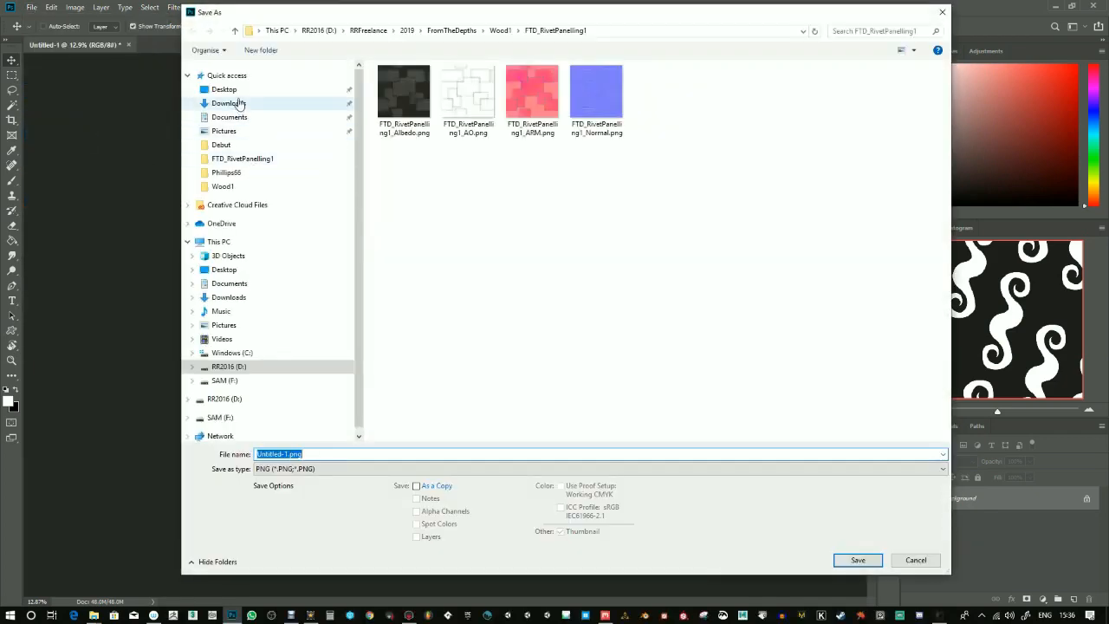
pyautogui.click(224, 88)
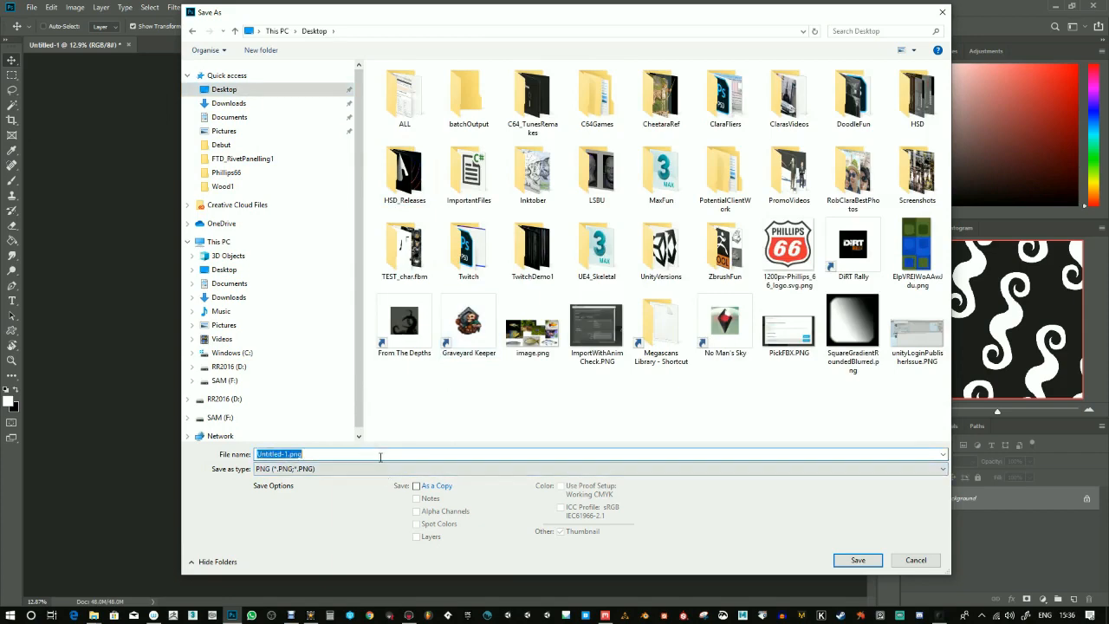
pyautogui.write('Pattern')
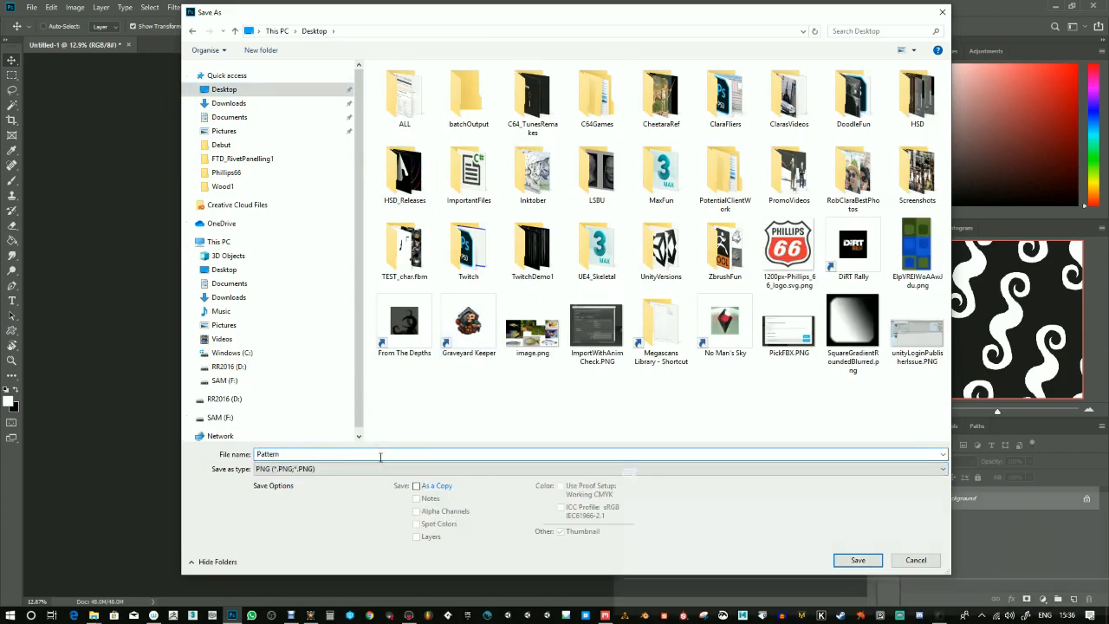
pyautogui.click(857, 560)
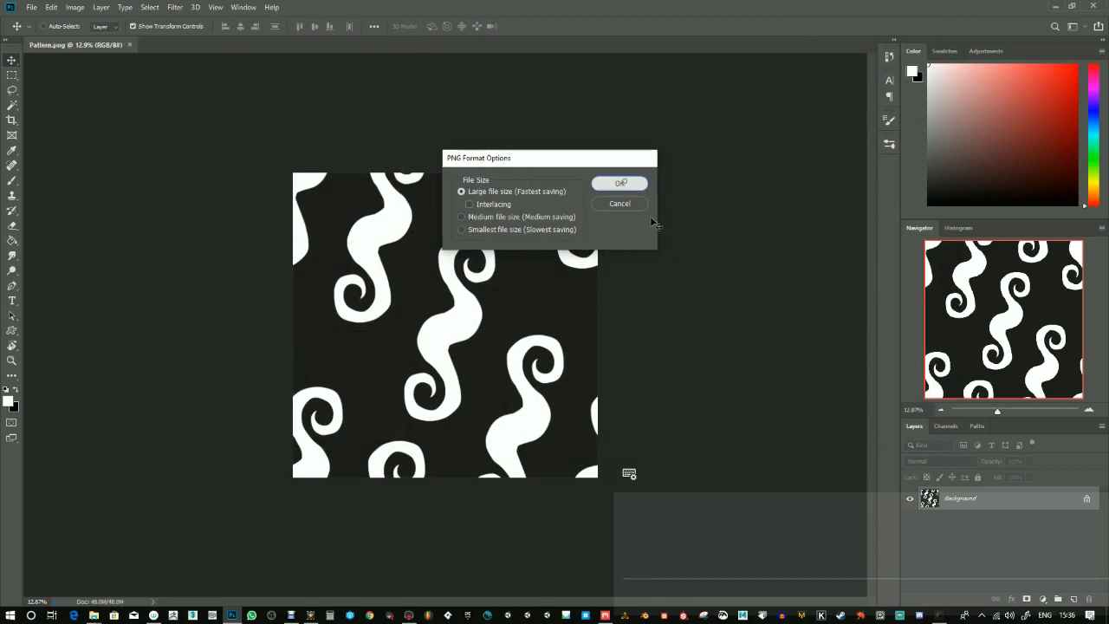
pyautogui.moveTo(659, 246)
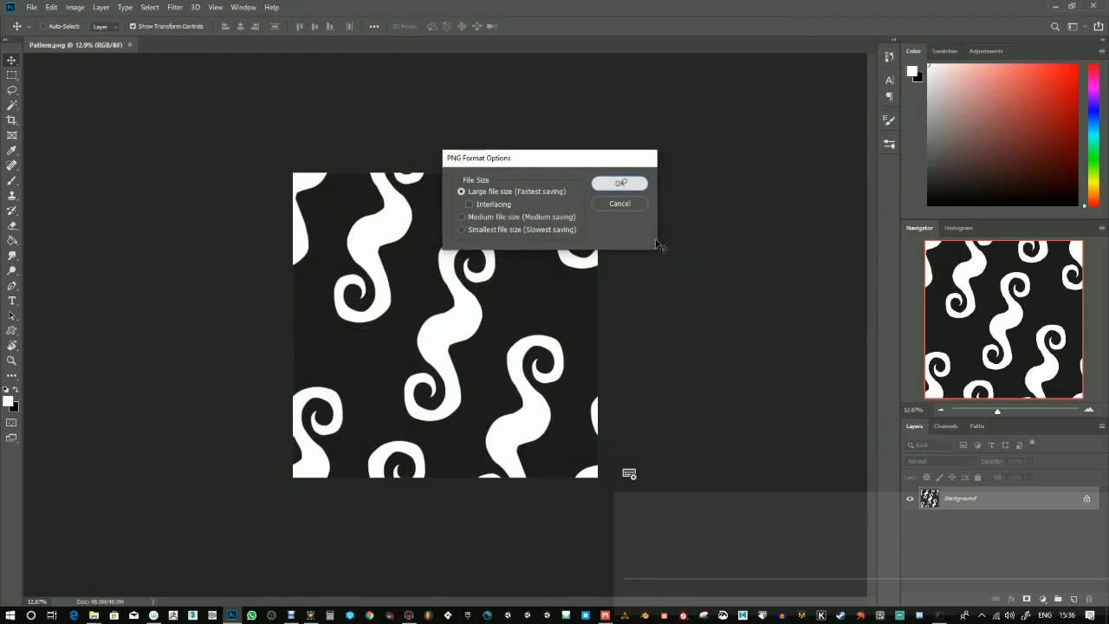
pyautogui.click(620, 183)
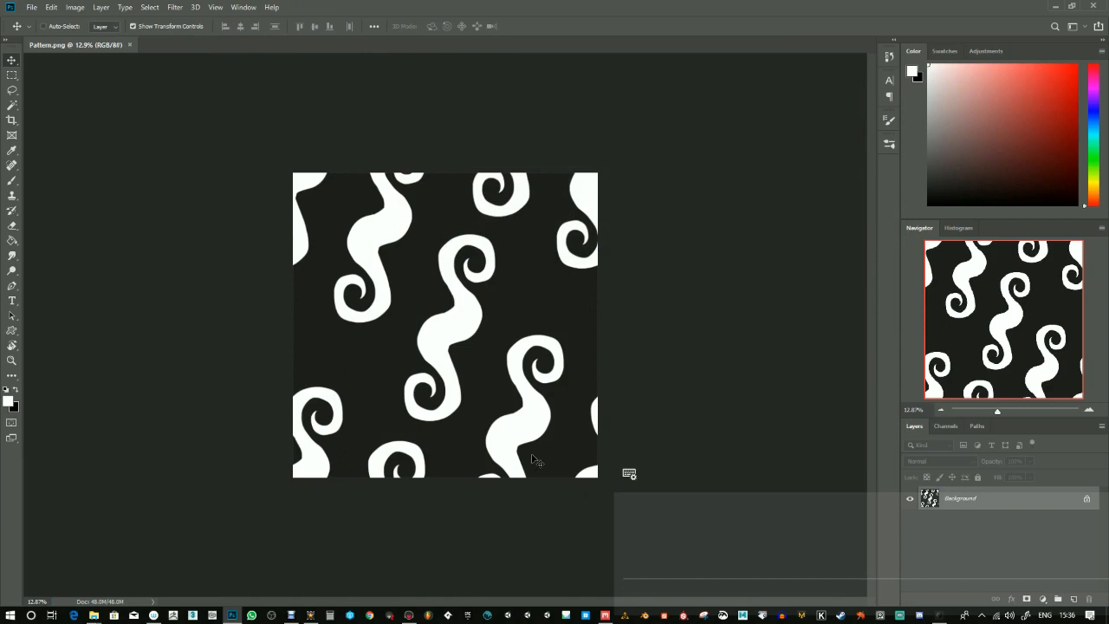
pyautogui.moveTo(405, 568)
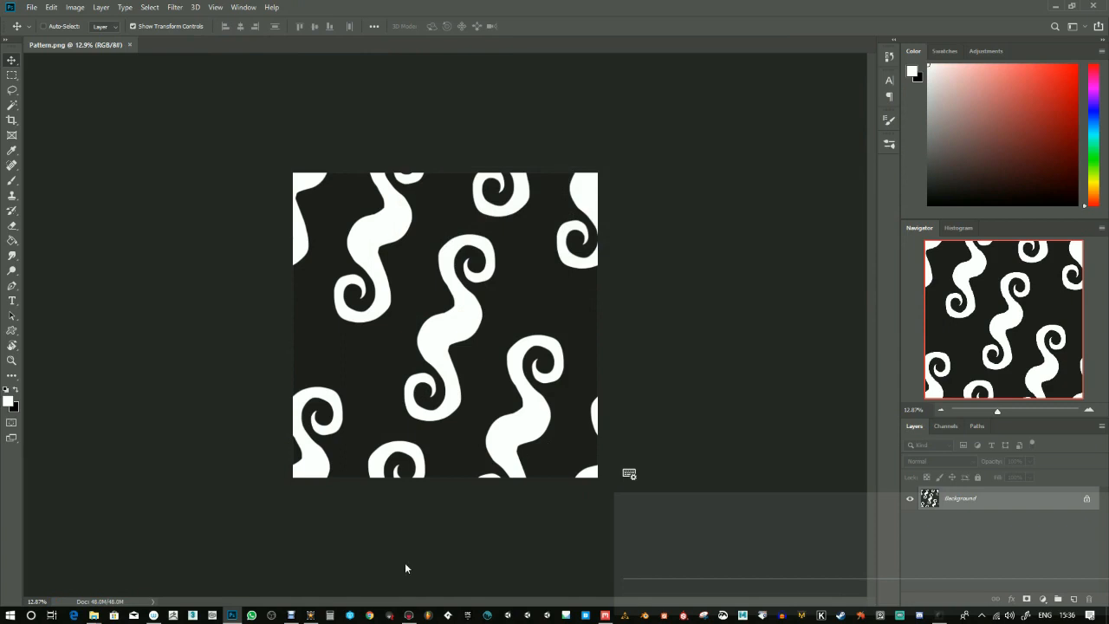
pyautogui.moveTo(612, 611)
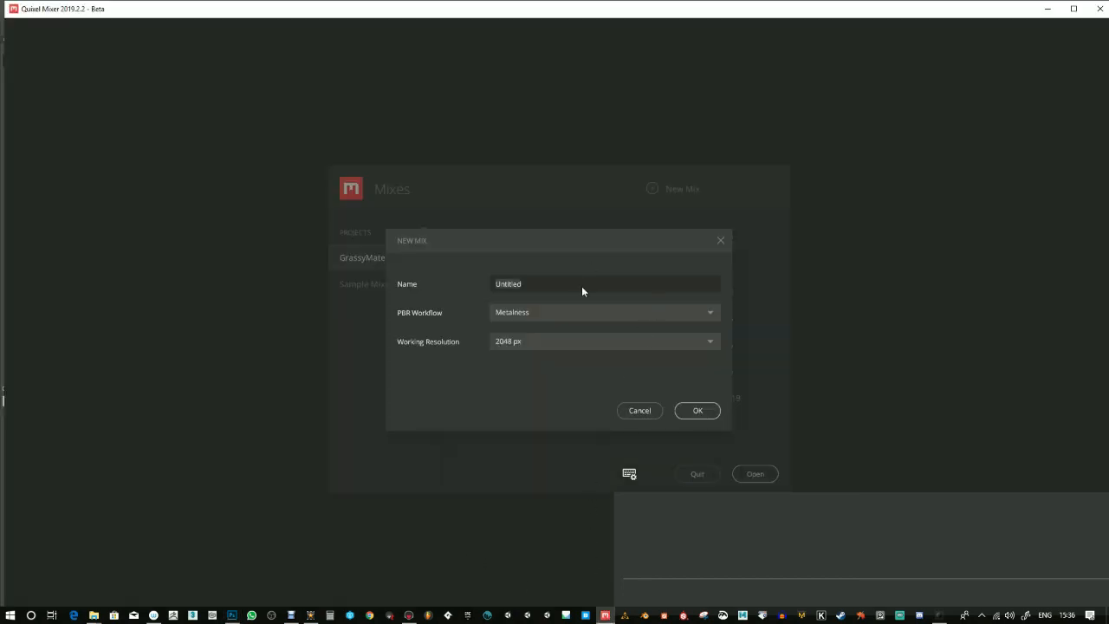
# Name the new mix TestPattern, keeping Metalness and 2048 px, and create it
pyautogui.write('TZZestP')
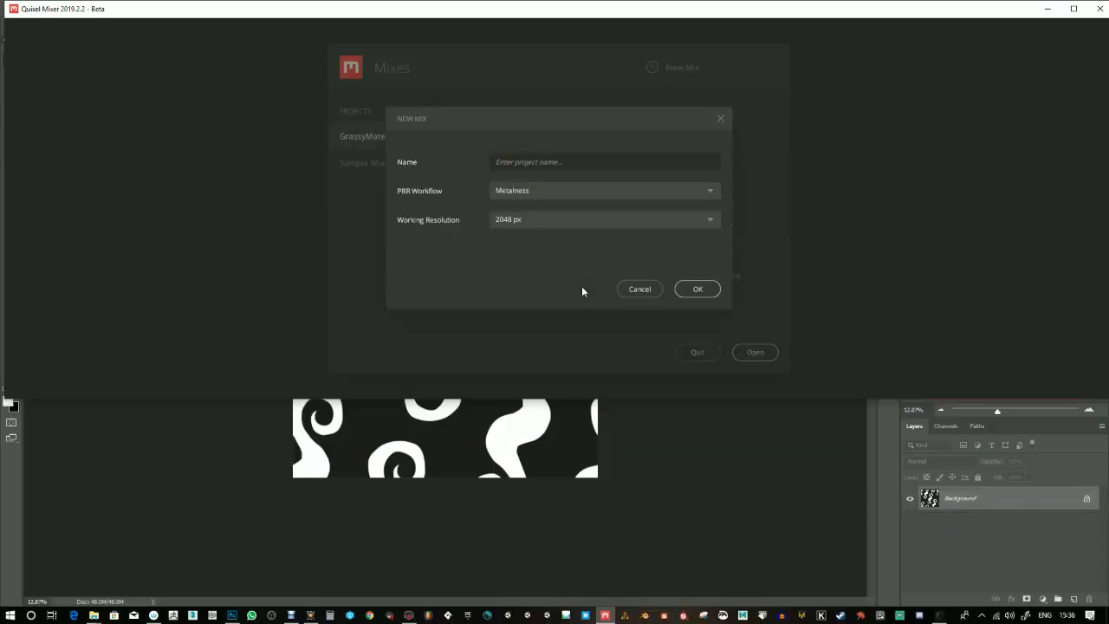
pyautogui.write('TestPattern')
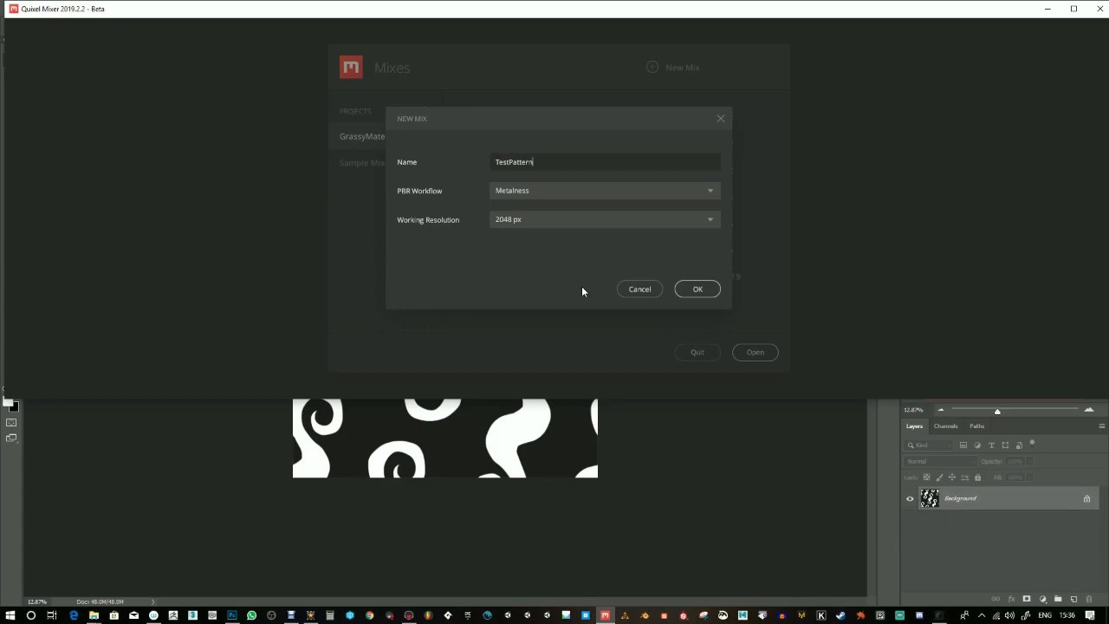
pyautogui.moveTo(517, 228)
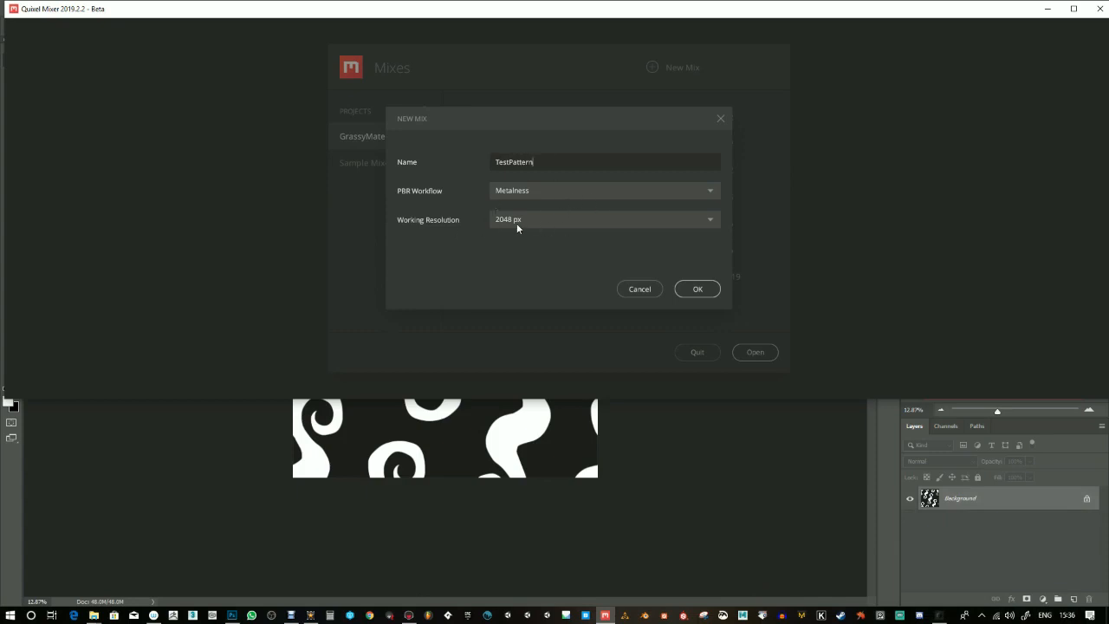
pyautogui.click(698, 289)
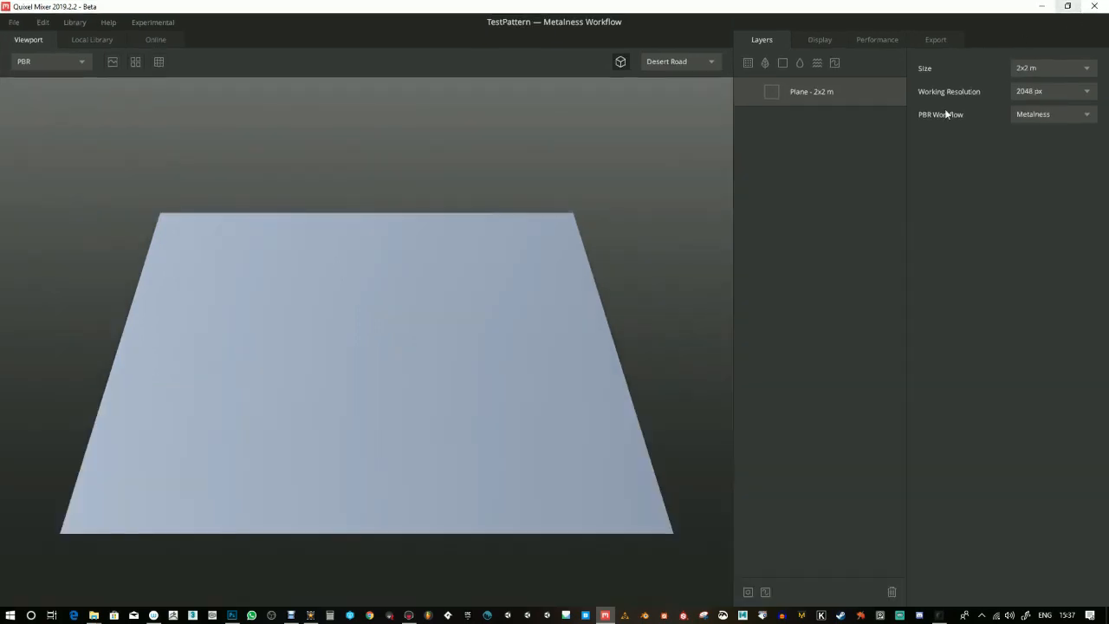
pyautogui.moveTo(691, 174)
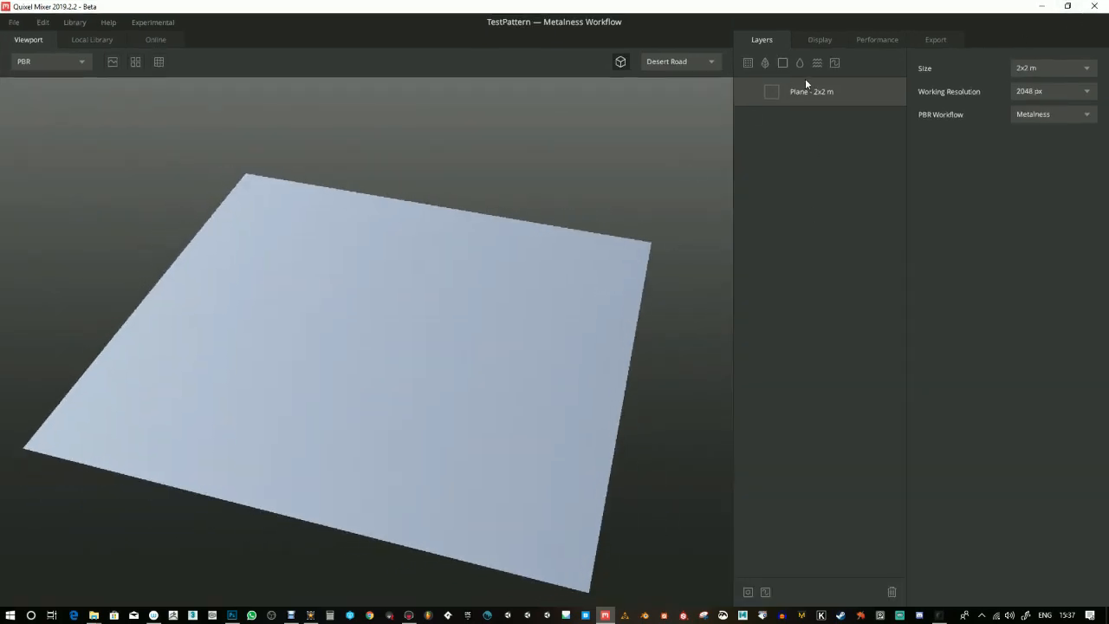
pyautogui.moveTo(816, 62)
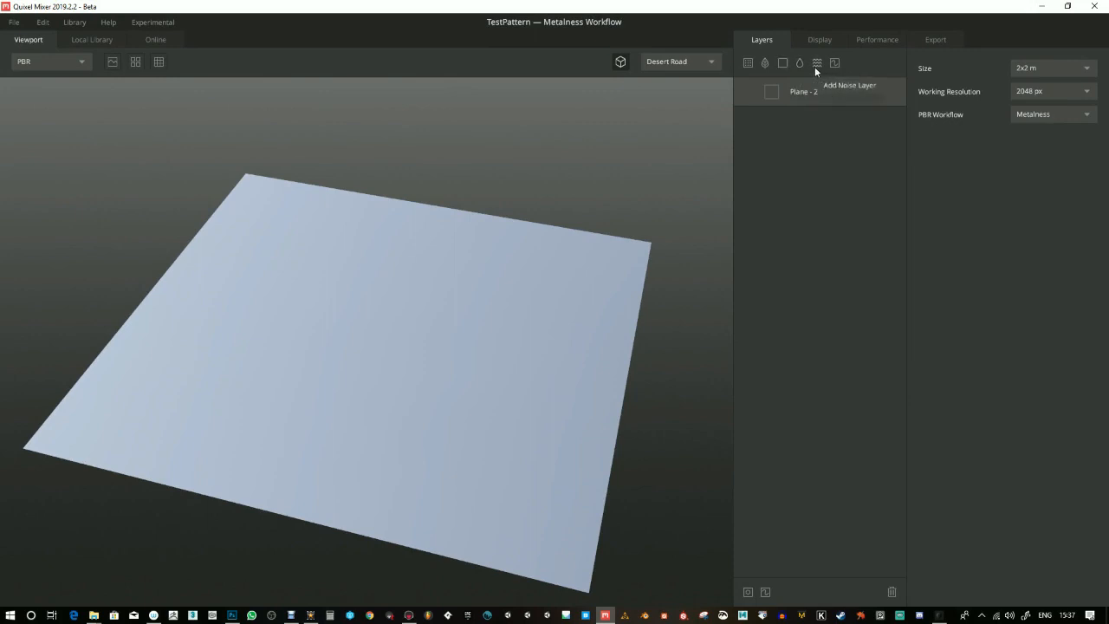
pyautogui.moveTo(834, 62)
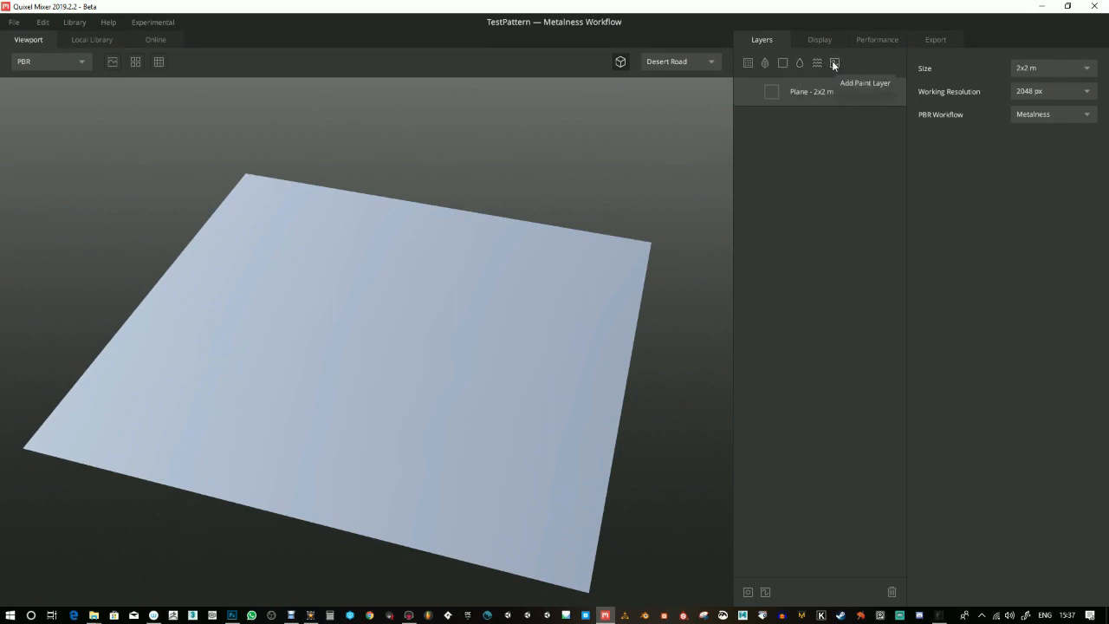
# Add a paint layer and load Pattern.png into its Displacement channel
pyautogui.click(834, 62)
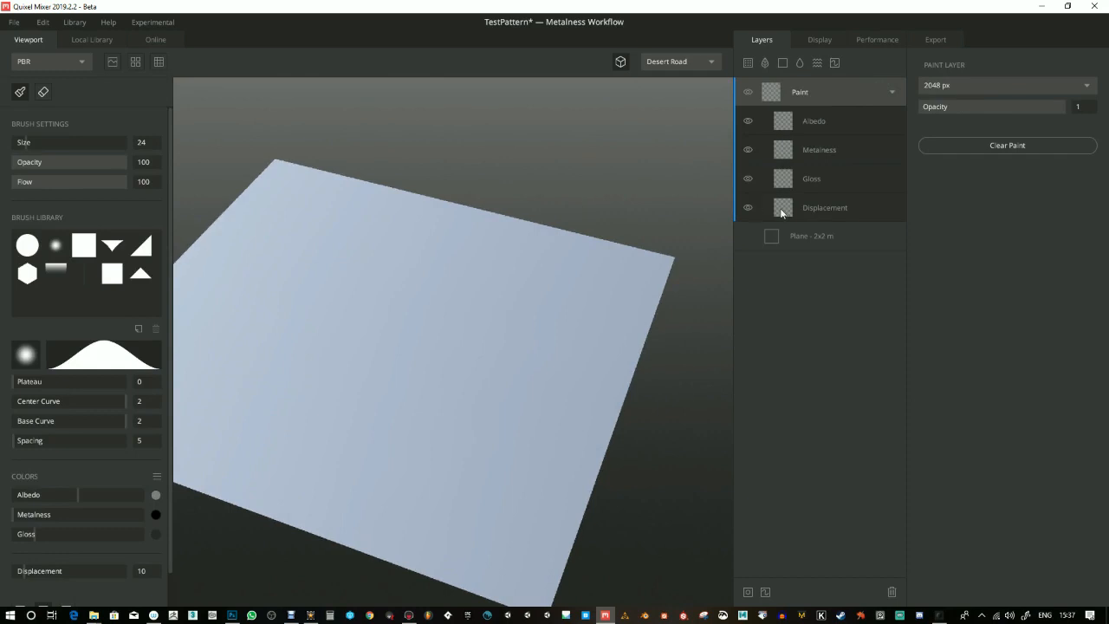
pyautogui.click(824, 207)
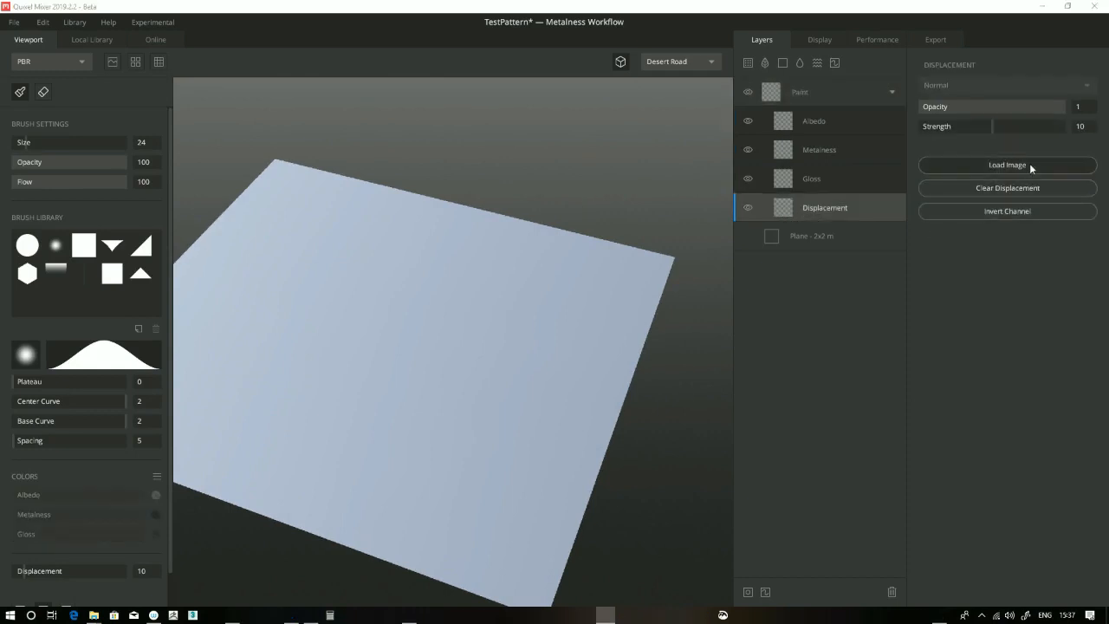
pyautogui.click(1008, 164)
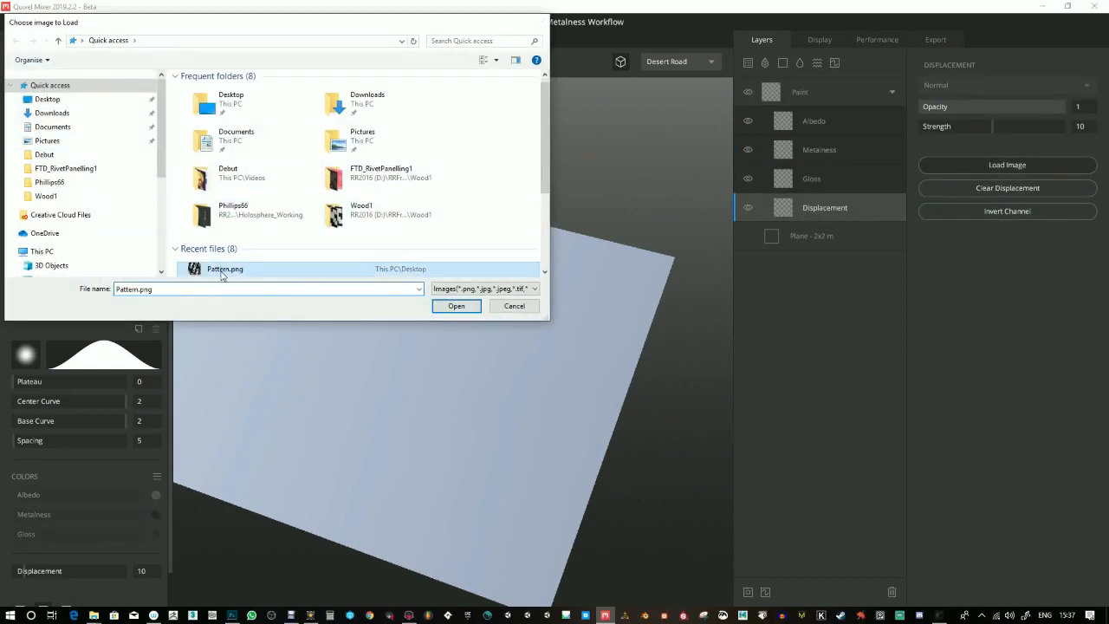
pyautogui.click(456, 306)
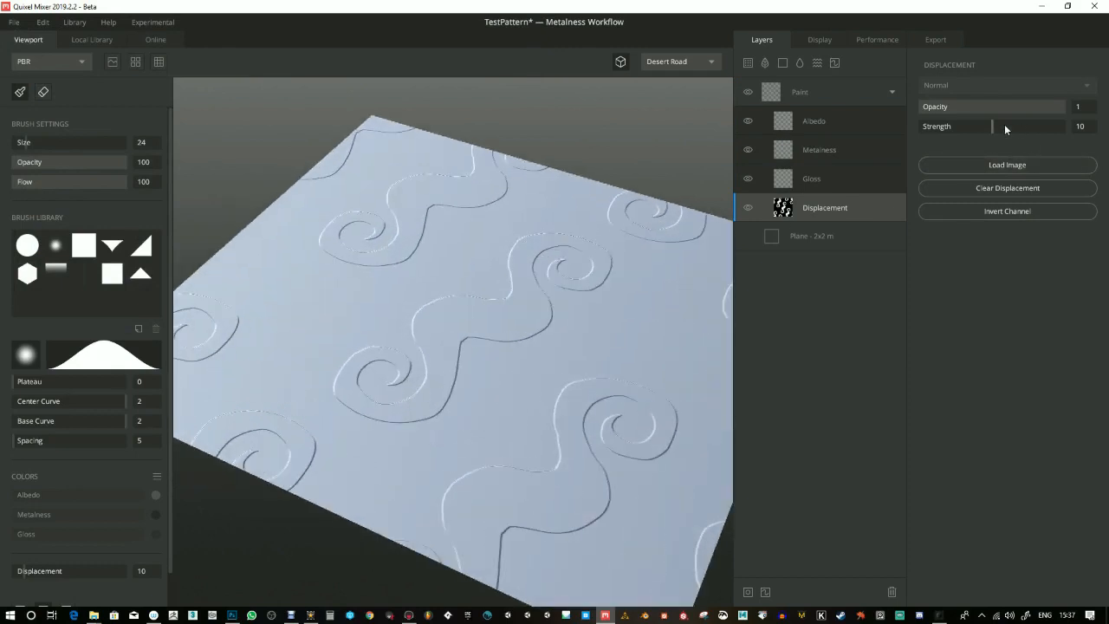
# Set displacement strength to 14.9 and turn on Preview Displacement to see raised swirls
pyautogui.moveTo(992, 127); pyautogui.dragTo(1047, 127)
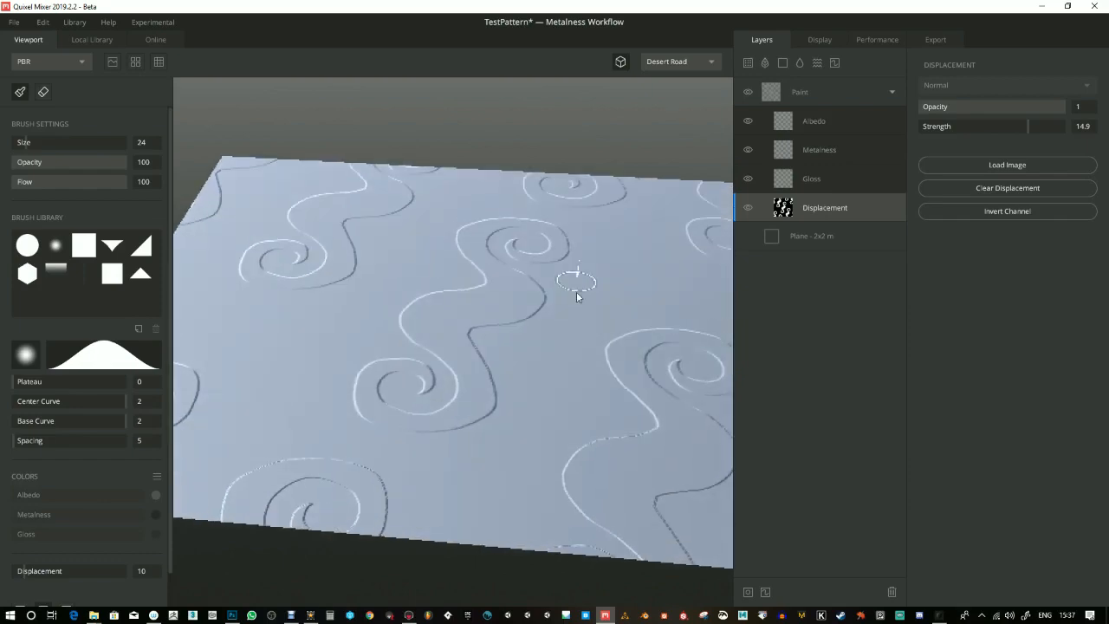
pyautogui.click(112, 62)
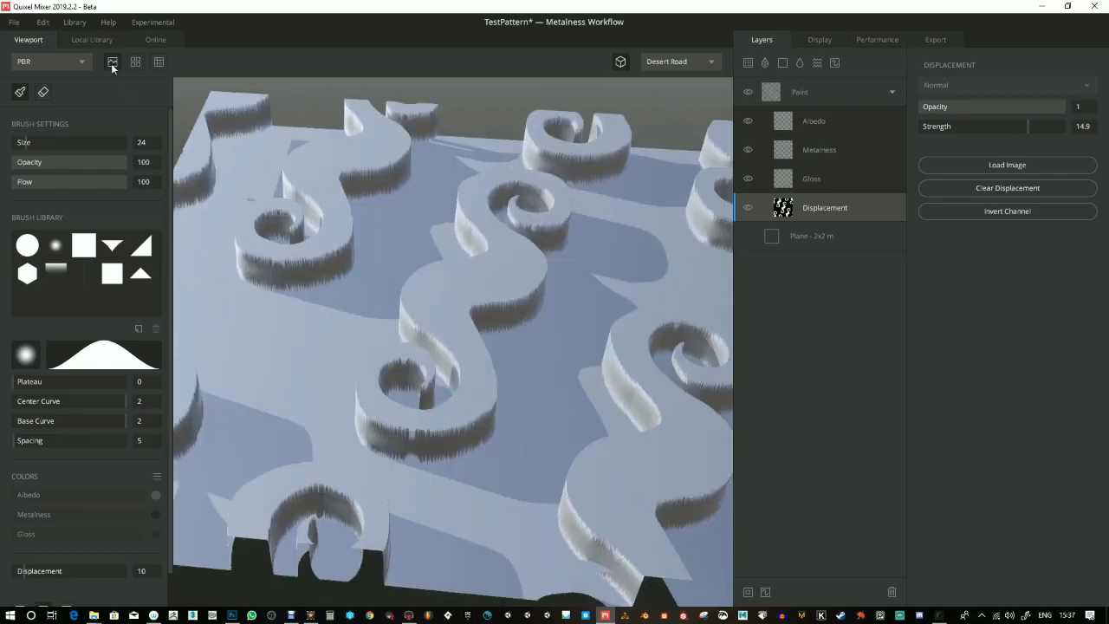
pyautogui.click(113, 62)
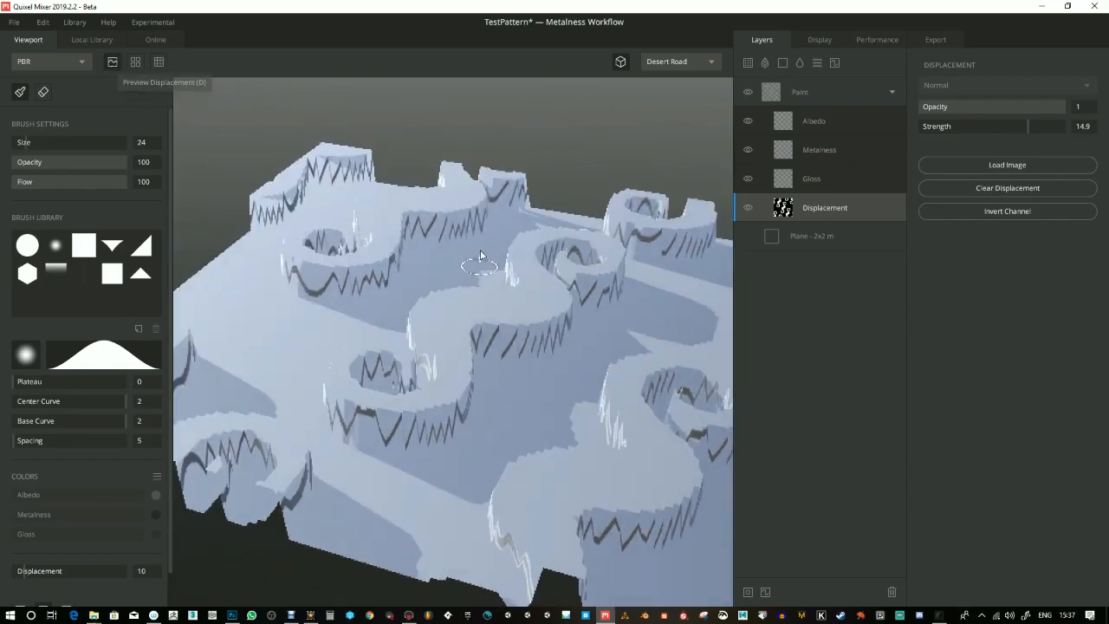
pyautogui.click(112, 62)
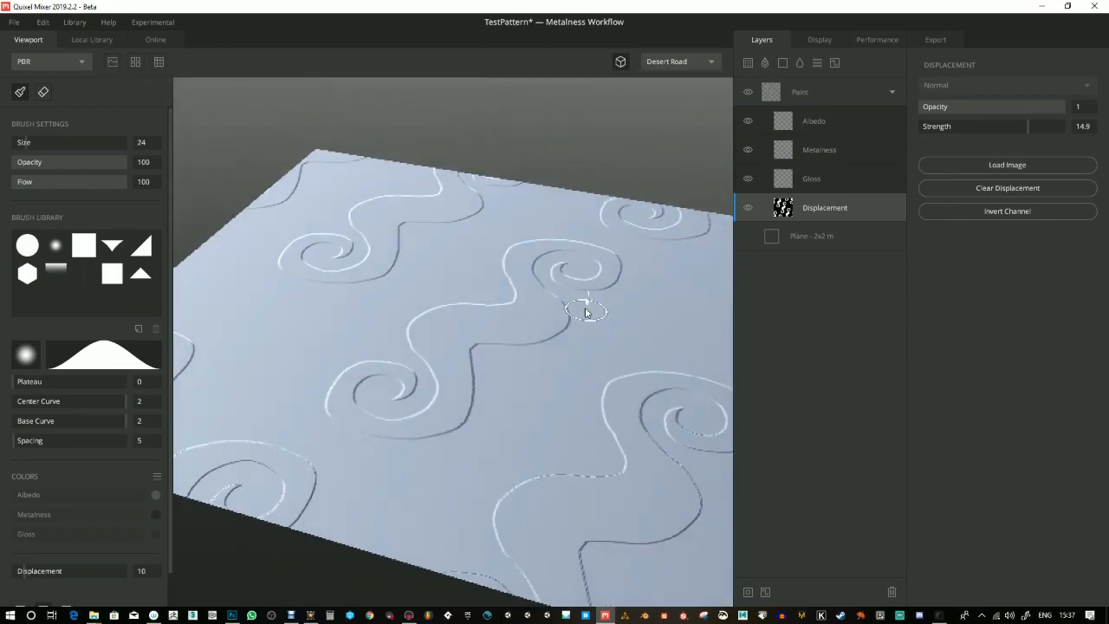
pyautogui.click(113, 61)
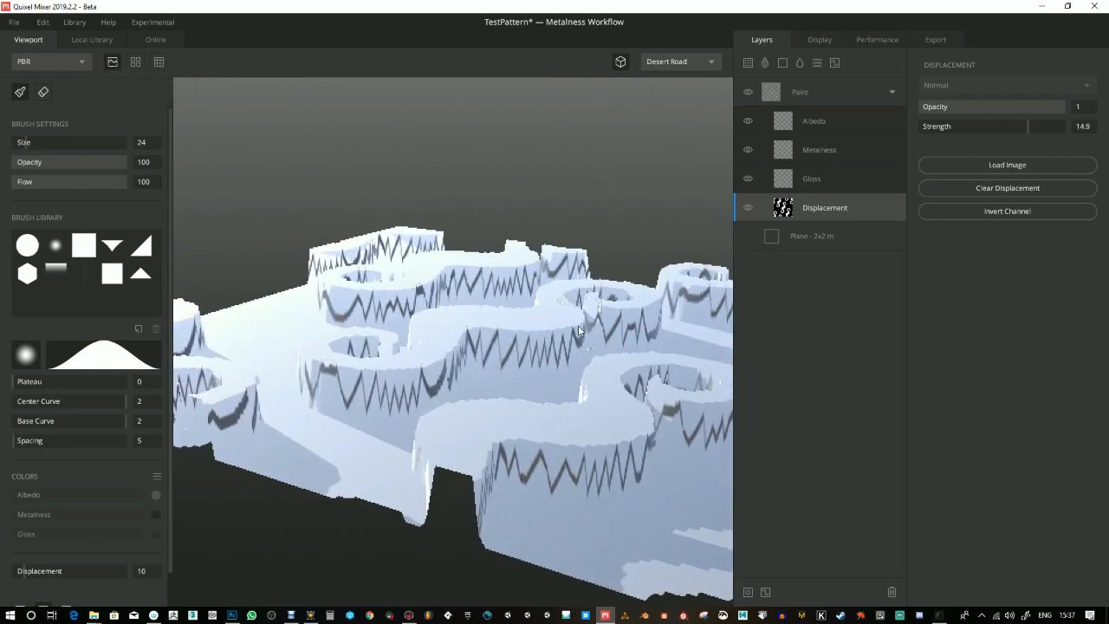
pyautogui.click(819, 39)
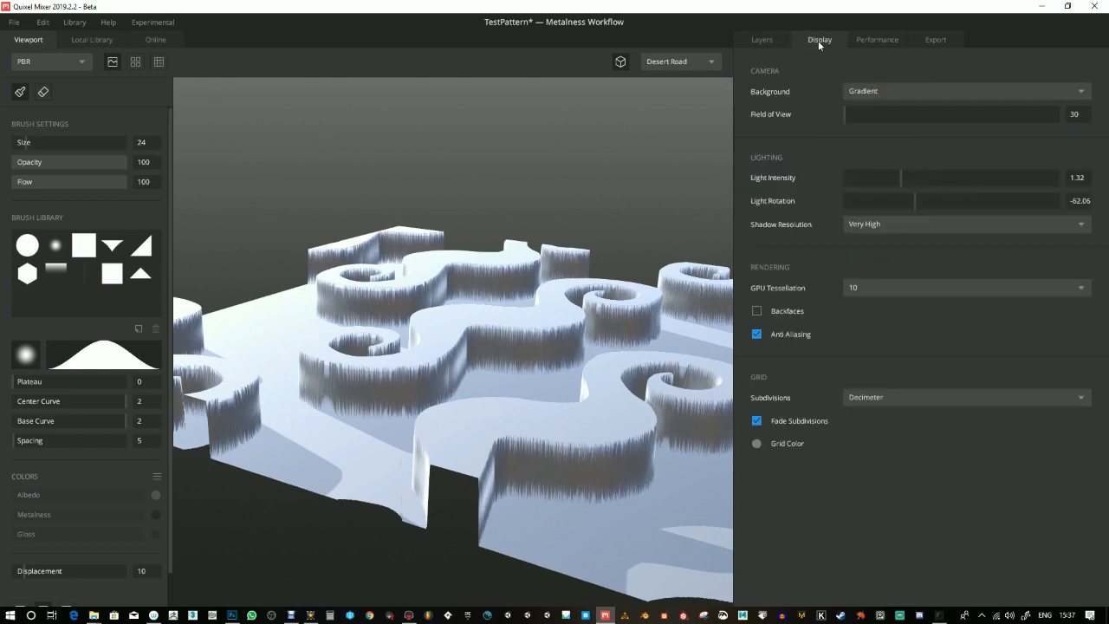
pyautogui.moveTo(887, 280)
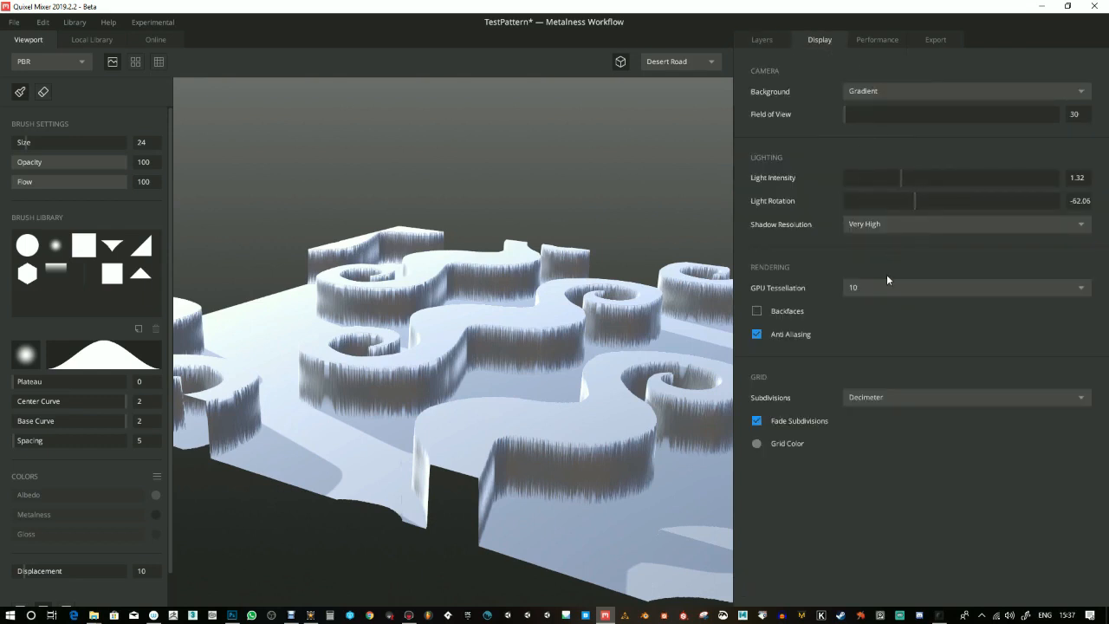
# Glance at the Local Library, return to the viewport and Layers, and lower strength to 2.23
pyautogui.click(966, 287)
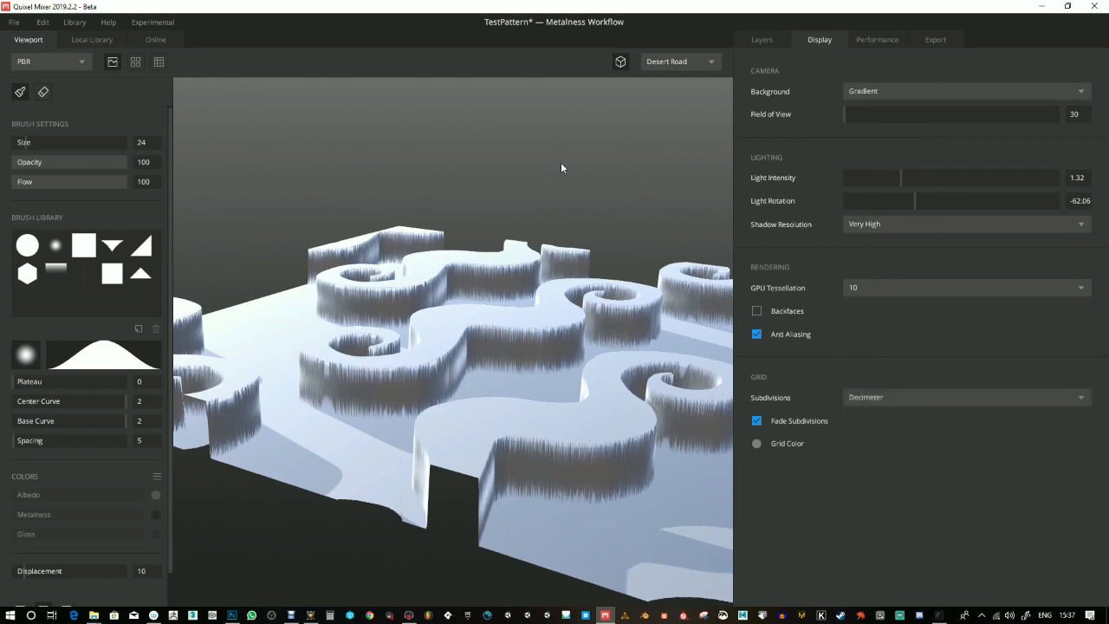
pyautogui.click(91, 39)
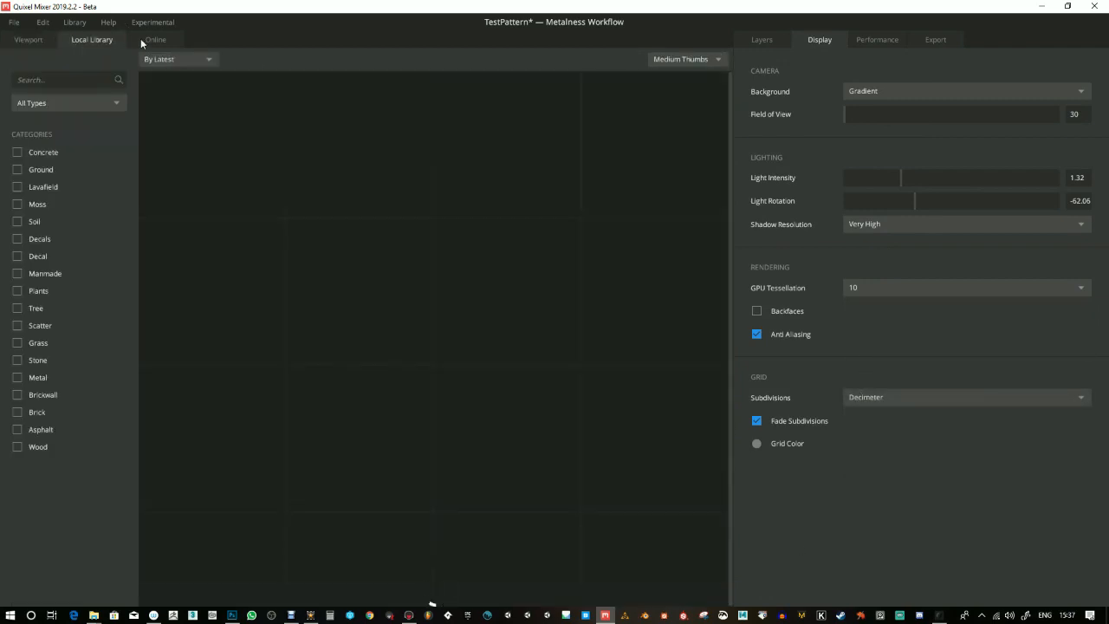
pyautogui.click(28, 39)
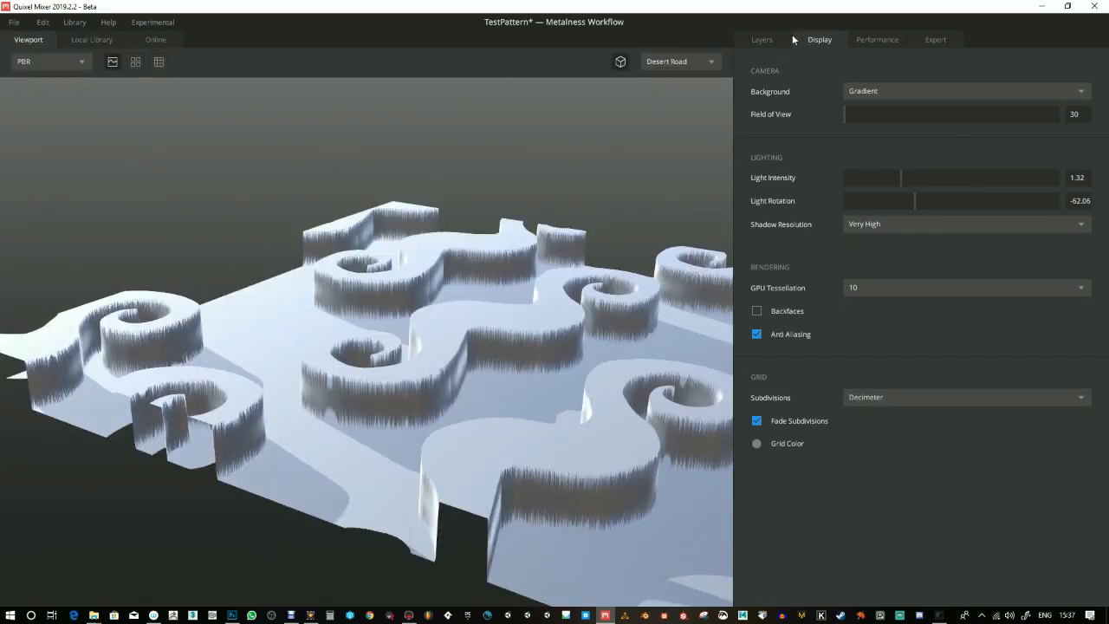
pyautogui.click(761, 39)
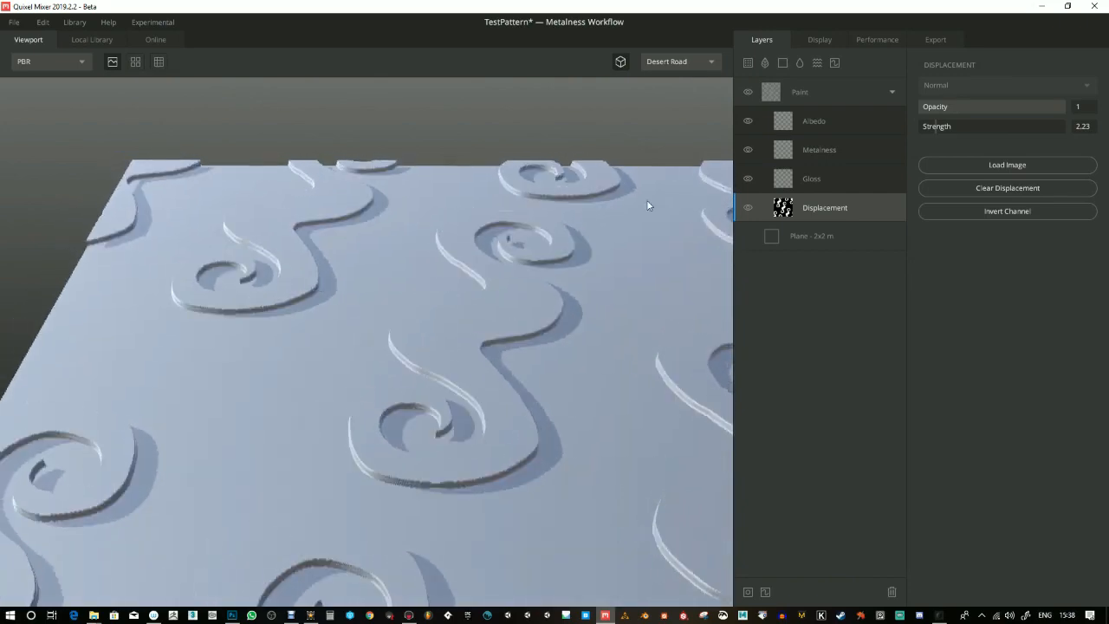
# Add Rusted Metal Sheet under the swirls and tune its Radius, Wrap to Base and Threshold
pyautogui.click(800, 91)
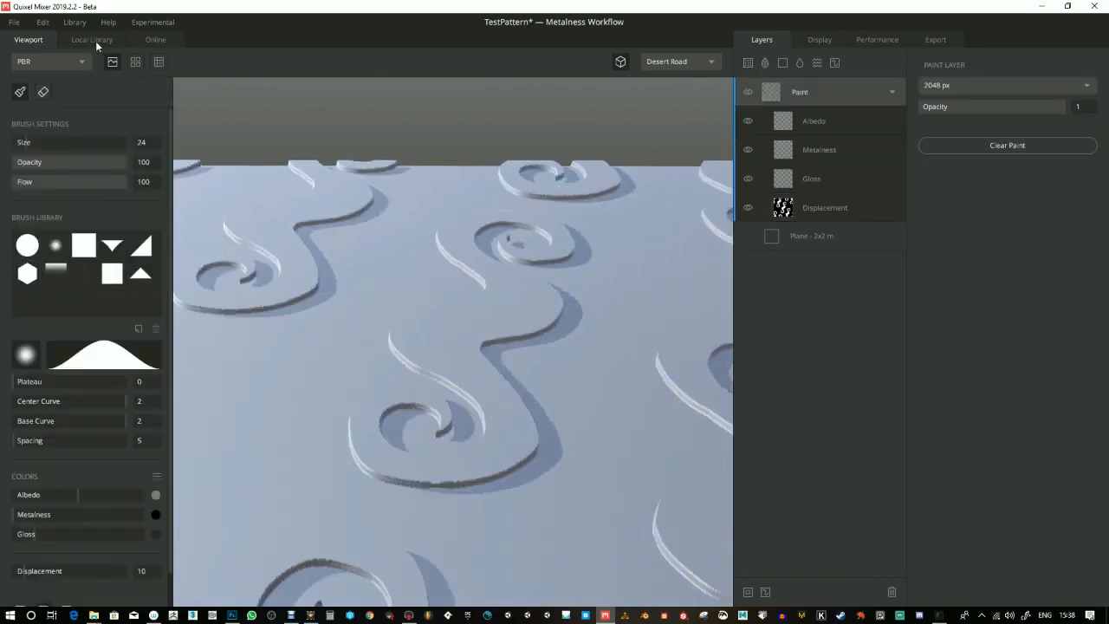
pyautogui.click(91, 39)
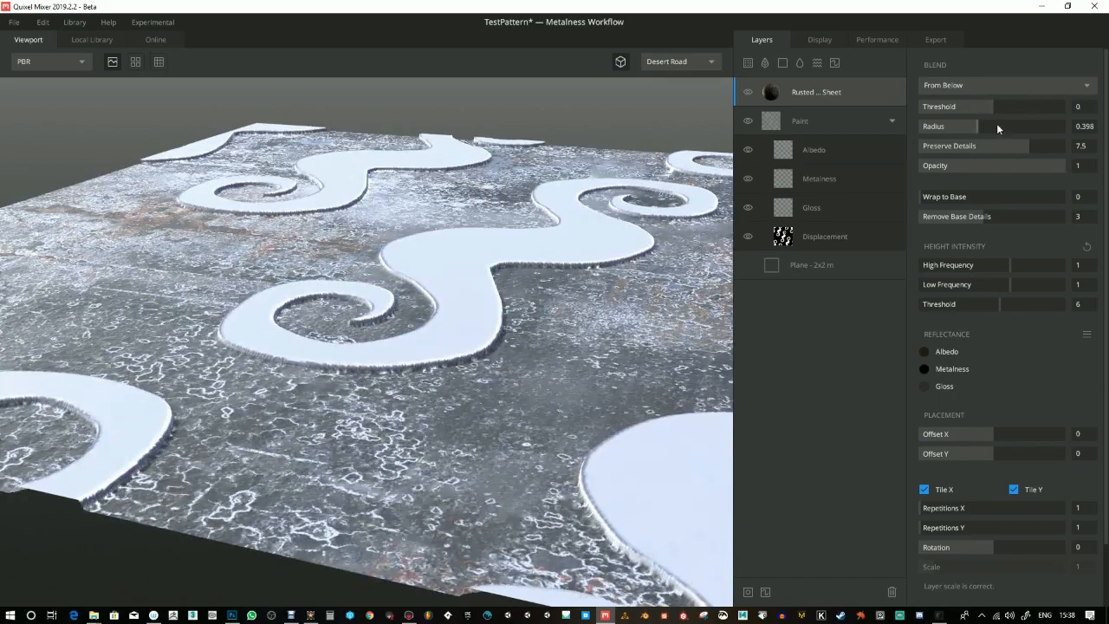
pyautogui.moveTo(979, 126); pyautogui.dragTo(966, 125)
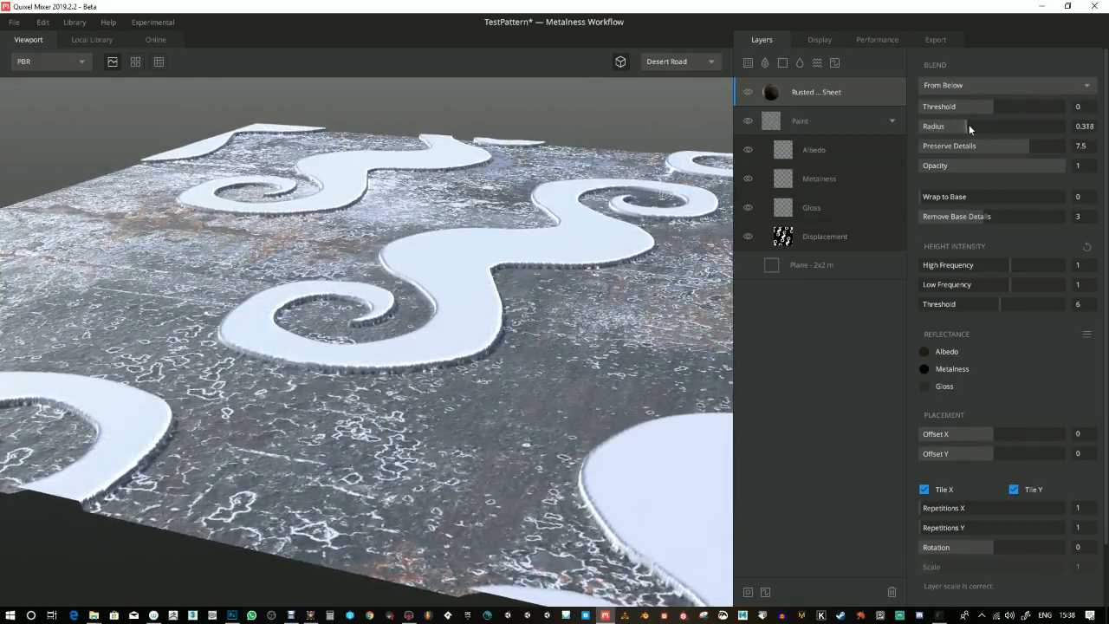
pyautogui.moveTo(953, 125); pyautogui.dragTo(980, 125)
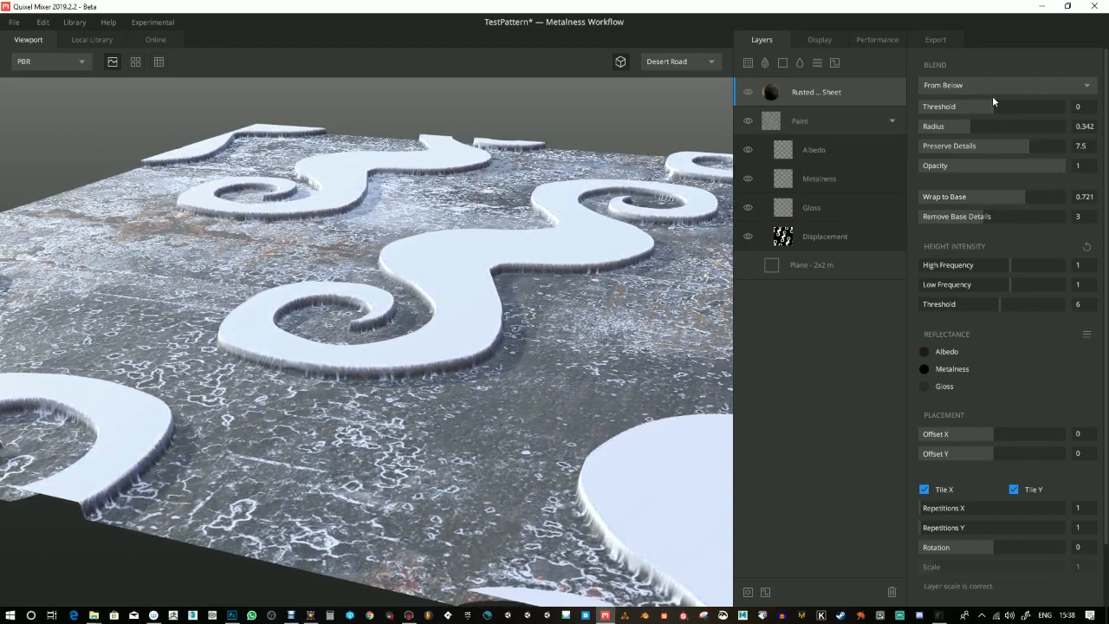
pyautogui.moveTo(953, 106); pyautogui.dragTo(997, 105)
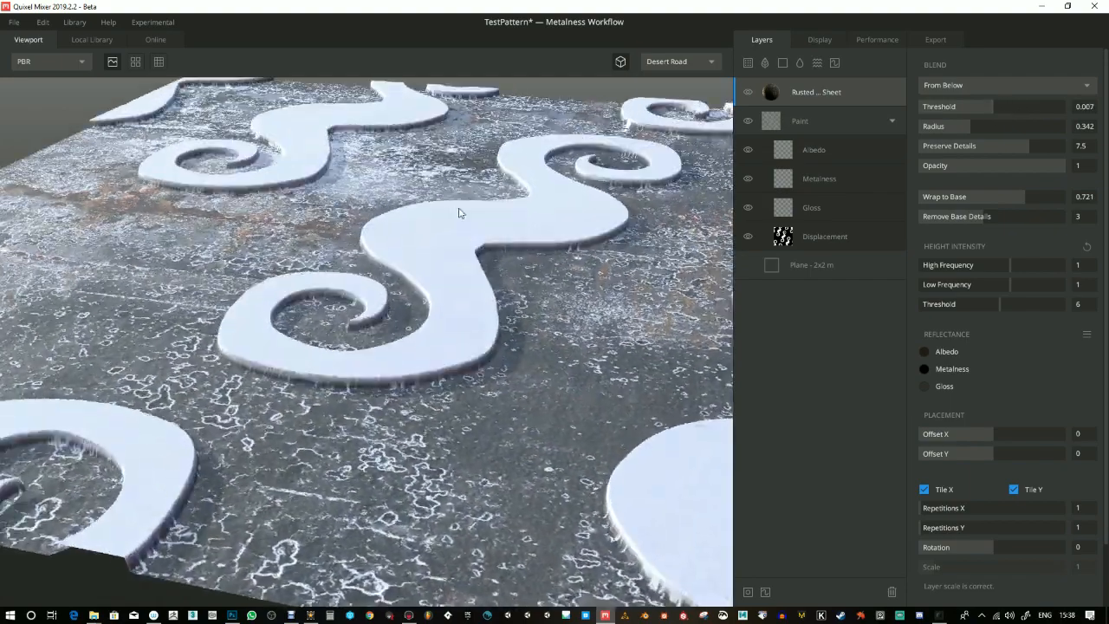
pyautogui.click(91, 39)
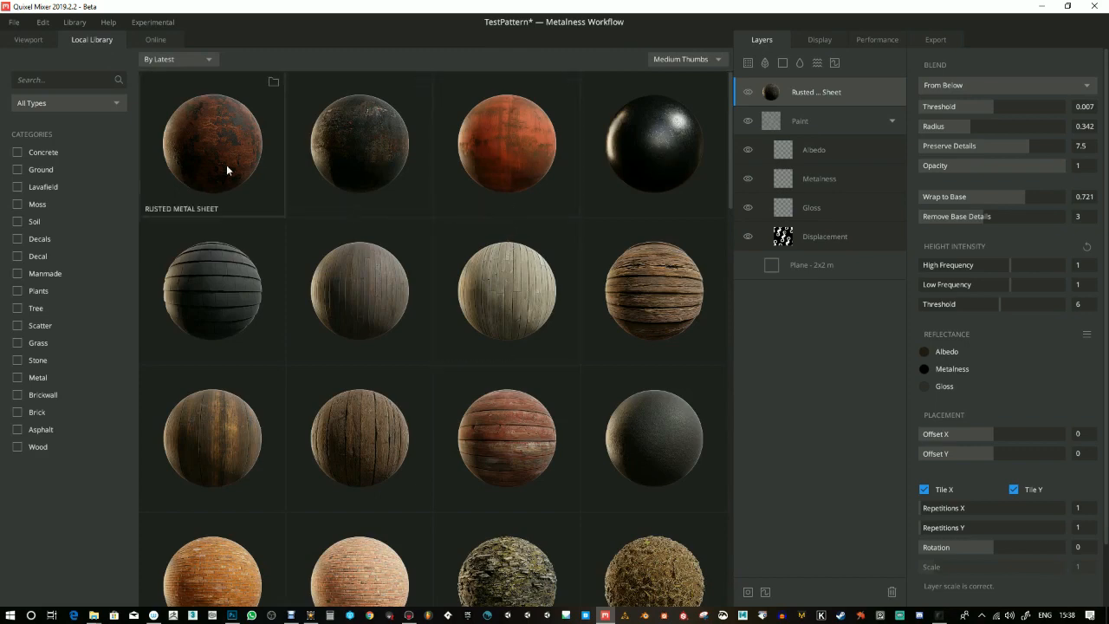
# Add a Rusted Metal Sheet layer blended From Above, tuning Threshold, Wrap to Base, Remove Base Details and Radius
pyautogui.click(29, 39)
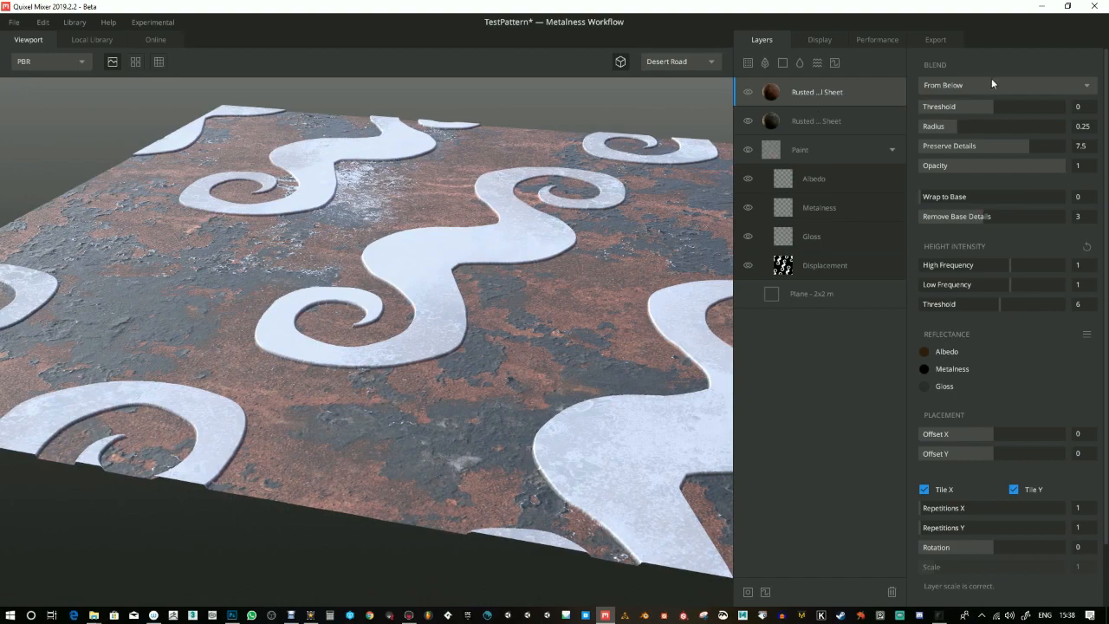
pyautogui.click(1006, 85)
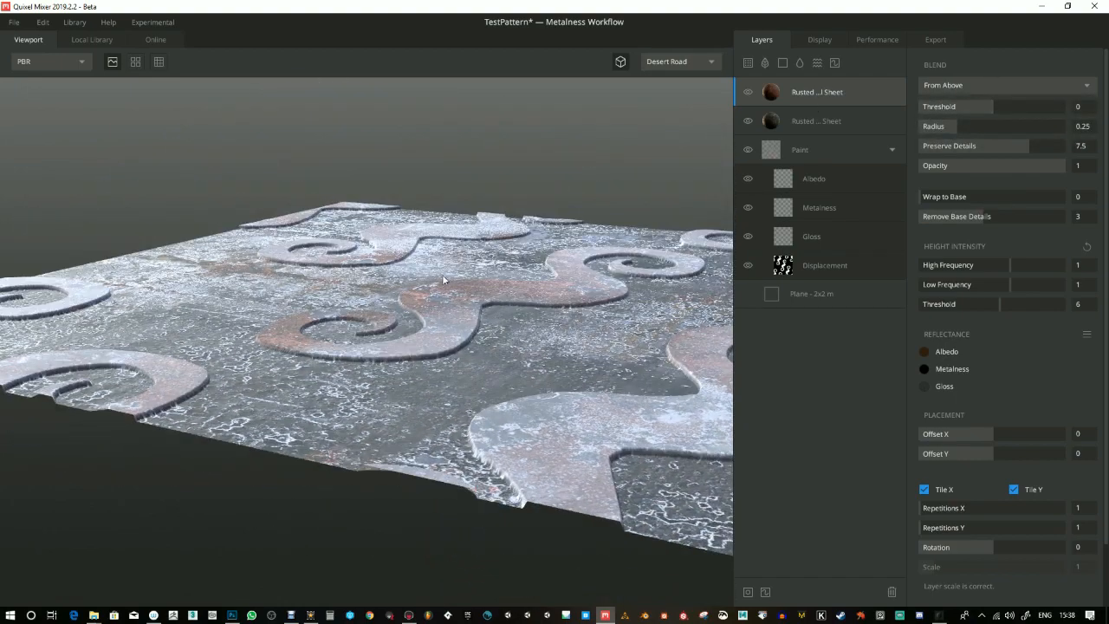
pyautogui.moveTo(953, 126); pyautogui.dragTo(988, 126)
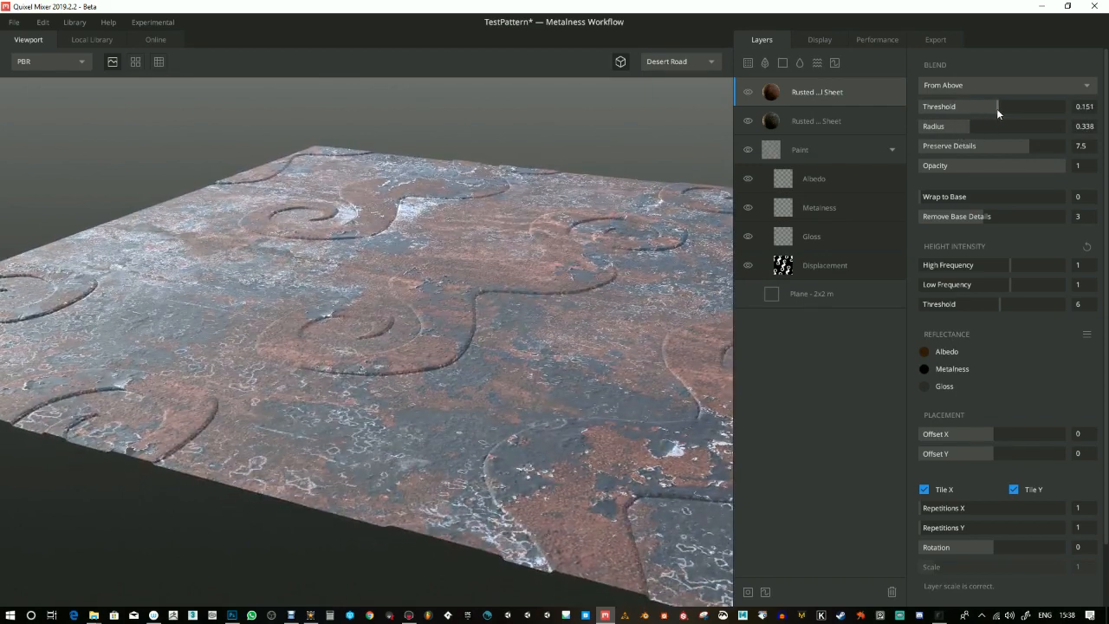
pyautogui.moveTo(997, 106); pyautogui.dragTo(931, 105)
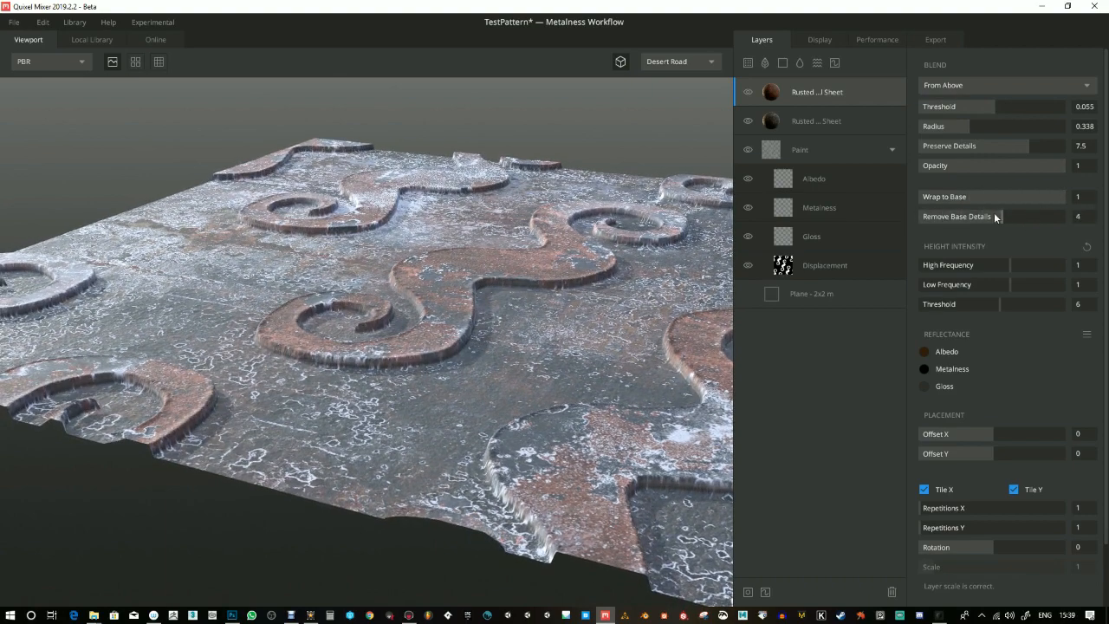
pyautogui.moveTo(1040, 216); pyautogui.dragTo(1023, 216)
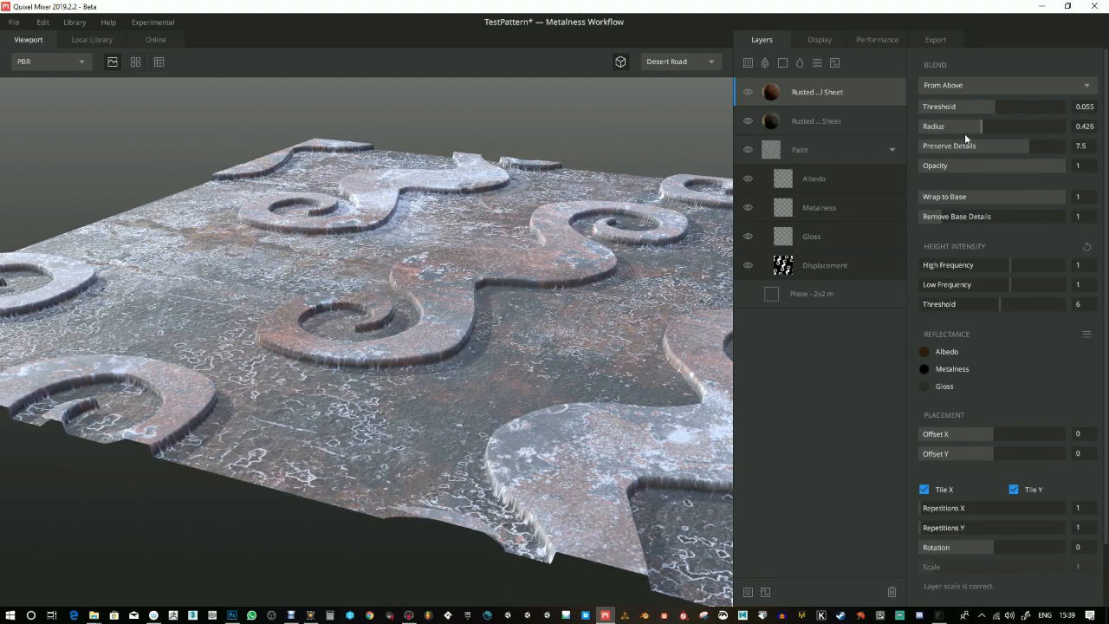
pyautogui.moveTo(980, 126); pyautogui.dragTo(932, 126)
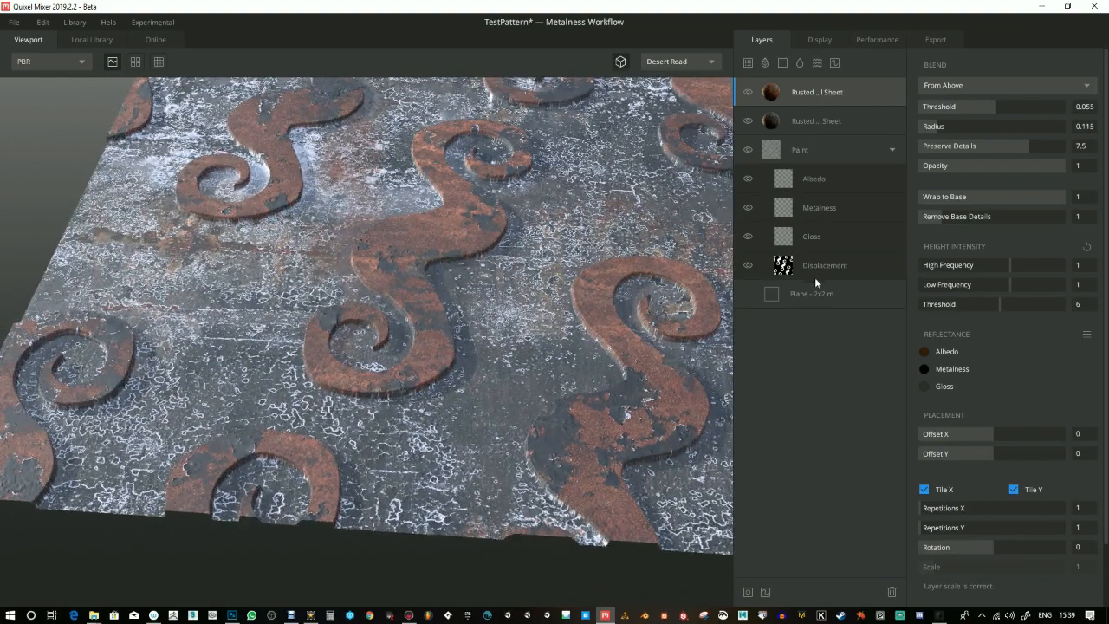
# Add a solid layer with black albedo, then toggle Preview Tiling
pyautogui.click(811, 292)
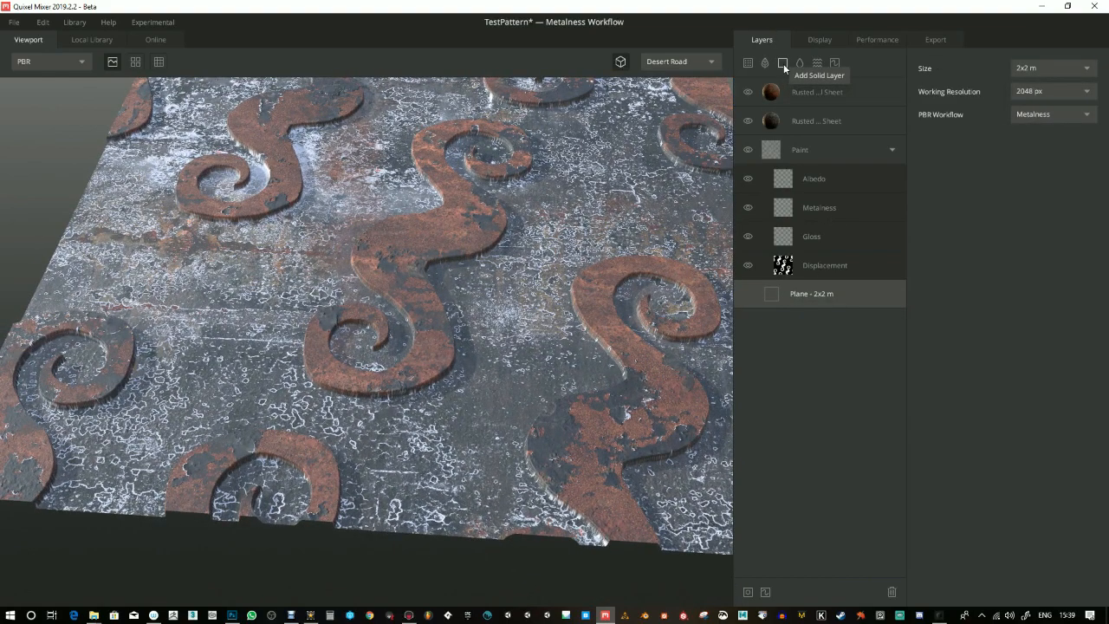
pyautogui.click(783, 62)
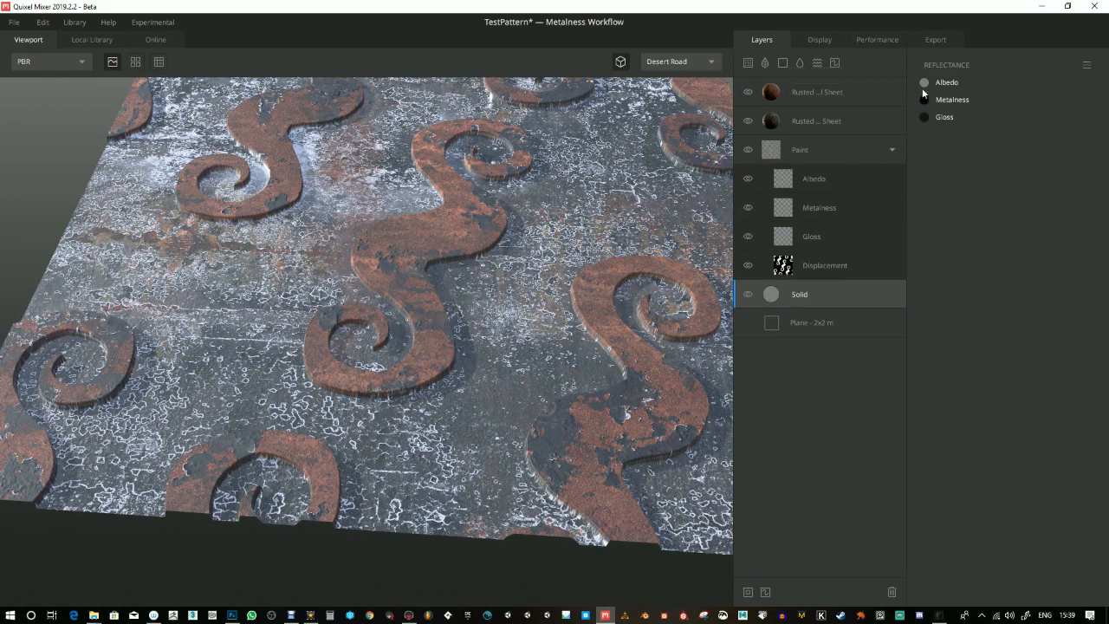
pyautogui.click(924, 82)
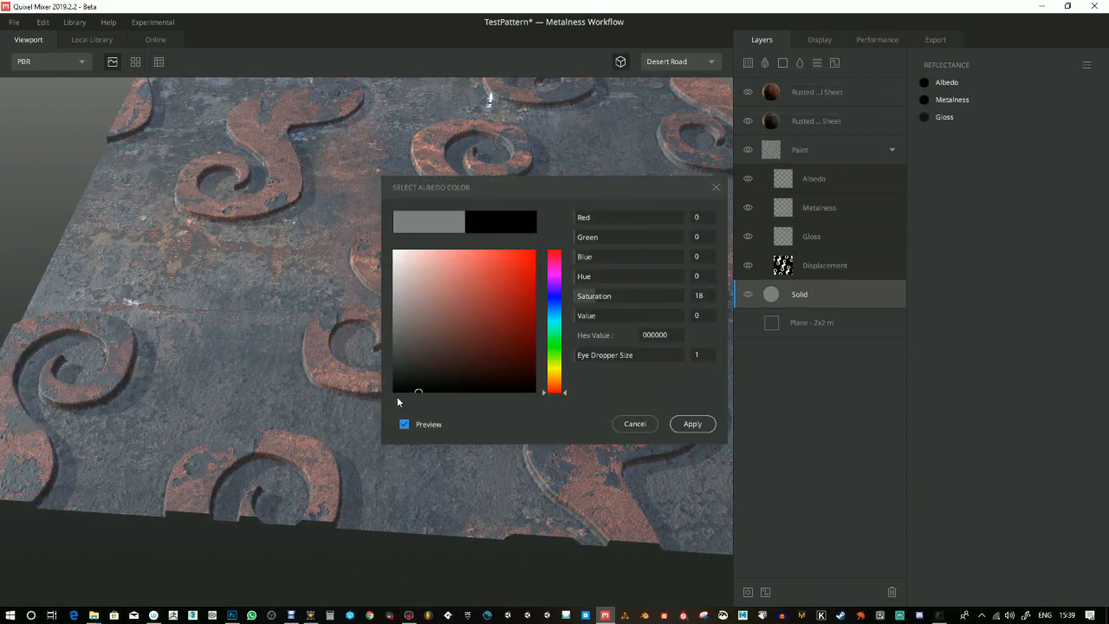
pyautogui.click(693, 424)
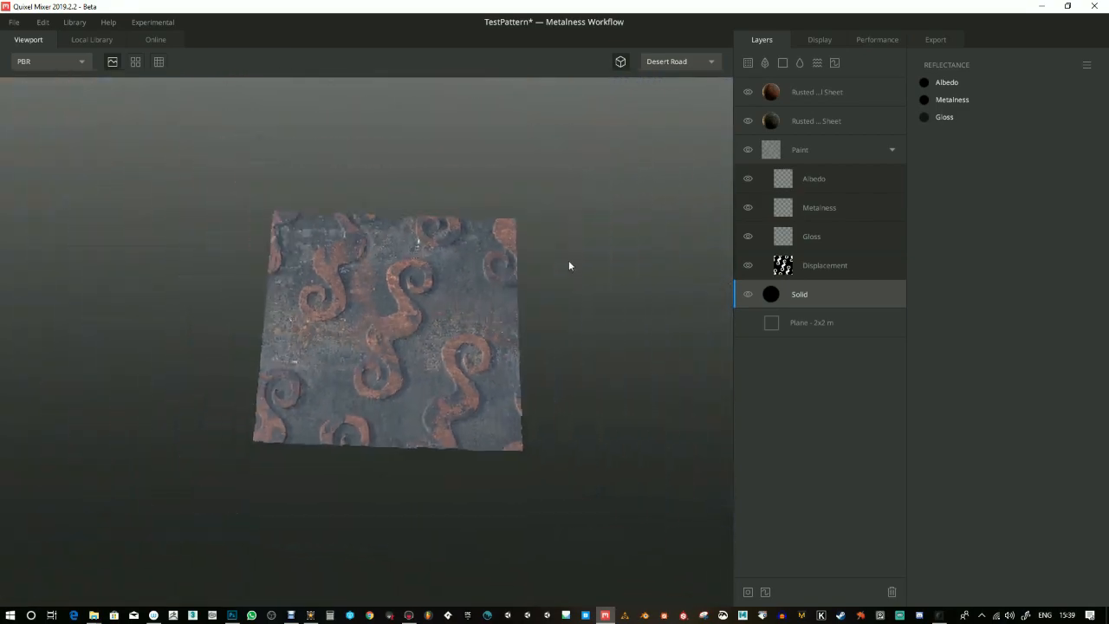
pyautogui.click(135, 62)
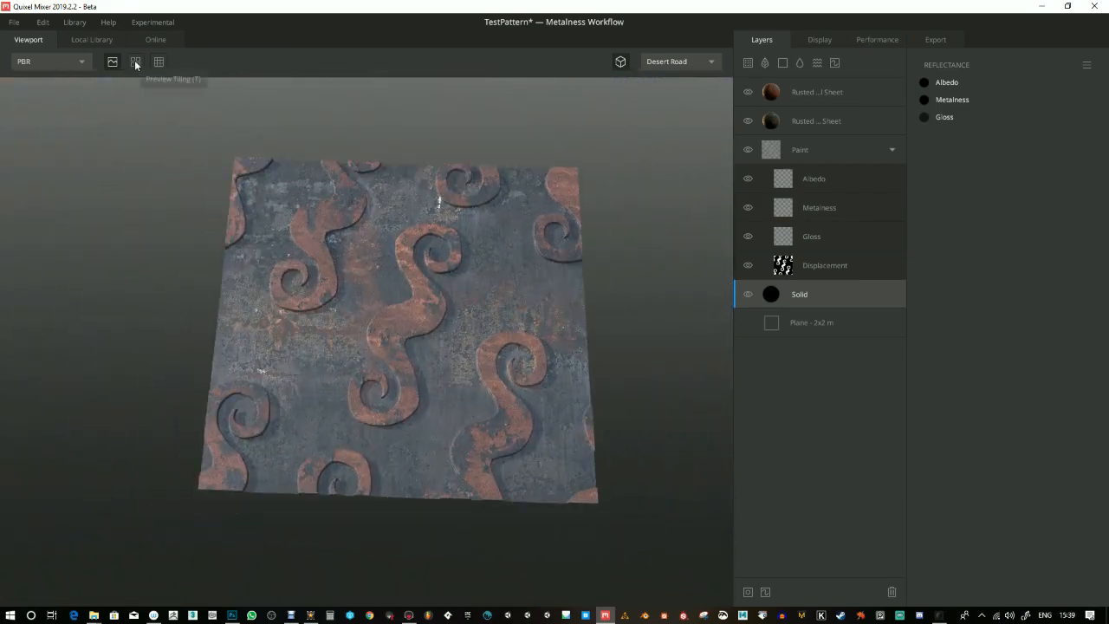
pyautogui.click(136, 62)
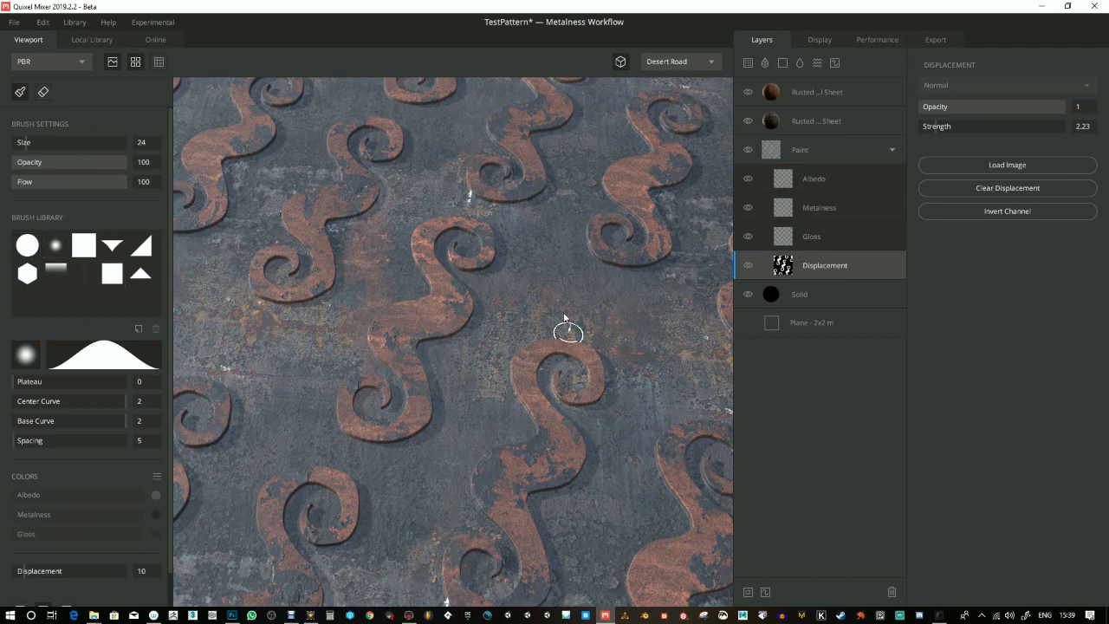
pyautogui.moveTo(553, 288)
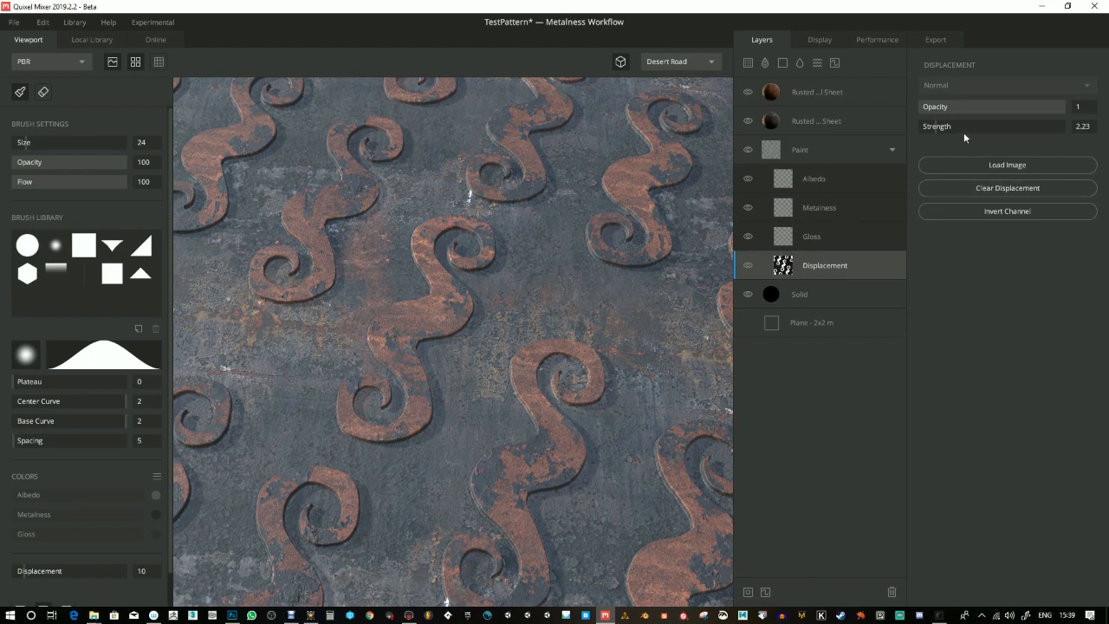
# Raise displacement strength slightly to 2.31 and stamp raised round bumps between the swirls
pyautogui.scroll(-3)
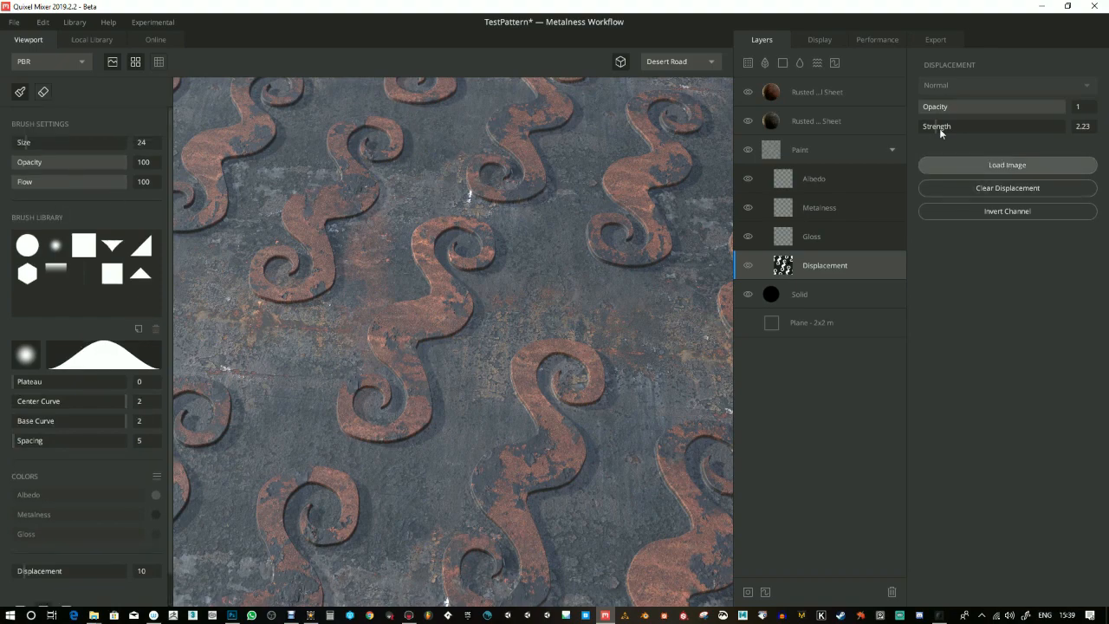
pyautogui.moveTo(936, 127); pyautogui.dragTo(949, 127)
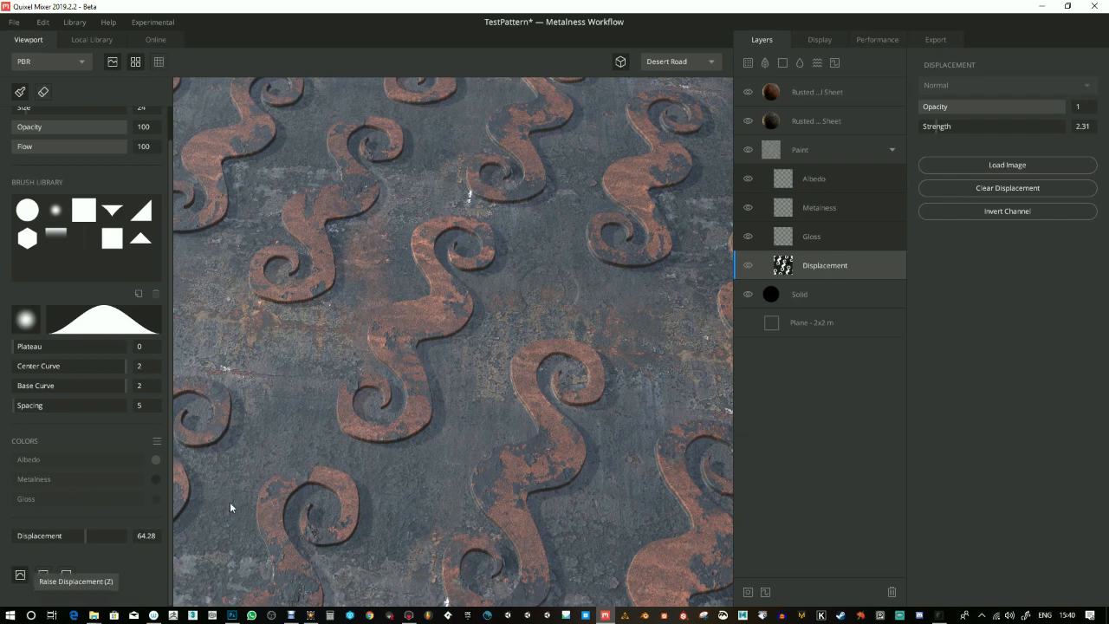
pyautogui.moveTo(558, 276)
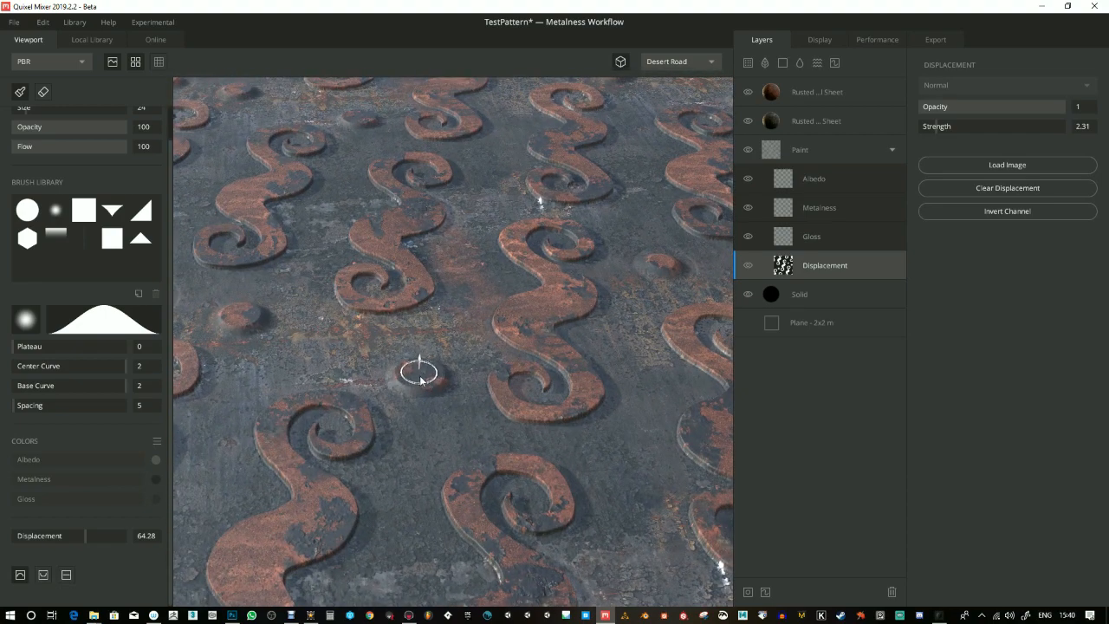
pyautogui.click(817, 91)
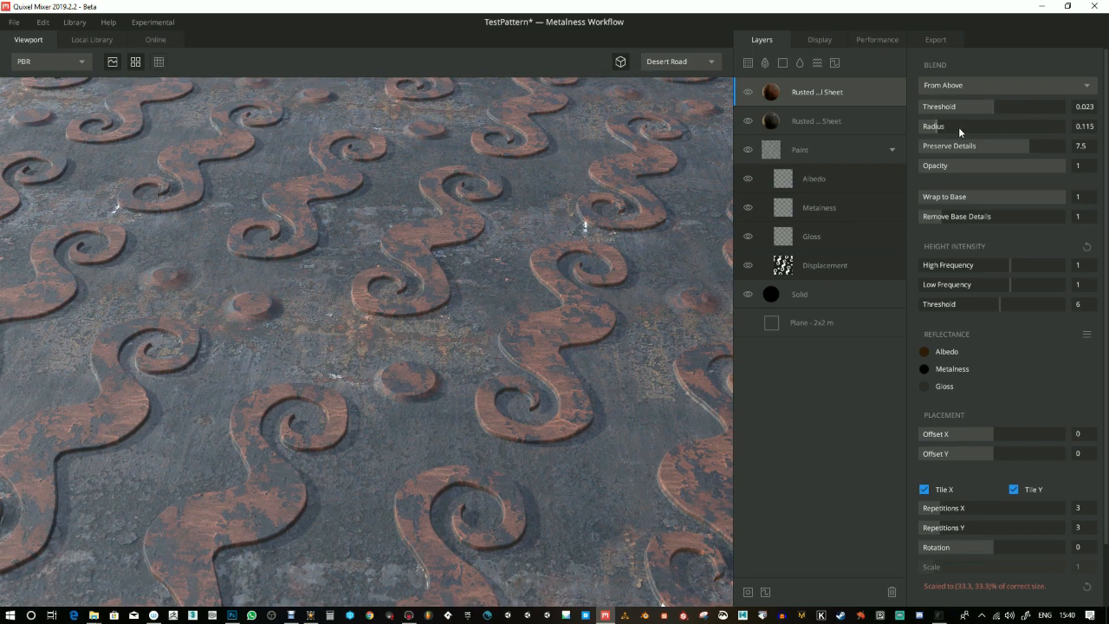
# Give the lower Rusted Sheet layer a light grey gloss colour and orbit to inspect it
pyautogui.moveTo(953, 125); pyautogui.dragTo(962, 126)
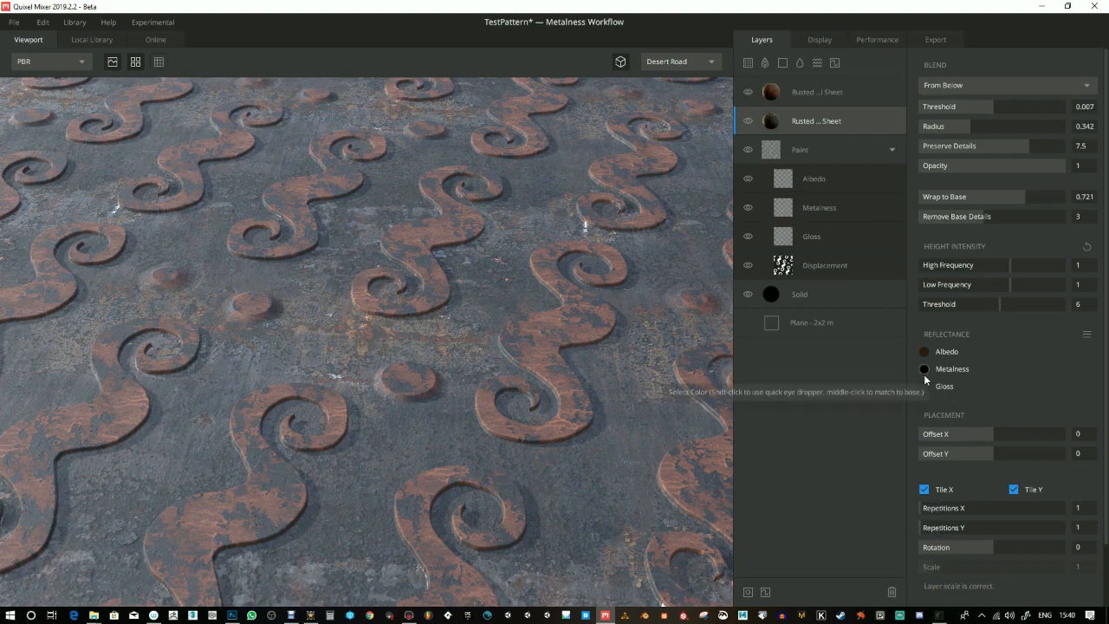
pyautogui.click(924, 386)
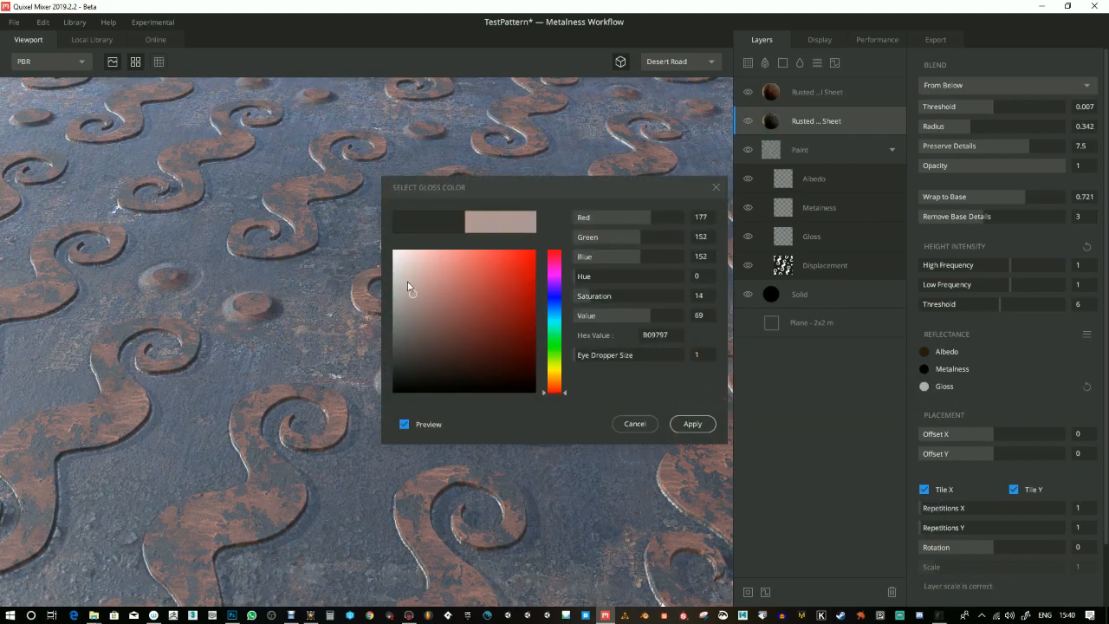
pyautogui.click(692, 424)
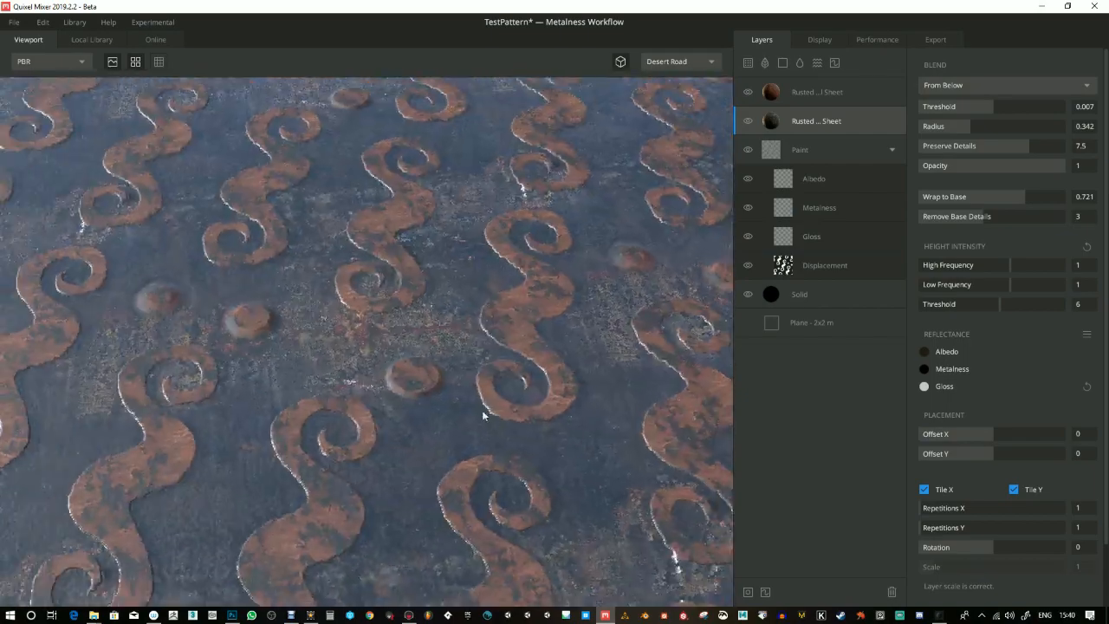
pyautogui.moveTo(483, 416); pyautogui.dragTo(533, 399)
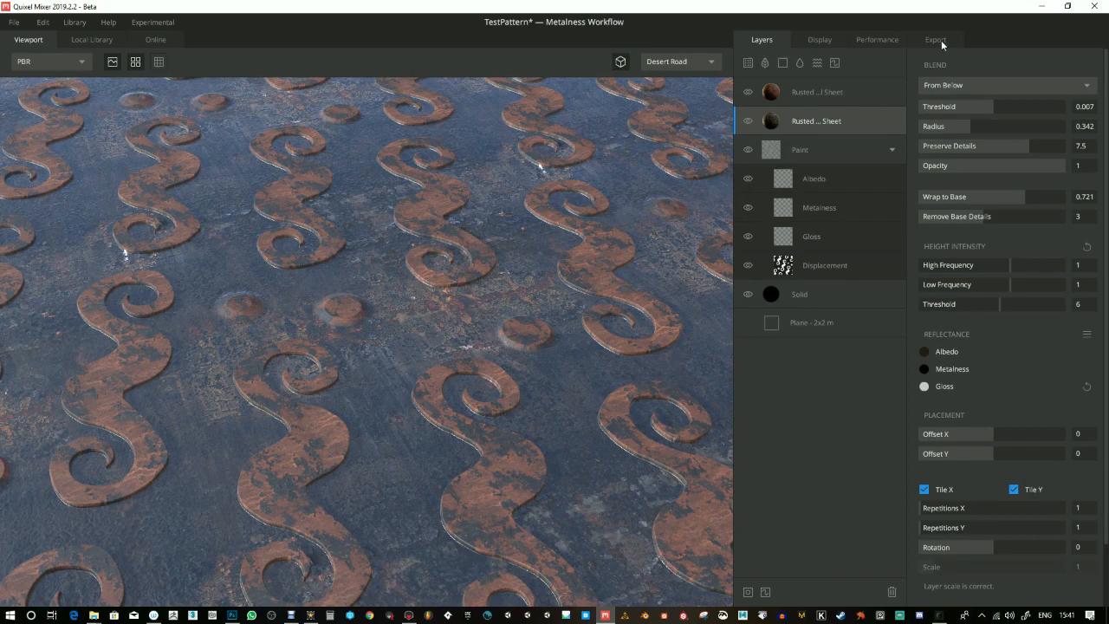
# In the Export tab, rename the Metalness map to Packed_ARM and enable it
pyautogui.click(936, 39)
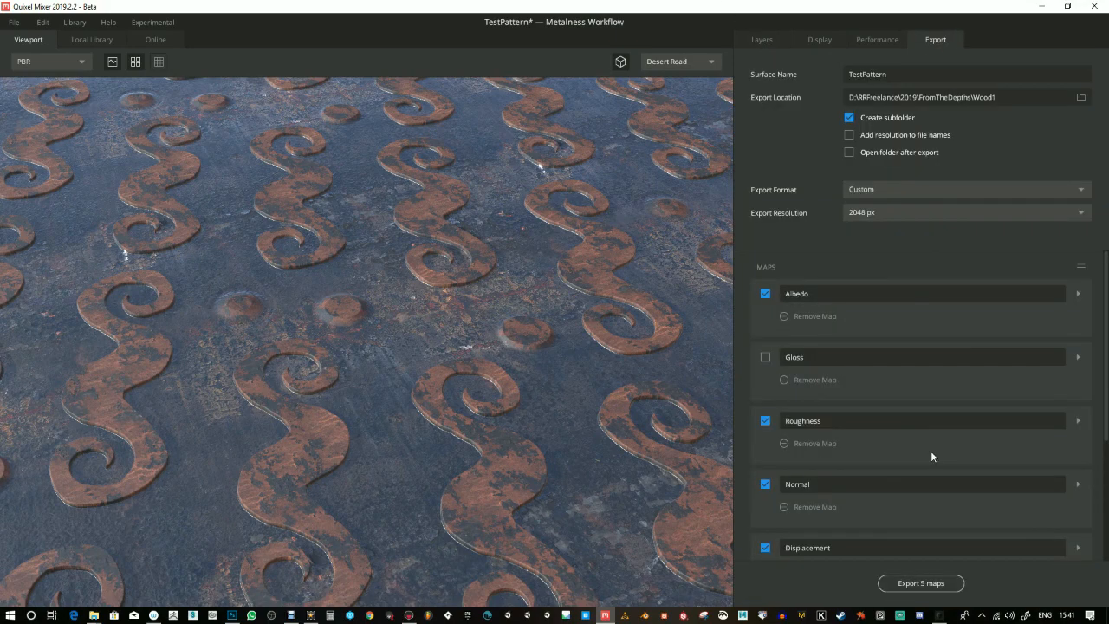
pyautogui.scroll(-3)
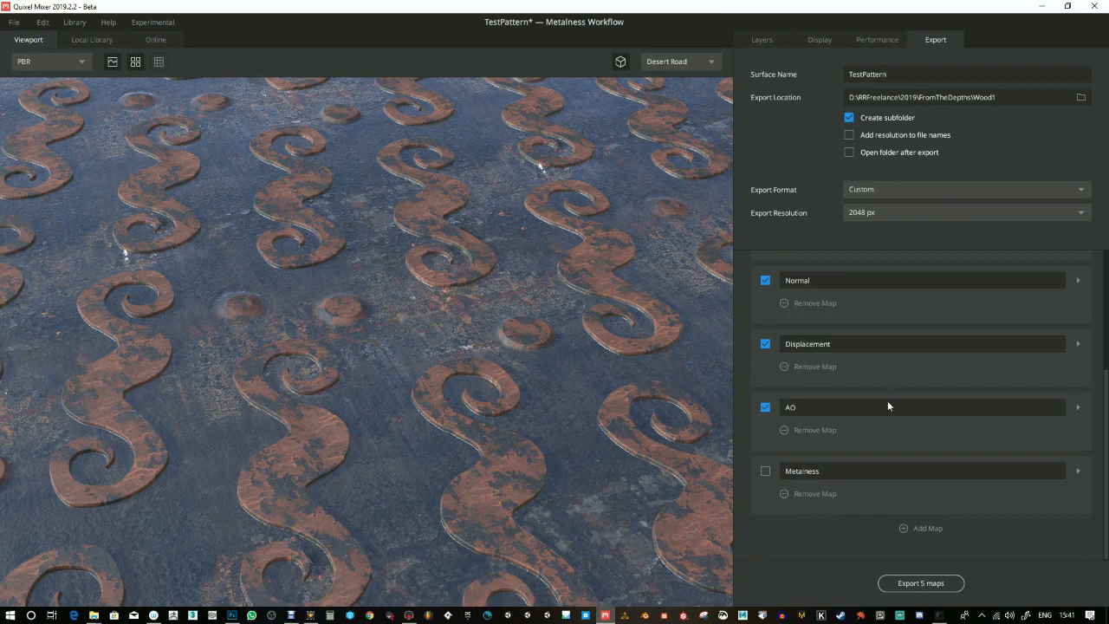
pyautogui.moveTo(828, 477)
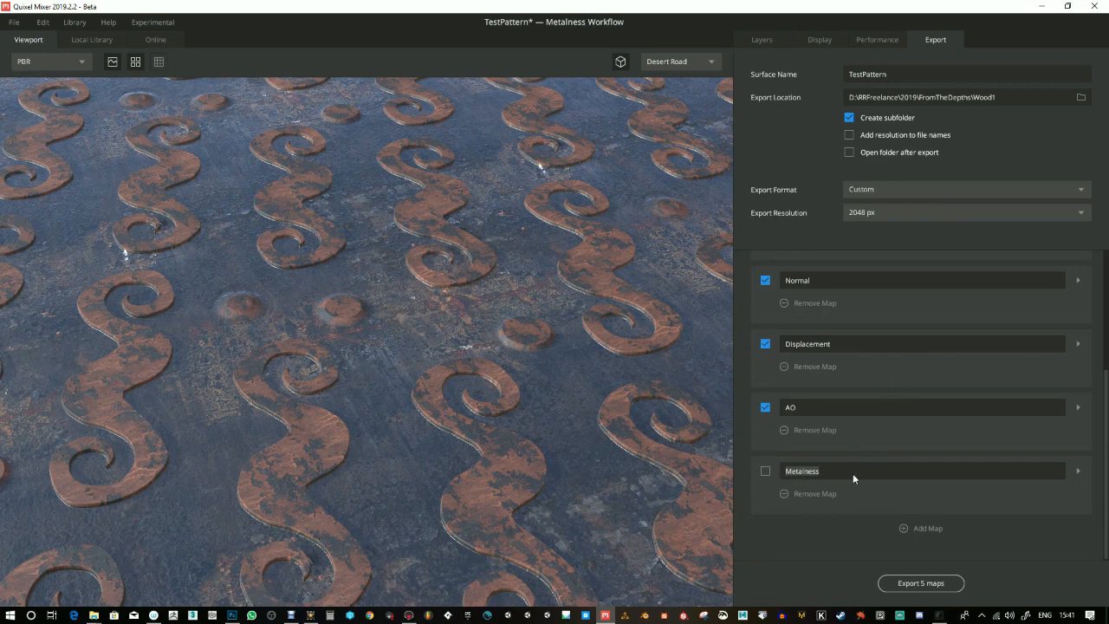
pyautogui.moveTo(821, 484)
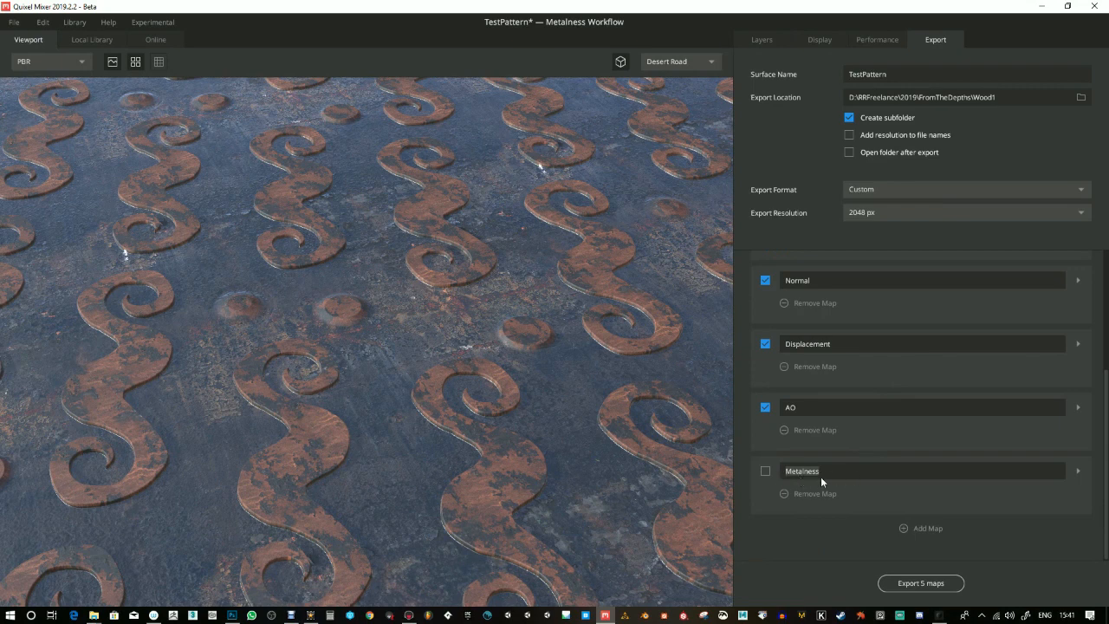
pyautogui.write('Packed_ARM')
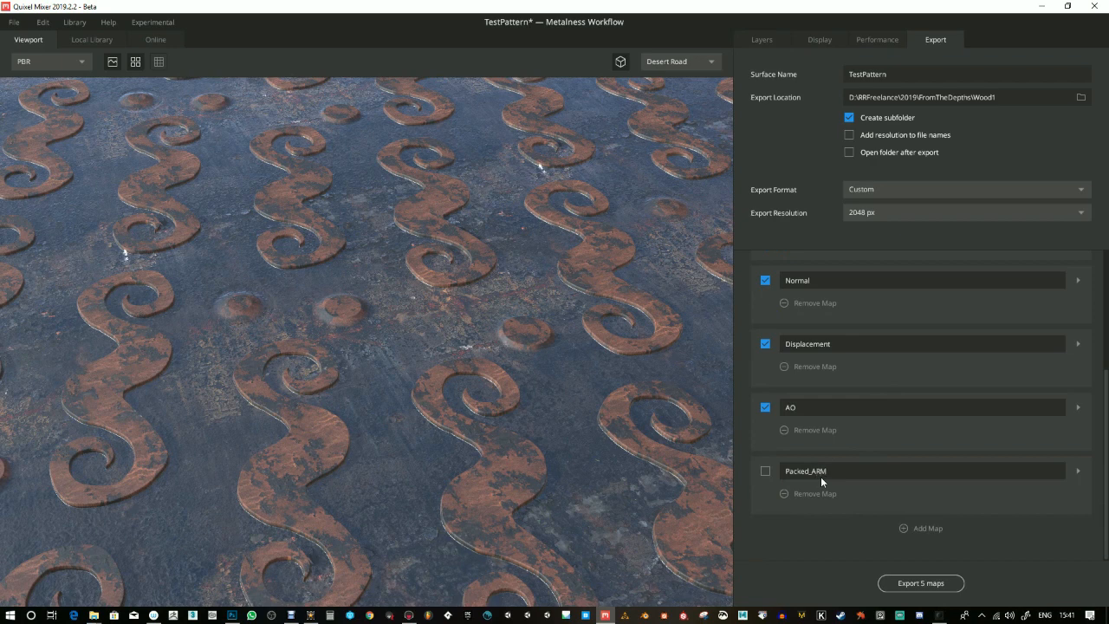
pyautogui.click(765, 470)
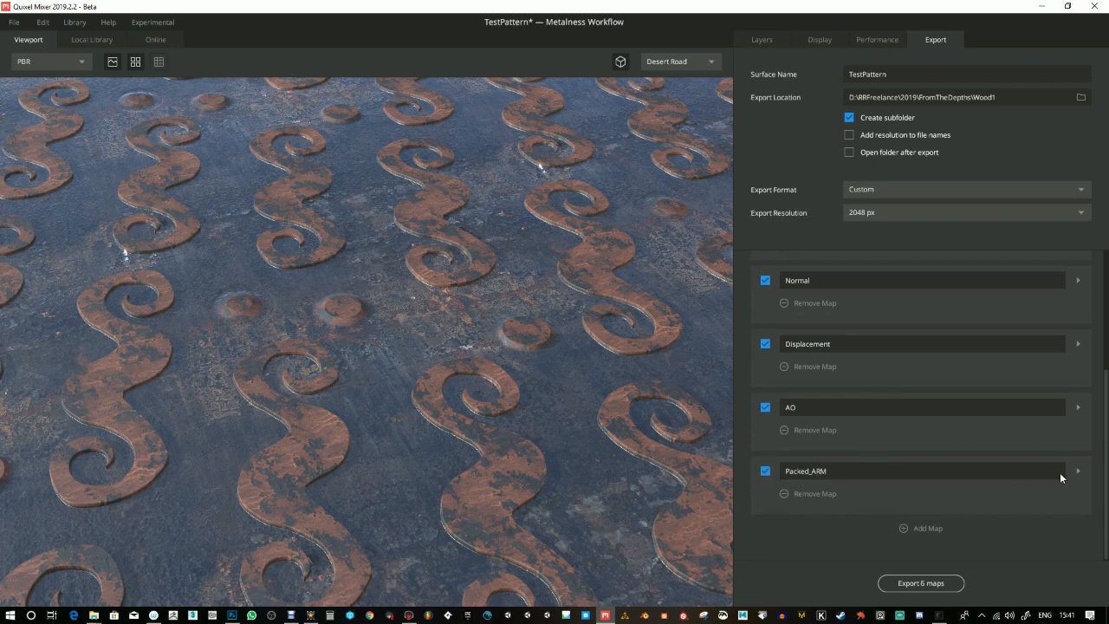
pyautogui.click(1078, 470)
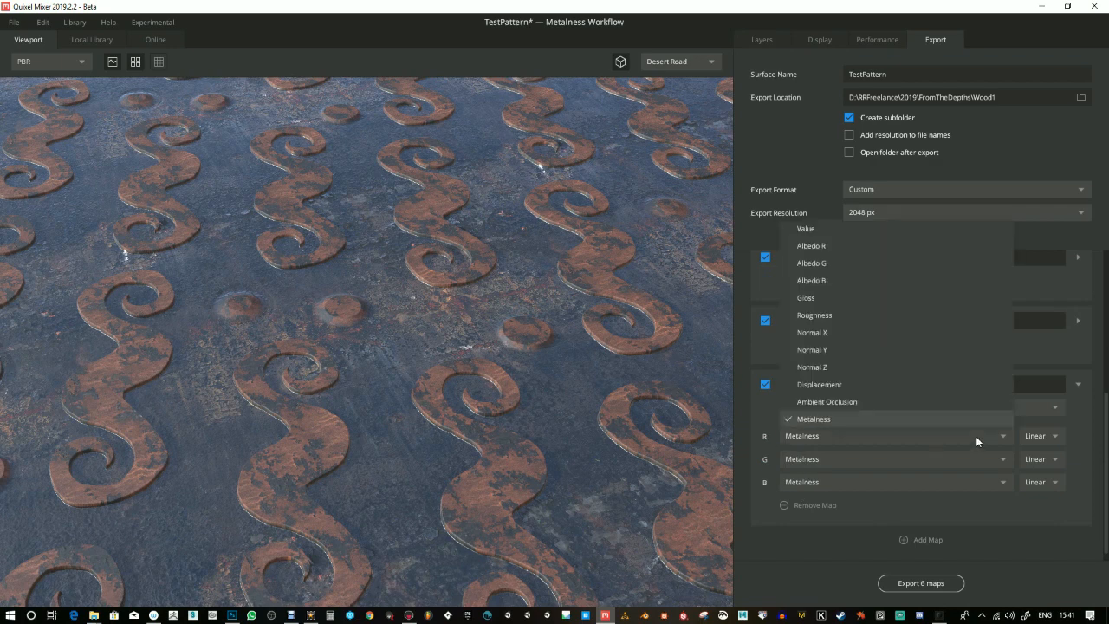
pyautogui.moveTo(827, 402)
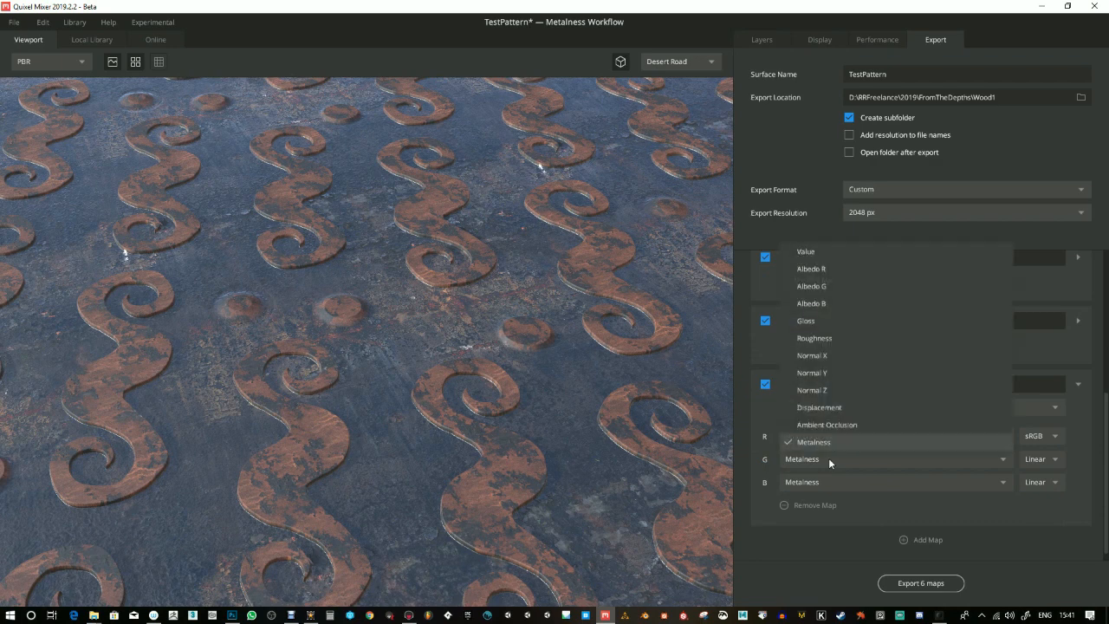
pyautogui.moveTo(814, 338)
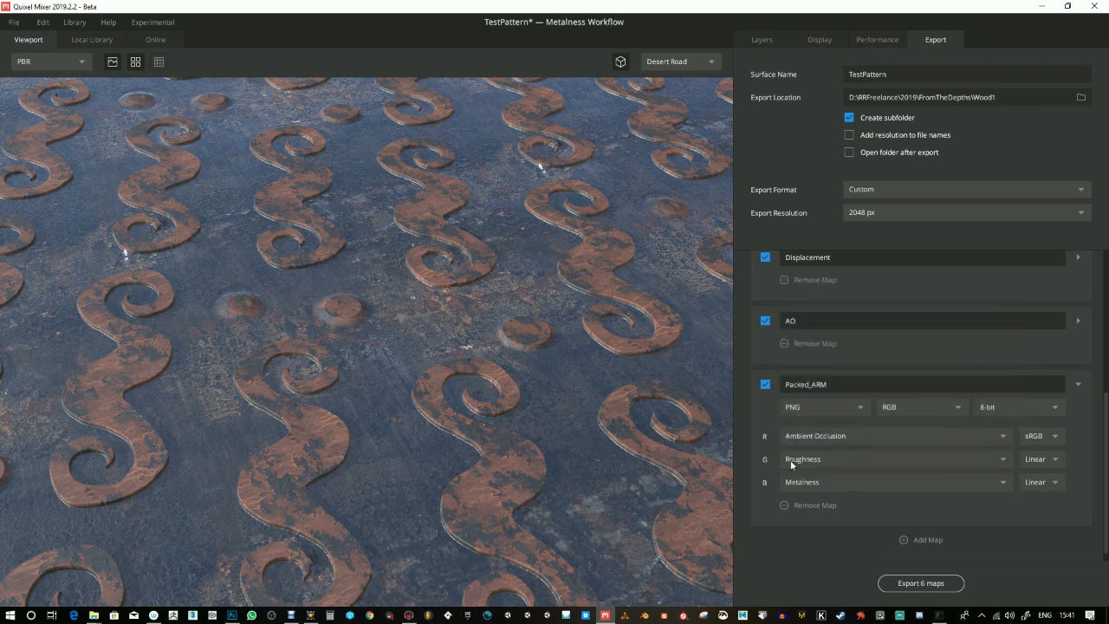
pyautogui.moveTo(810, 439)
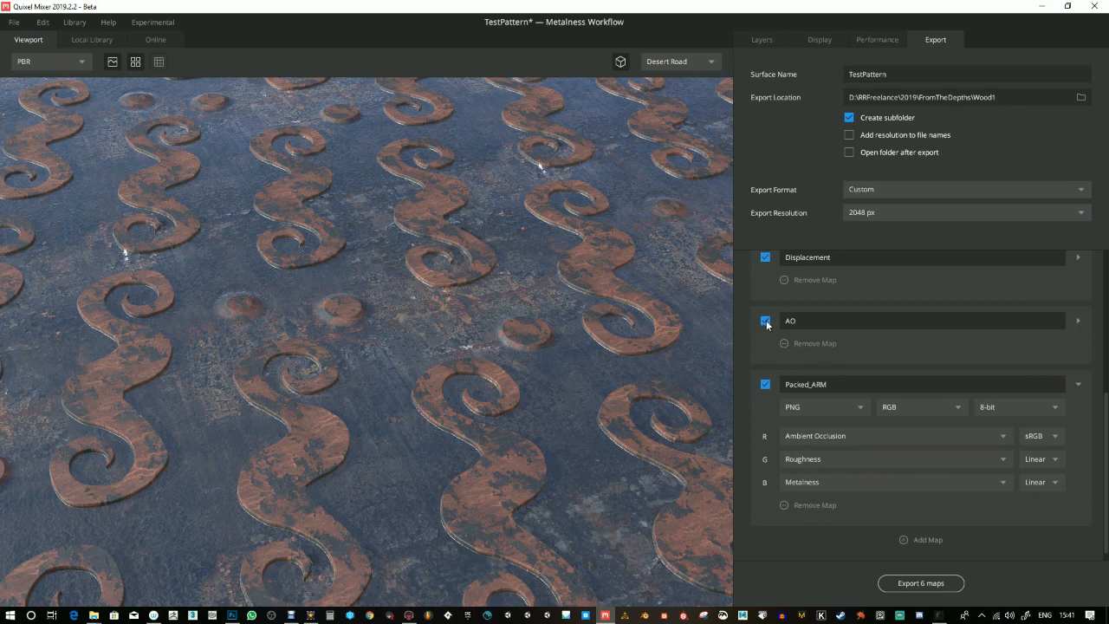
# Exclude the separate AO and Roughness maps and keep Packed_ARM at 8-bit
pyautogui.click(765, 321)
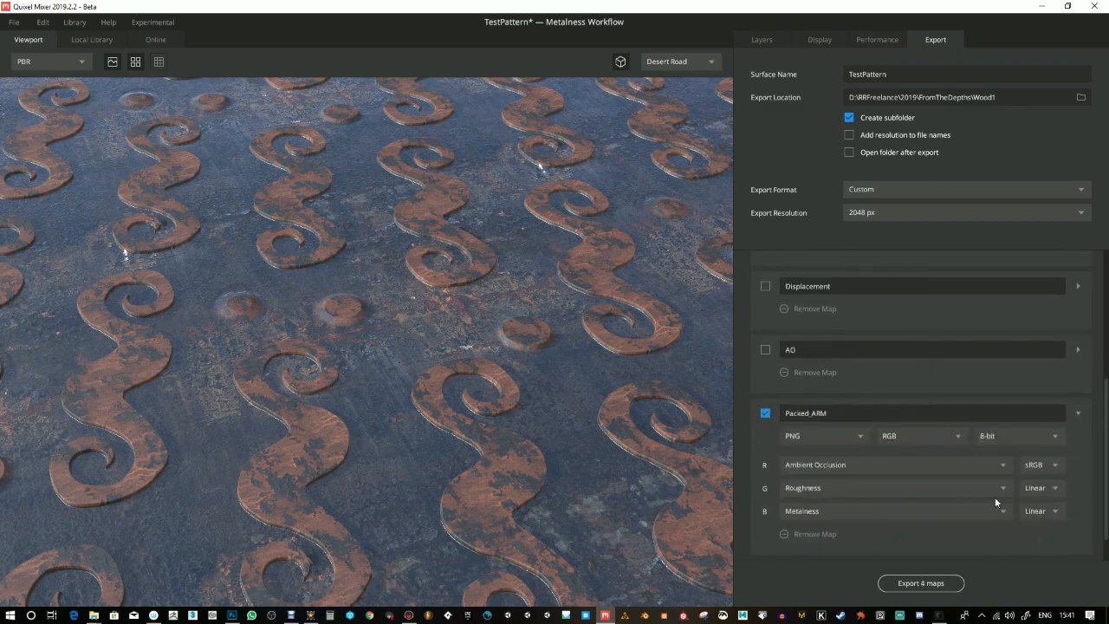
pyautogui.click(1018, 435)
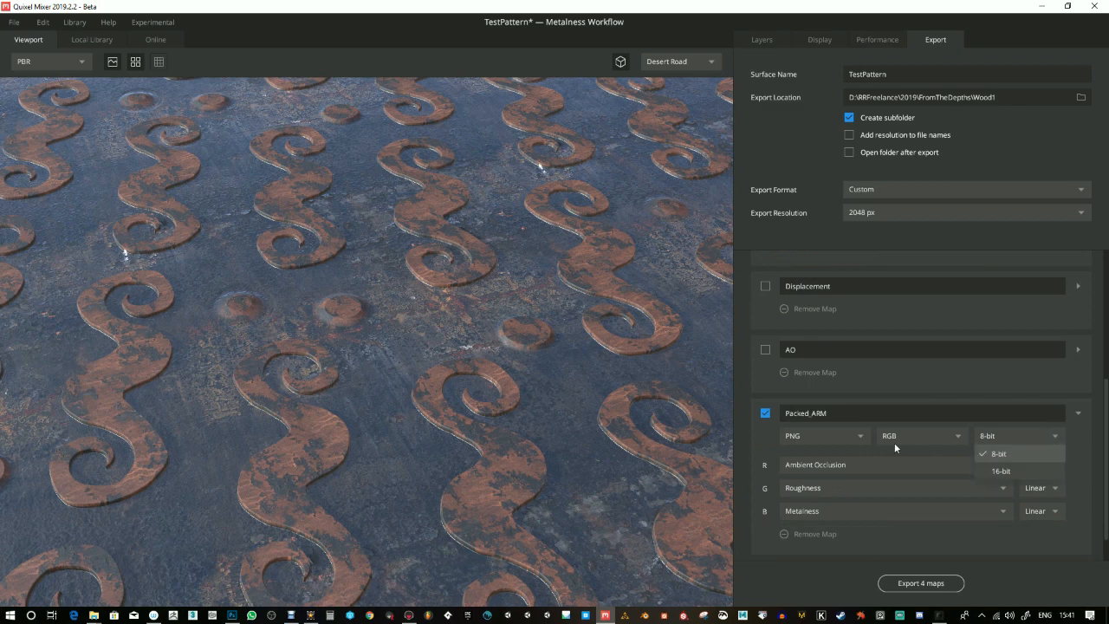
pyautogui.click(920, 435)
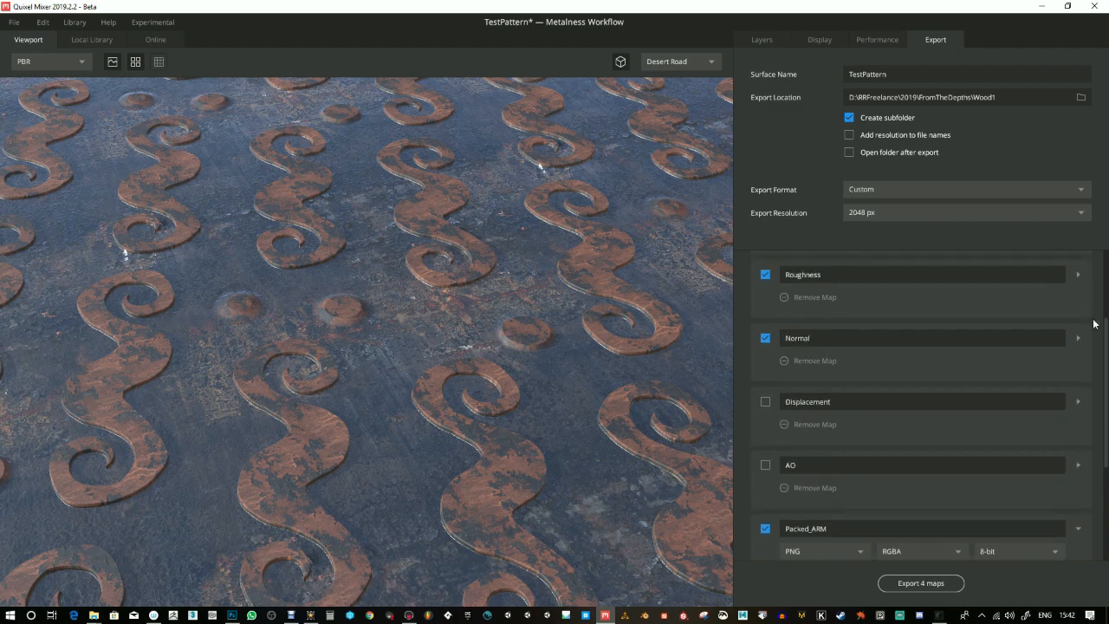
pyautogui.click(765, 274)
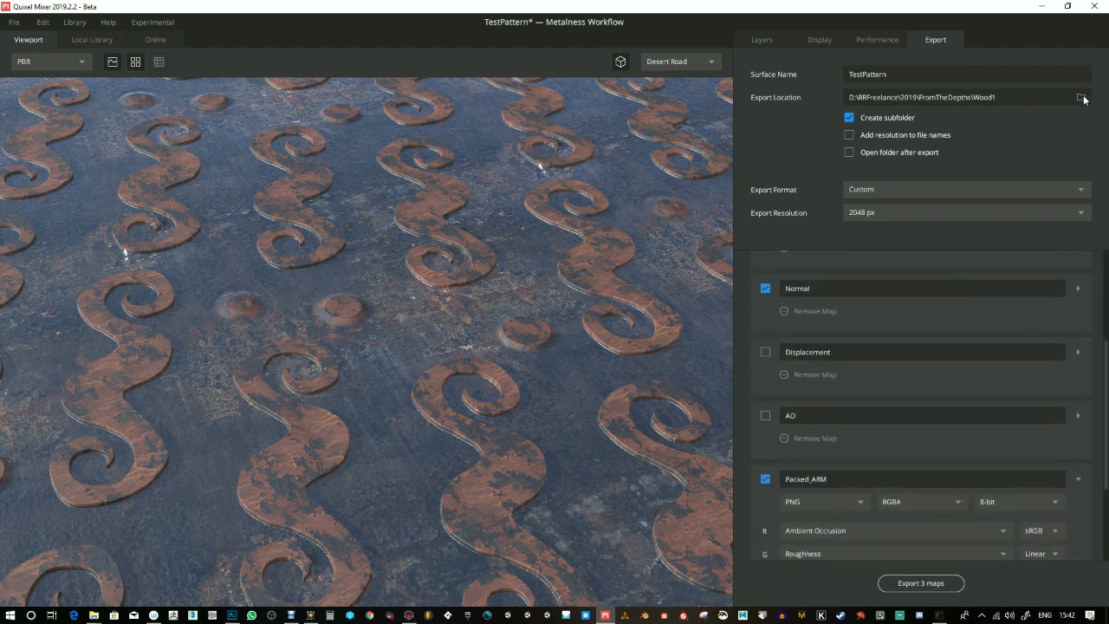
# Set the export destination to the Temp folder on the Desktop
pyautogui.click(1081, 97)
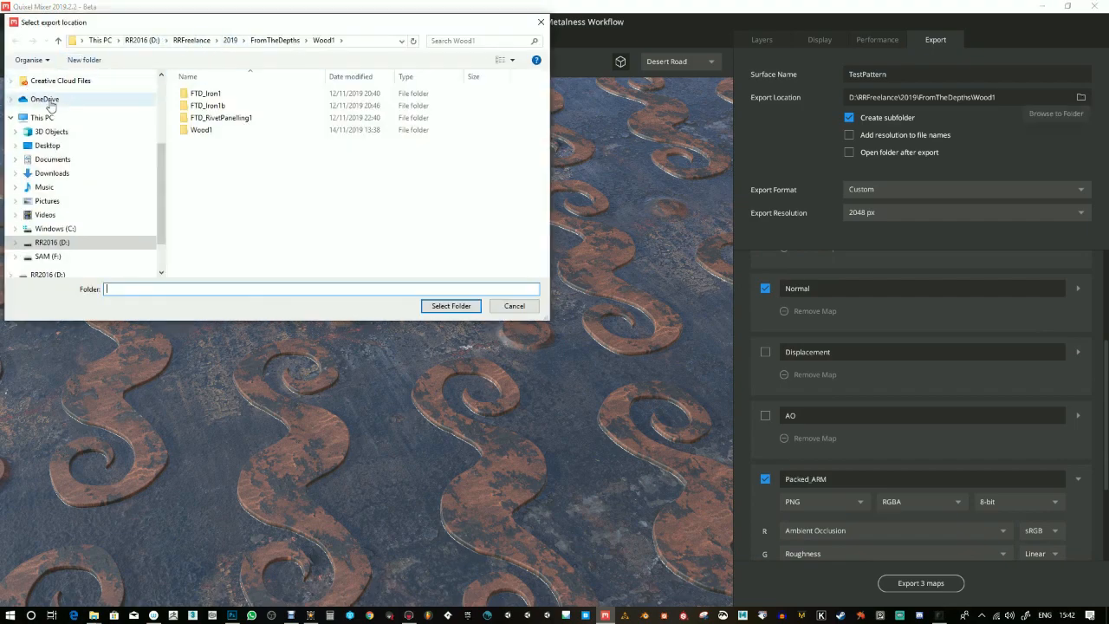
pyautogui.click(47, 145)
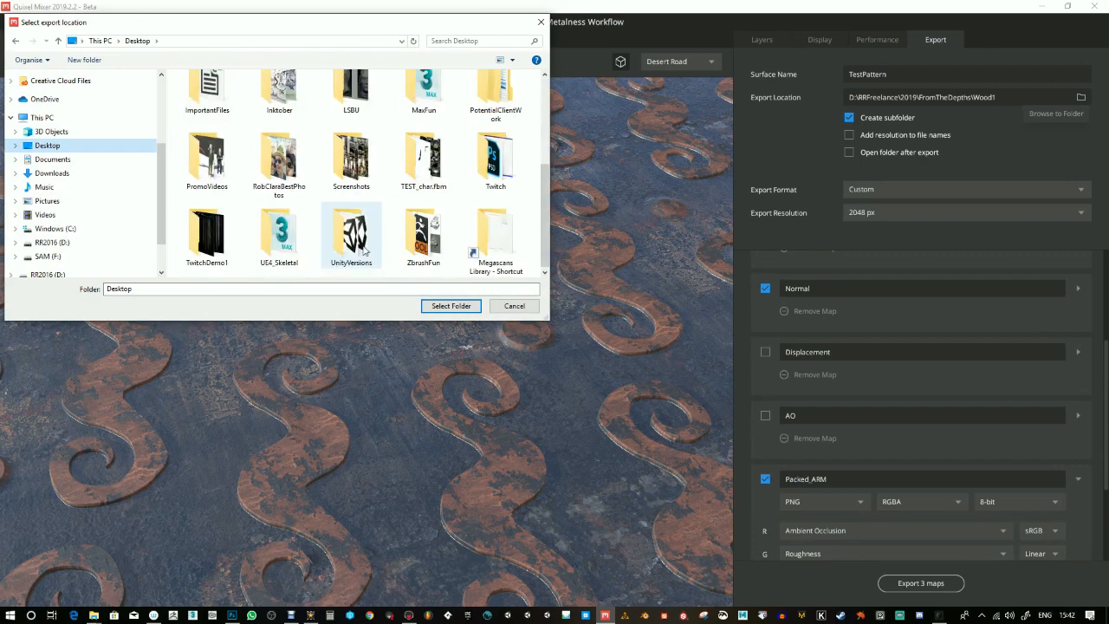
pyautogui.click(84, 59)
pyautogui.write('Temp')
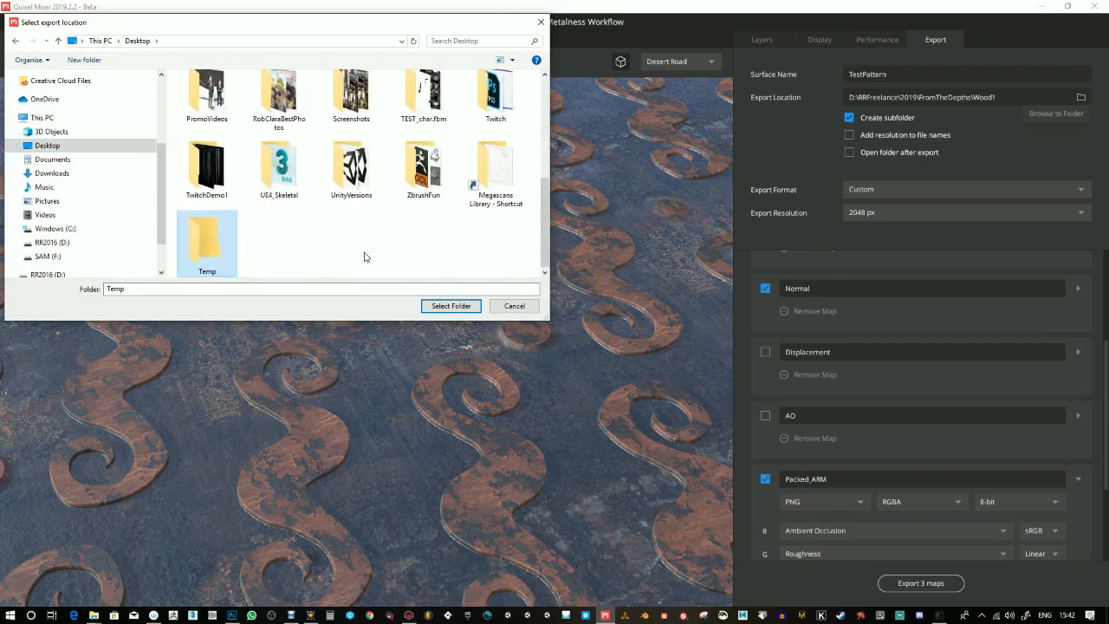
pyautogui.click(451, 306)
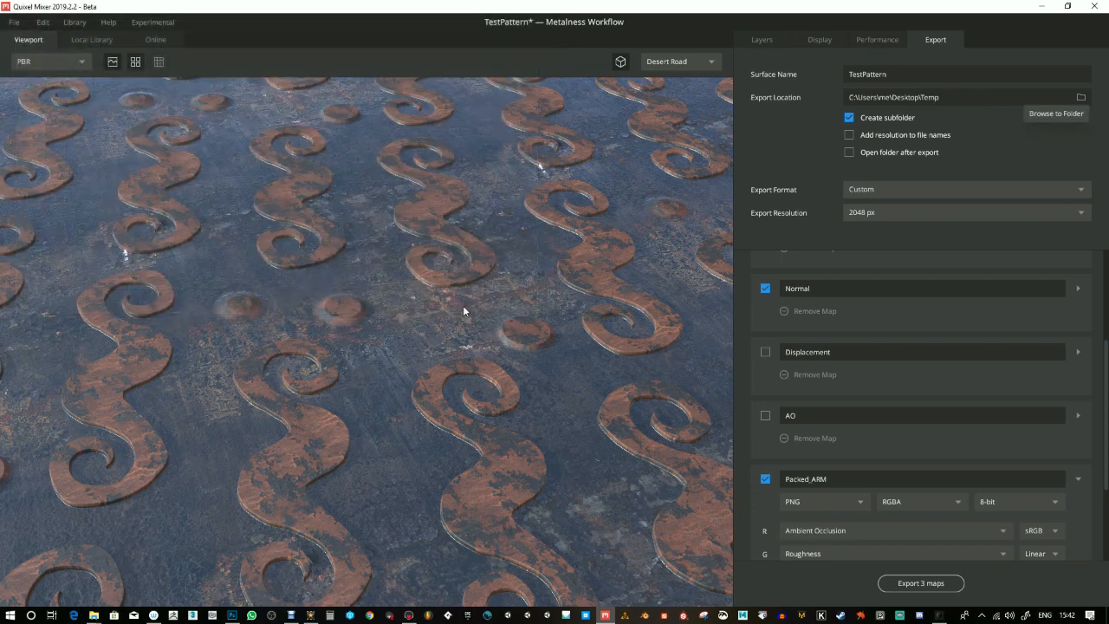
pyautogui.moveTo(879, 215)
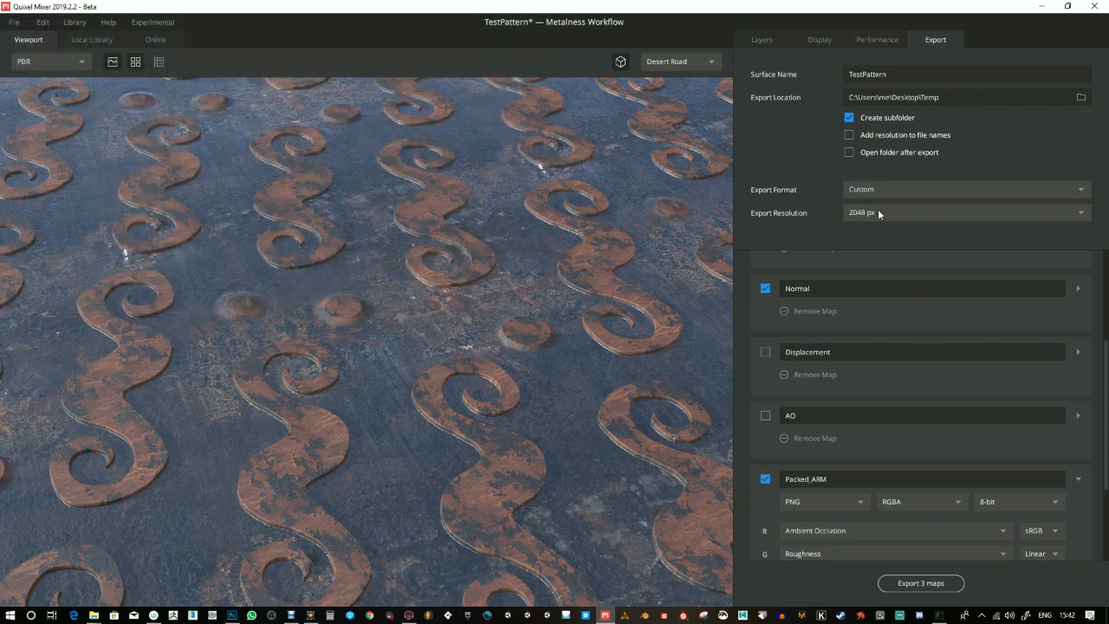
# Set export resolution to 4096 px and export the three maps
pyautogui.click(964, 212)
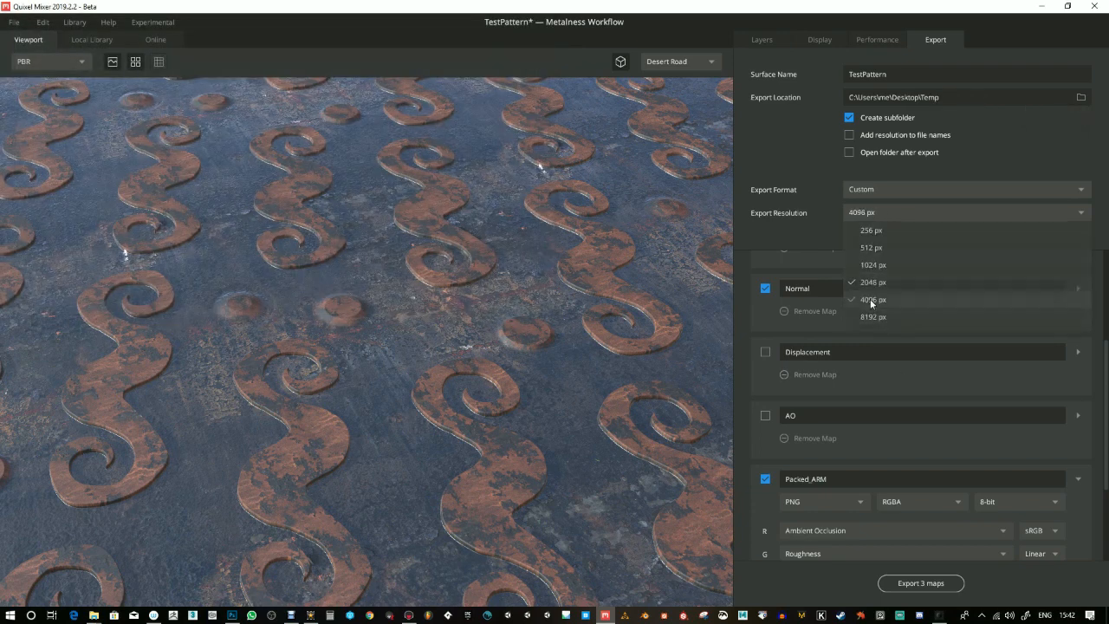
pyautogui.click(873, 299)
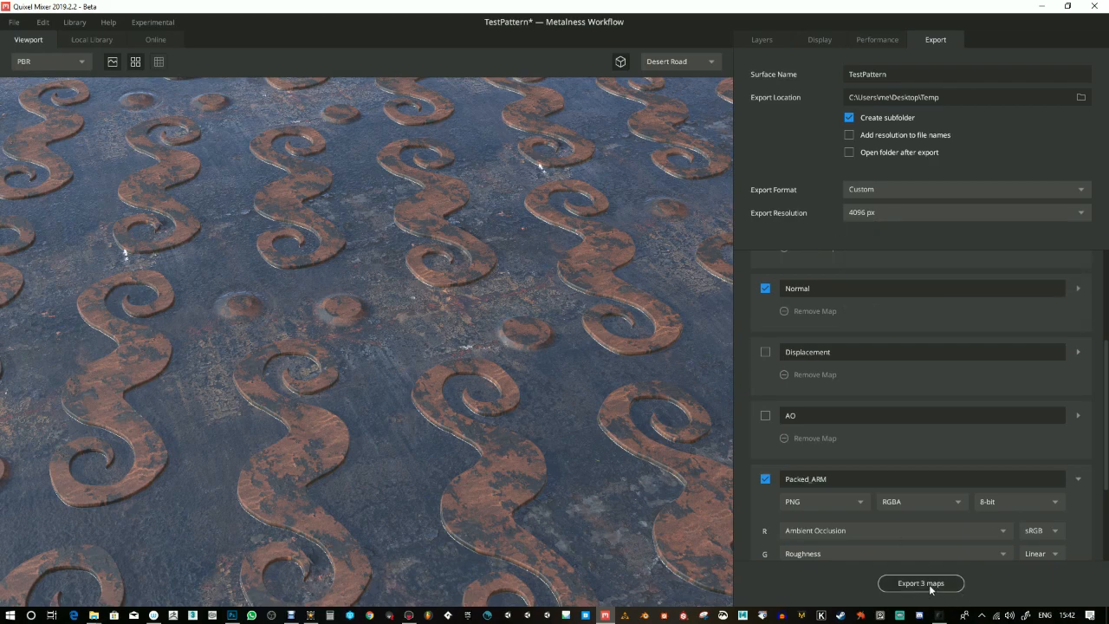
pyautogui.click(920, 583)
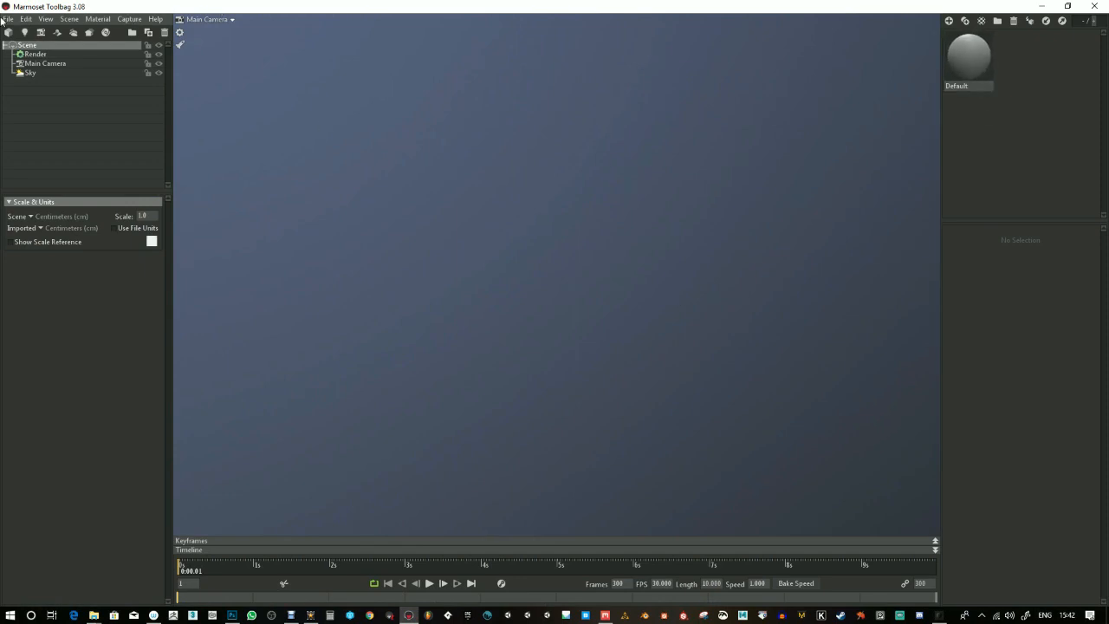
# Add a plane primitive using Edit > Plugins > Generate Primitives
pyautogui.click(26, 19)
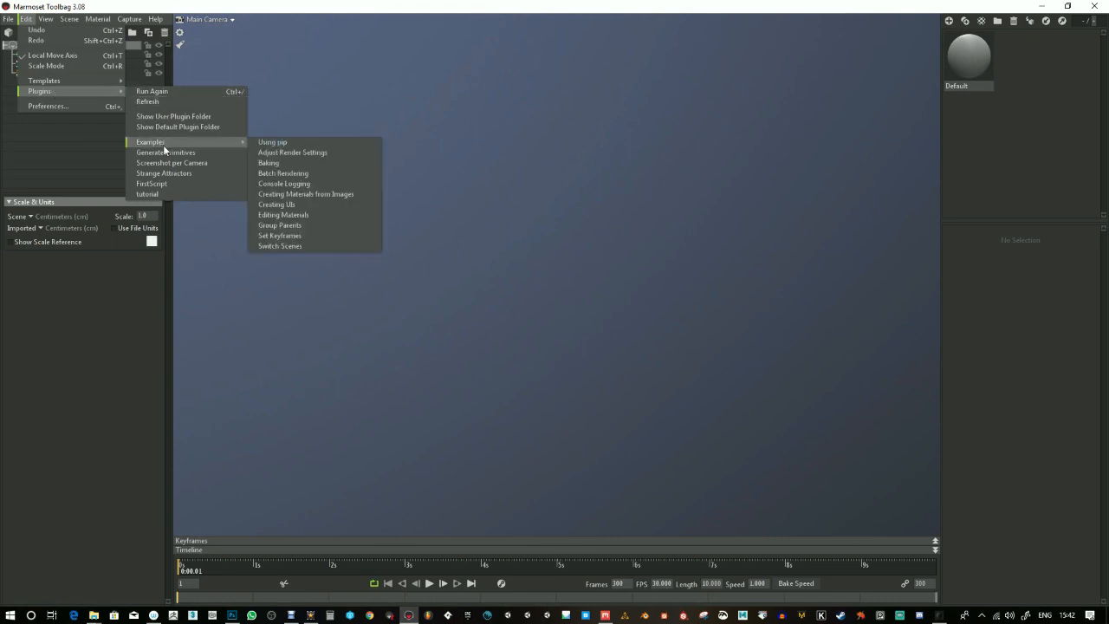
pyautogui.click(166, 153)
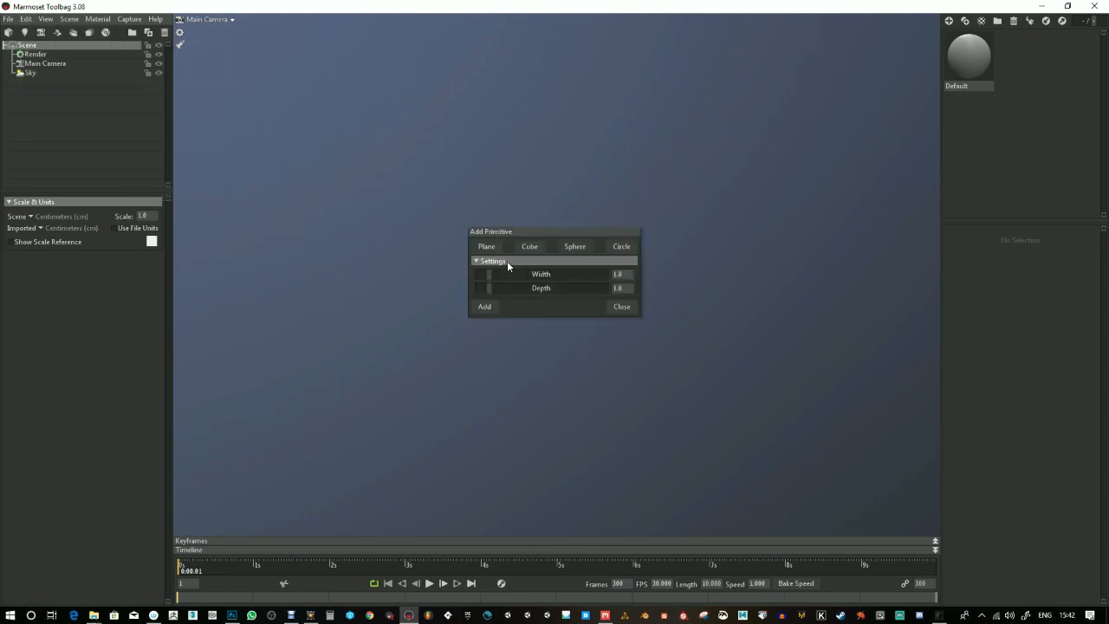
pyautogui.click(484, 307)
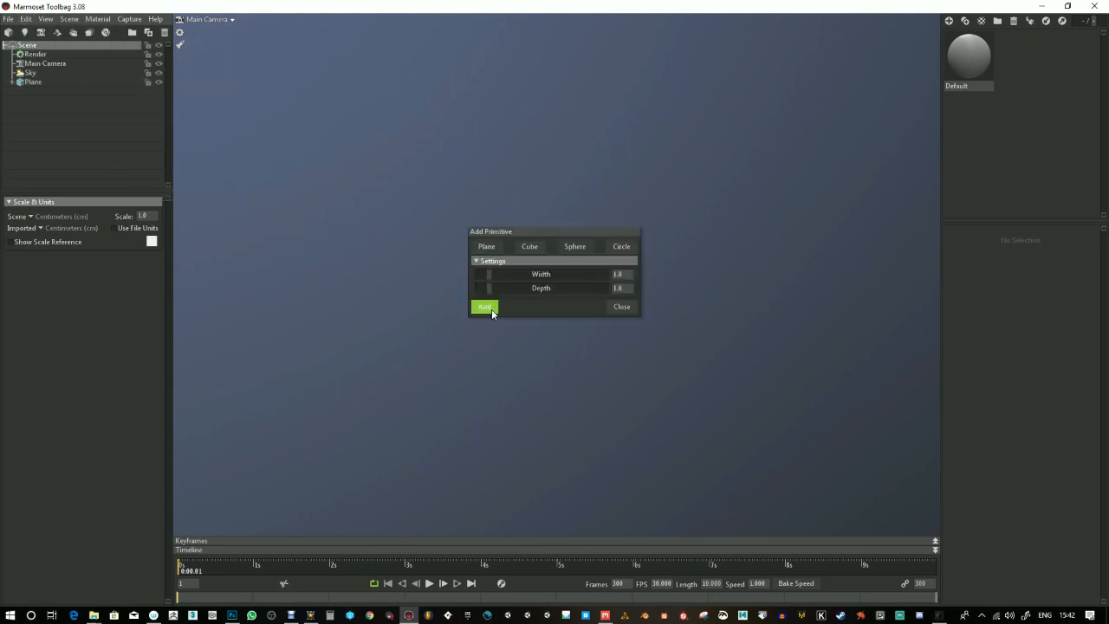
pyautogui.click(484, 306)
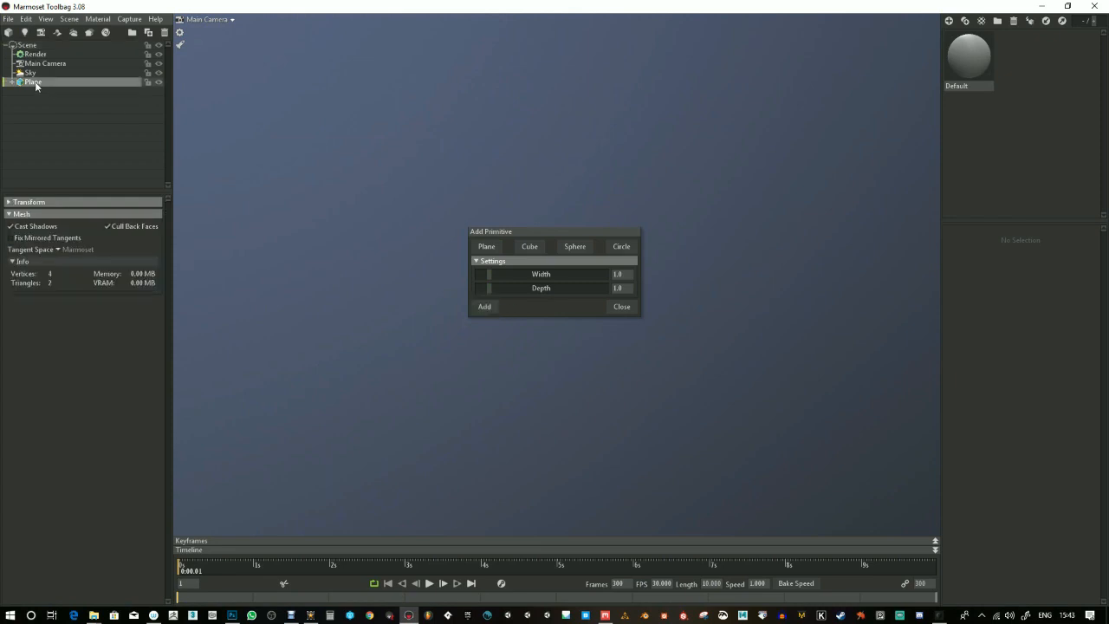
# Close the primitives dialog and open the Default material's settings
pyautogui.click(485, 306)
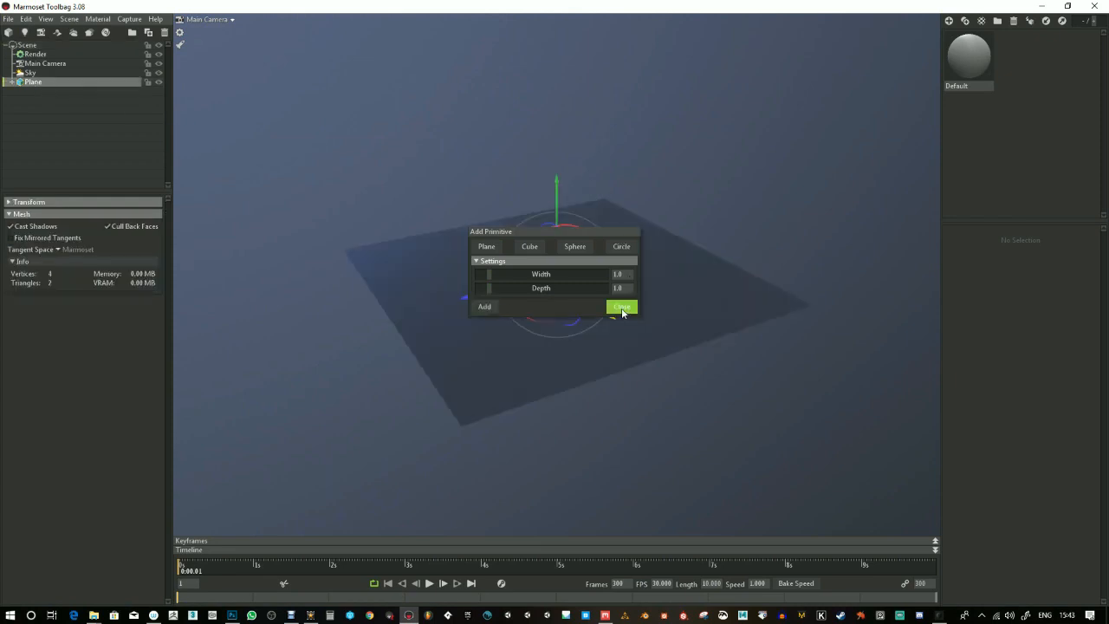
pyautogui.click(622, 307)
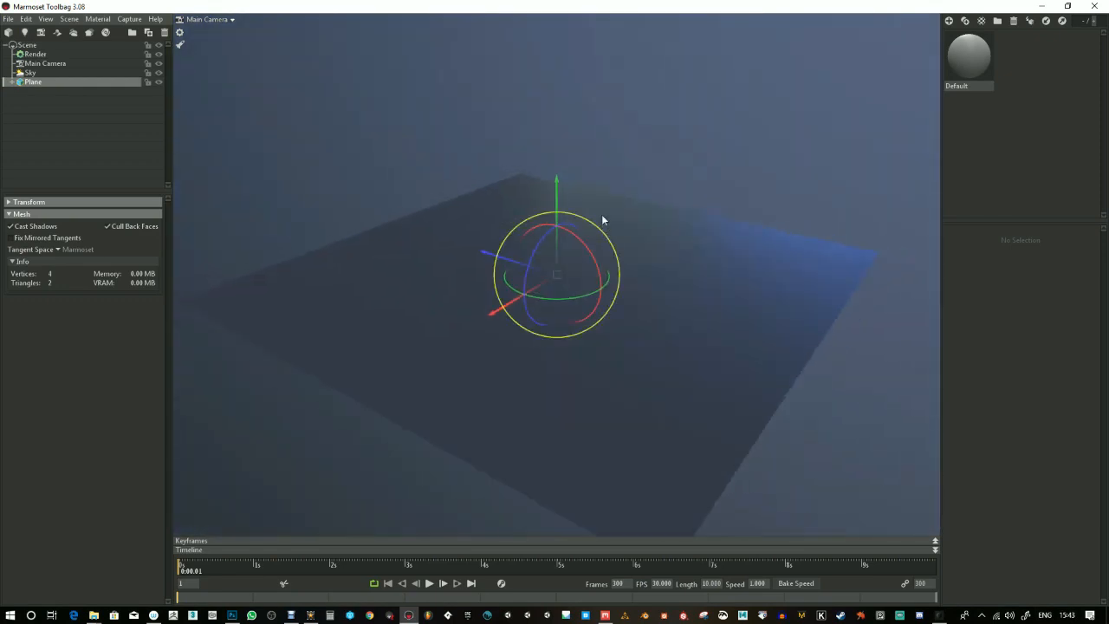
pyautogui.click(968, 57)
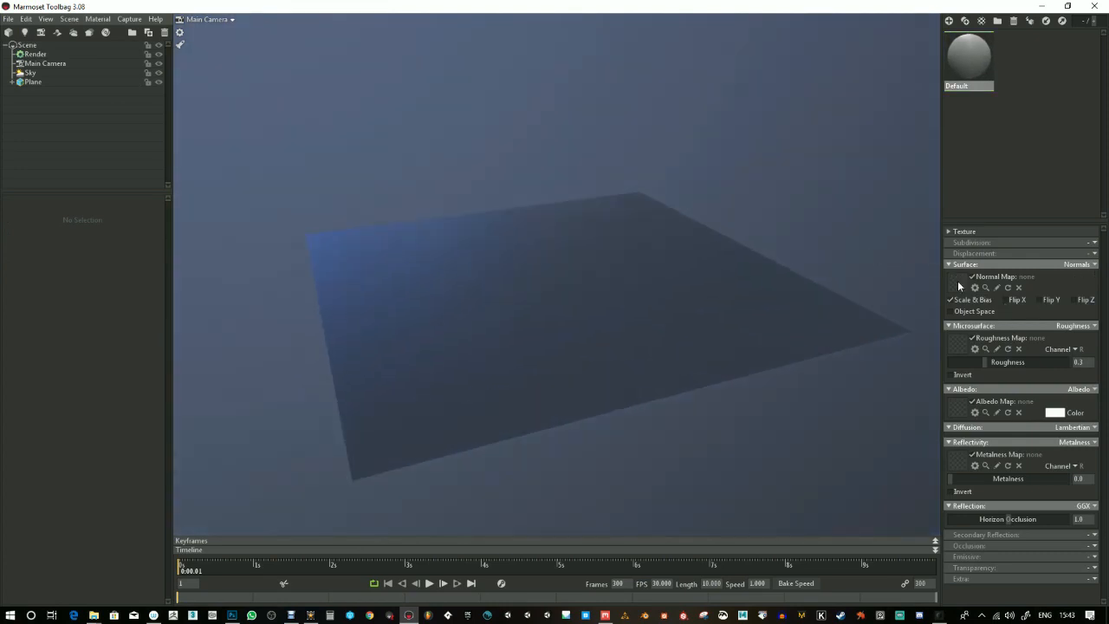
# Load the TestPattern Normal and Albedo PNGs from Desktop/Temp, tiled across the plane
pyautogui.click(985, 287)
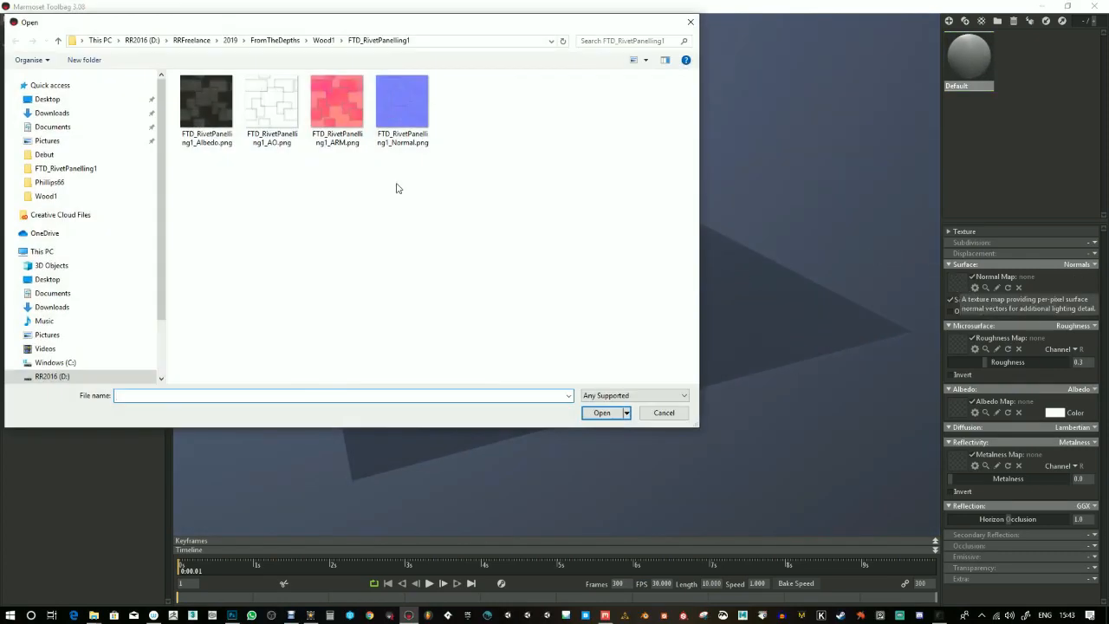
pyautogui.click(47, 99)
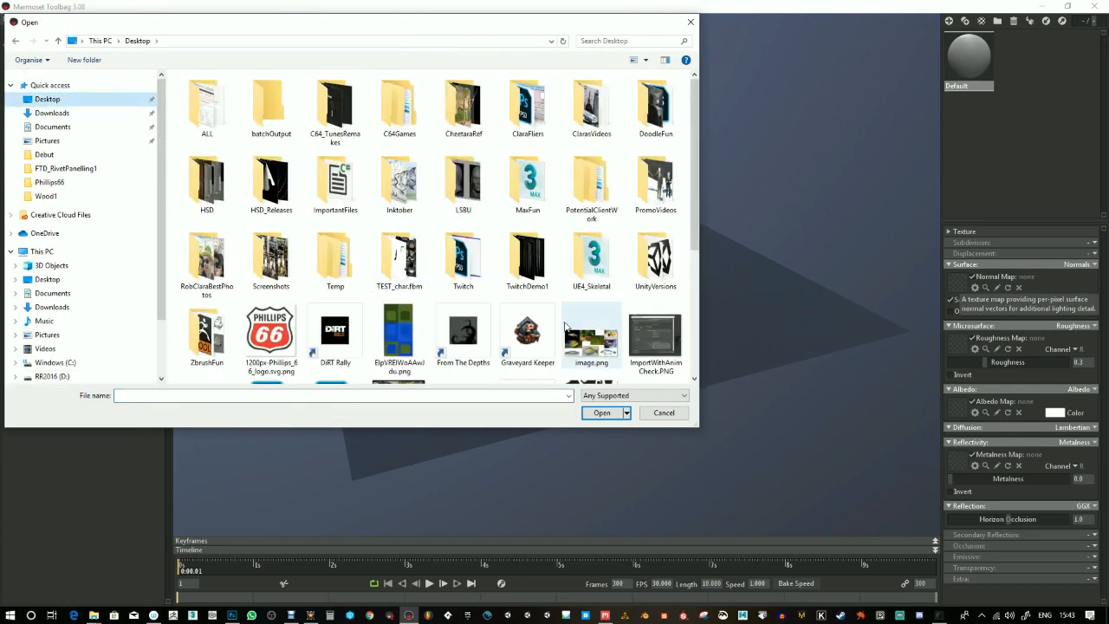
pyautogui.doubleClick(334, 260)
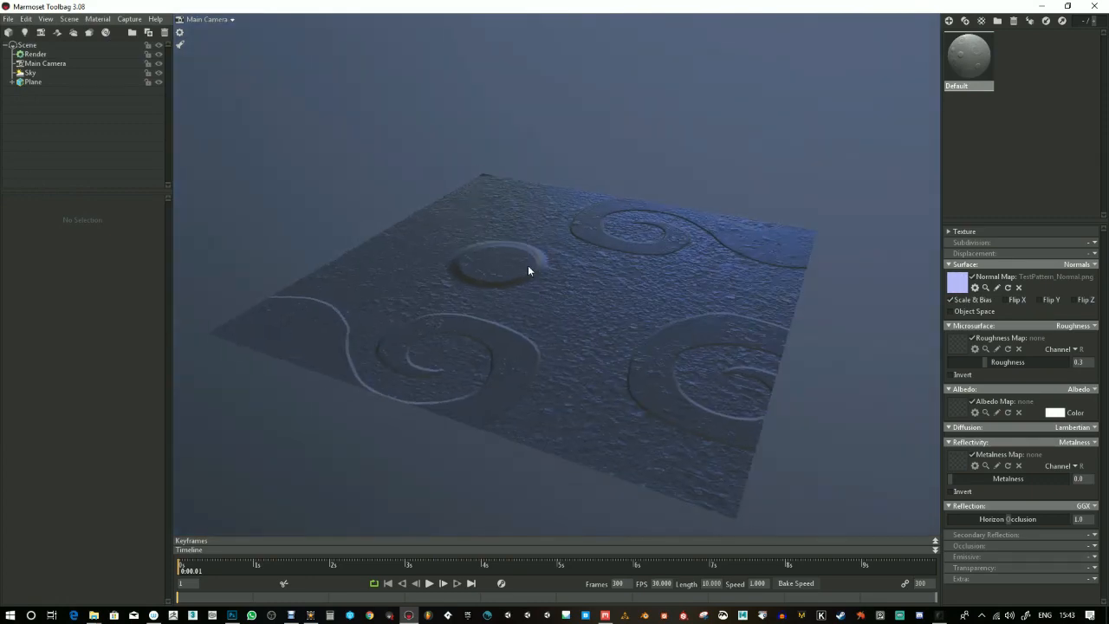
pyautogui.click(964, 231)
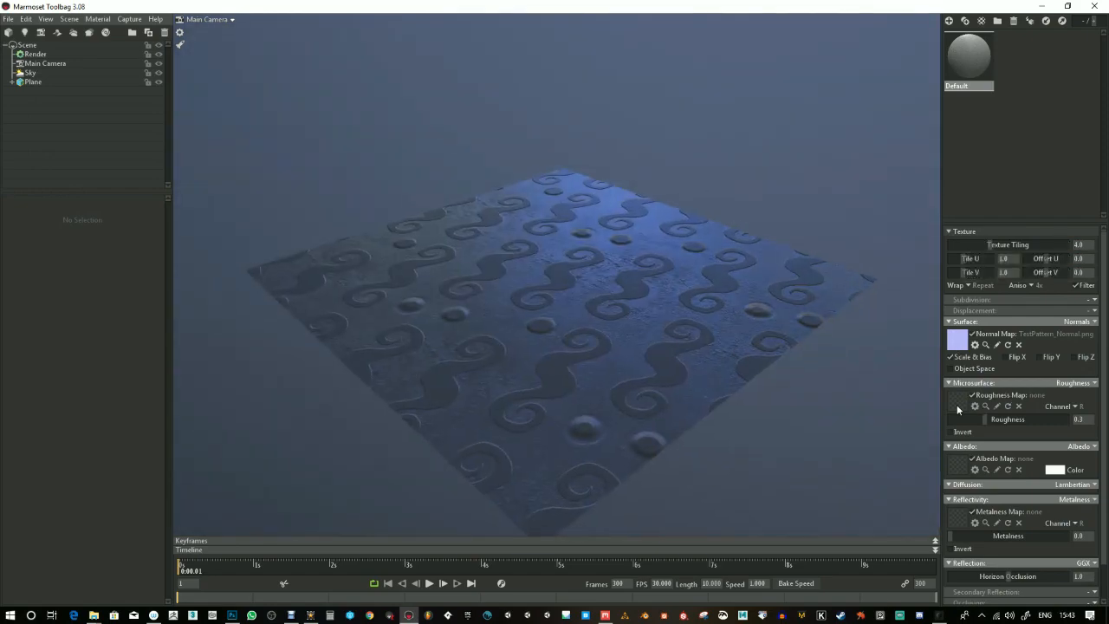
pyautogui.click(986, 406)
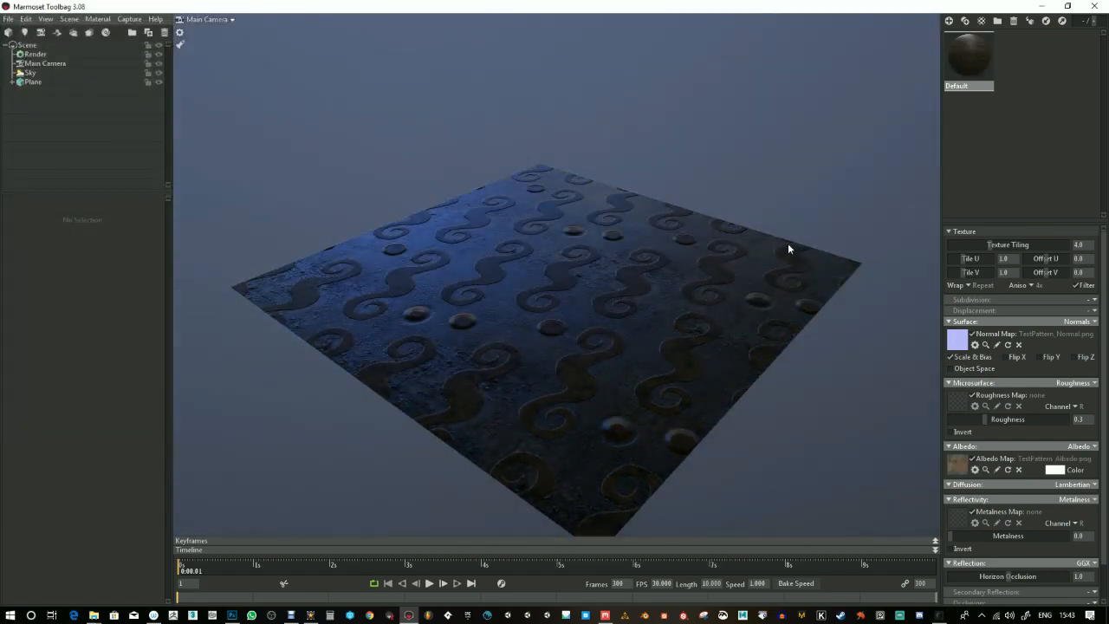
# Set the Sky to the Desert Road preset
pyautogui.click(30, 72)
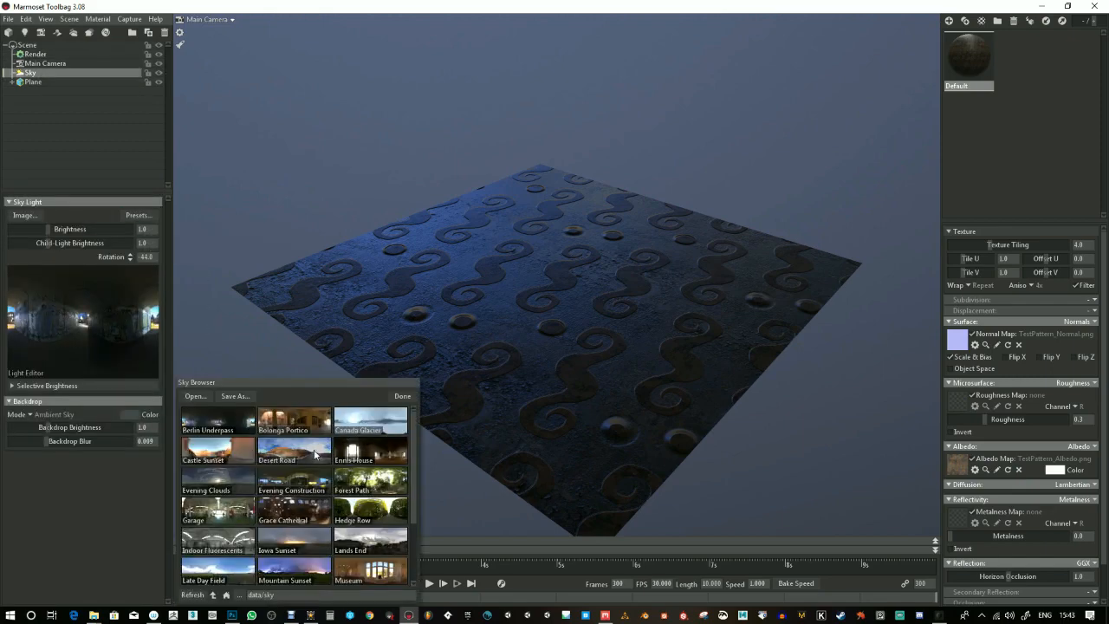
pyautogui.click(294, 444)
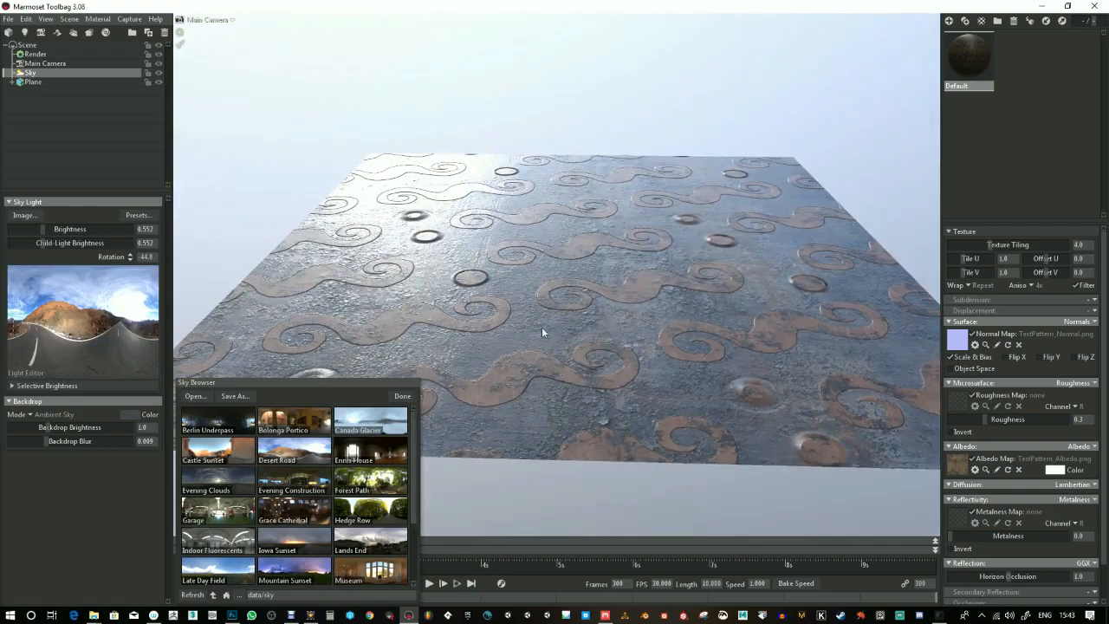
pyautogui.click(402, 396)
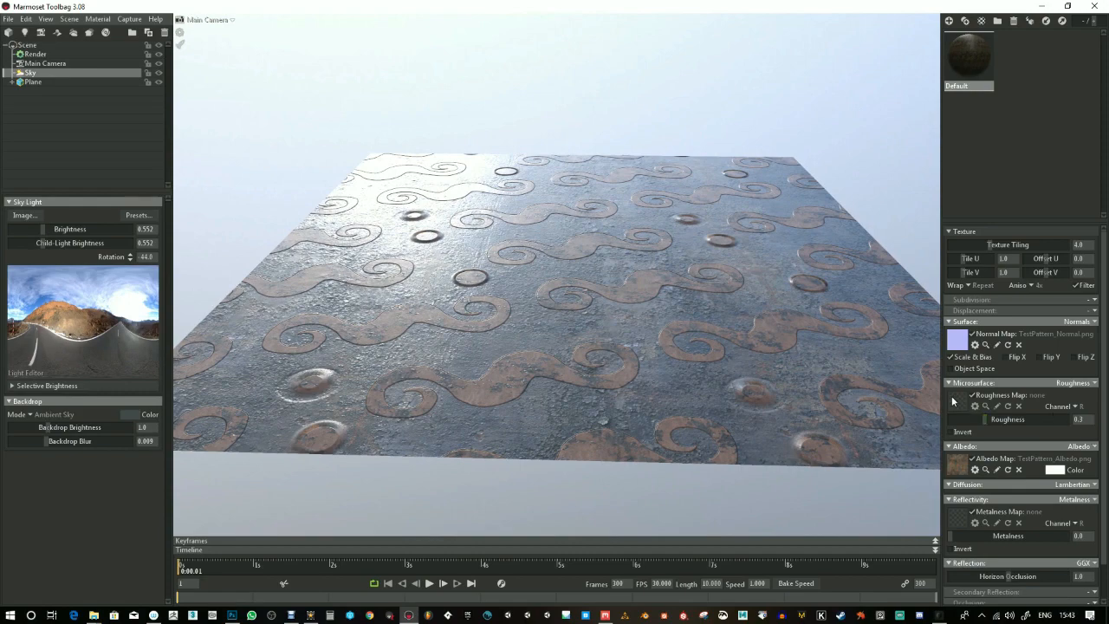
pyautogui.moveTo(961, 402)
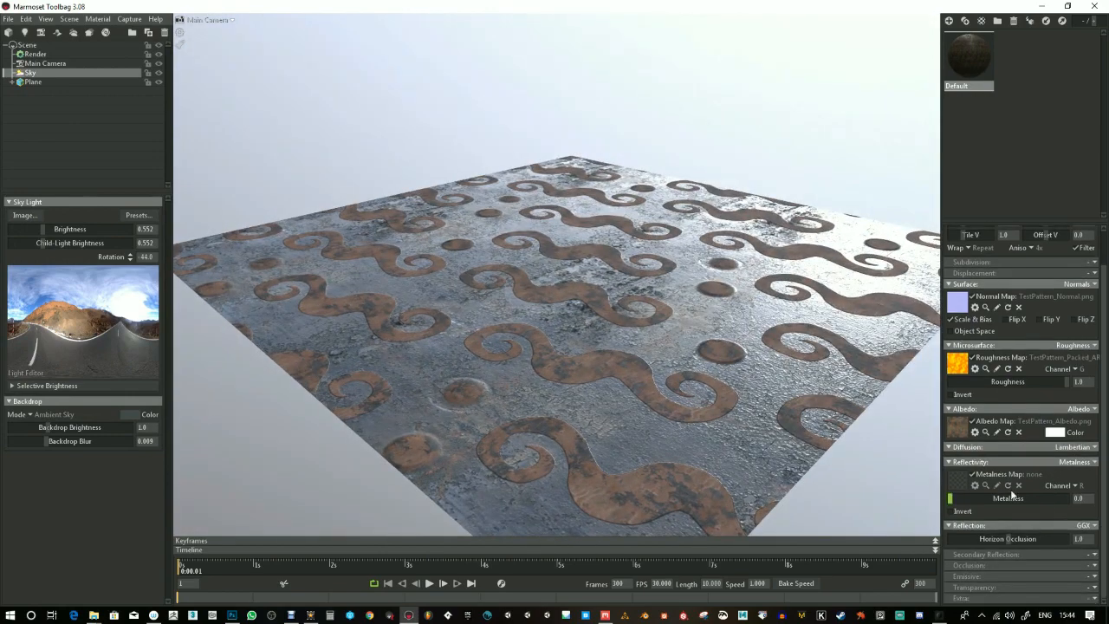
# Load TestPattern_Packed_ARM.png into the Metalness and Occlusion map slots
pyautogui.click(975, 485)
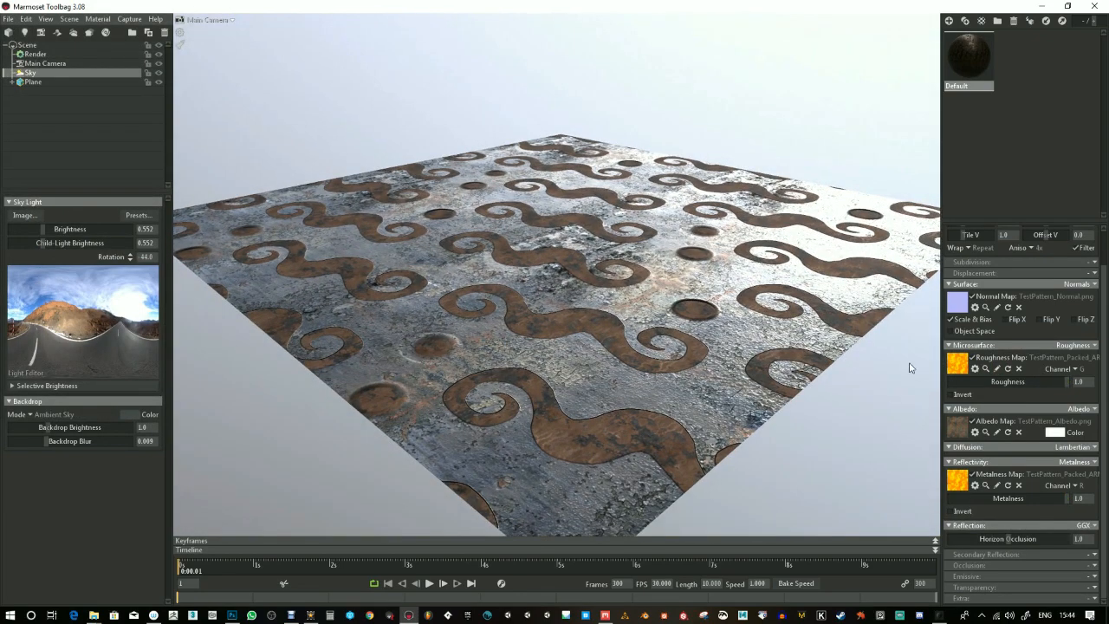
pyautogui.click(1082, 485)
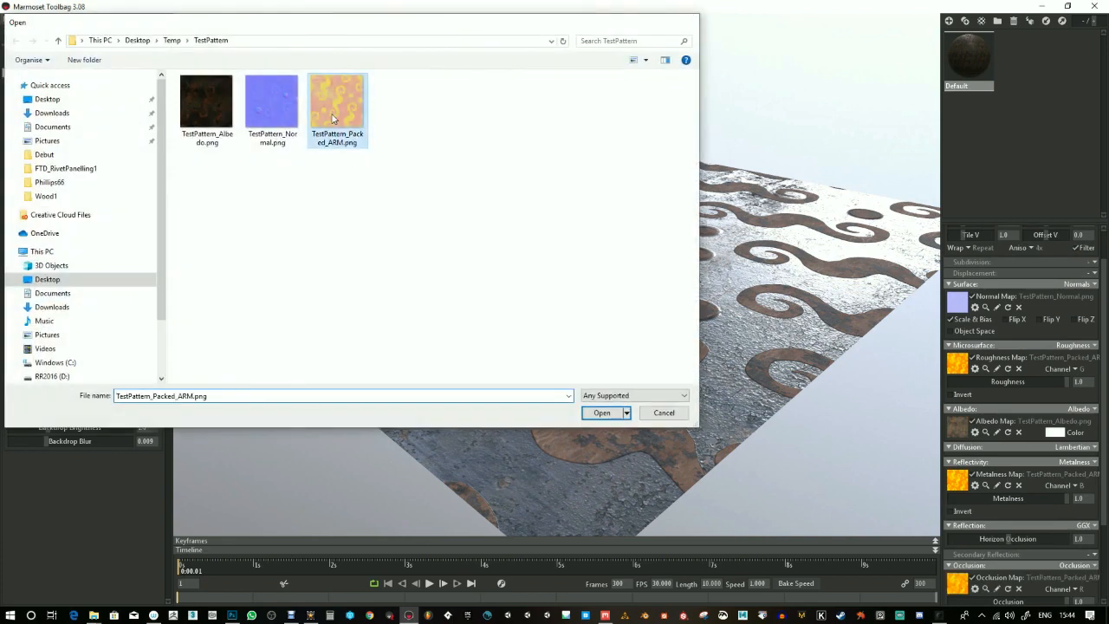
pyautogui.click(602, 412)
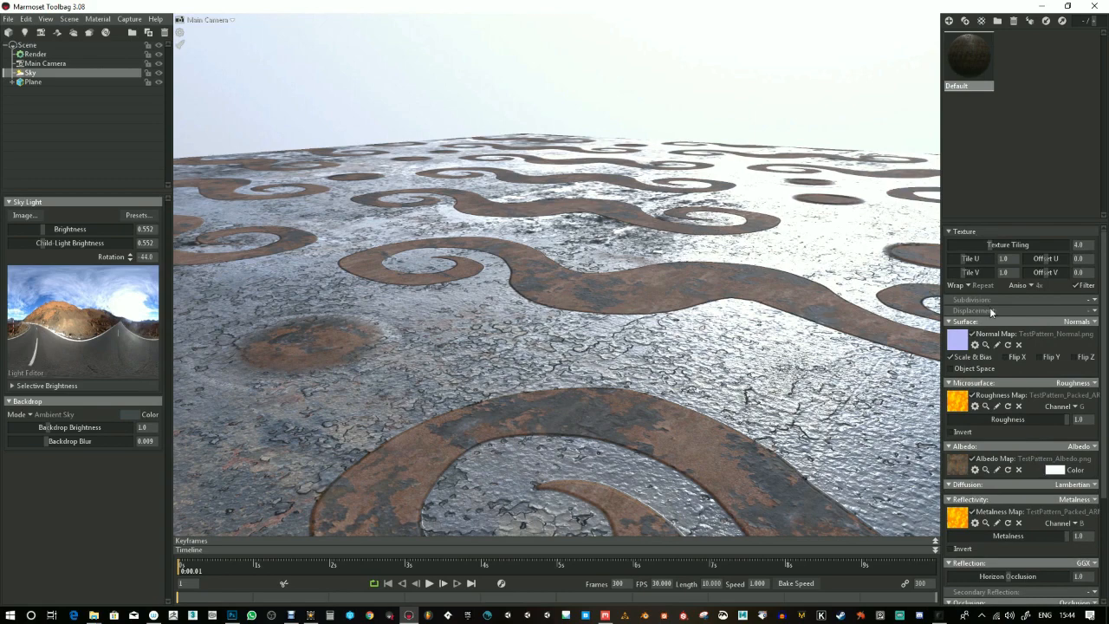
# Load the packed ARM texture as the plane's displacement map in height mode, tuning scale
pyautogui.click(1075, 321)
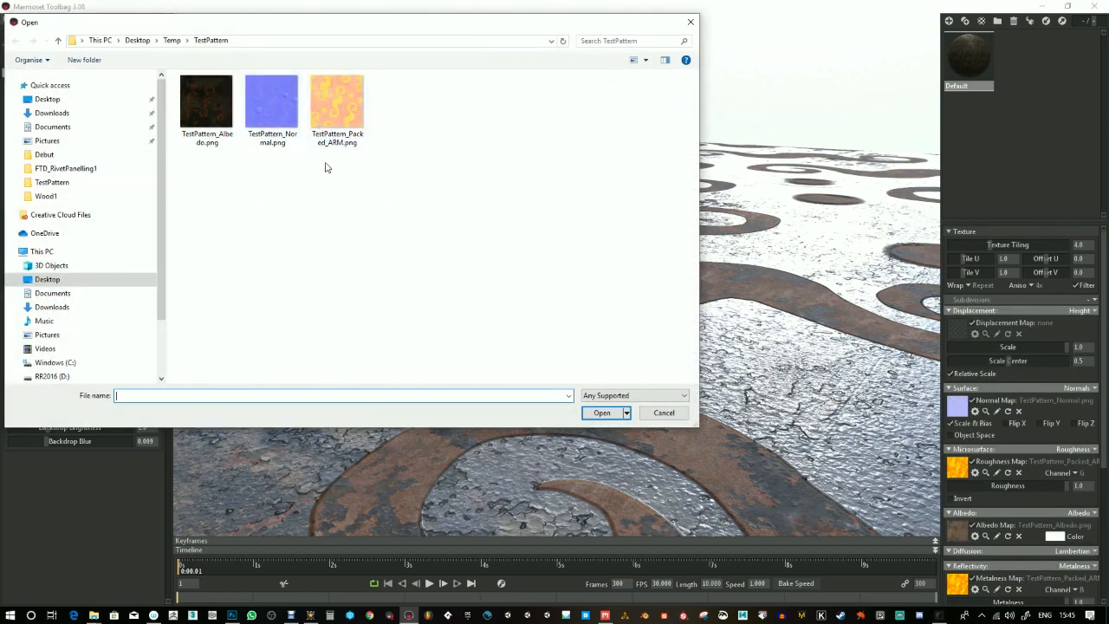
pyautogui.moveTo(337, 104)
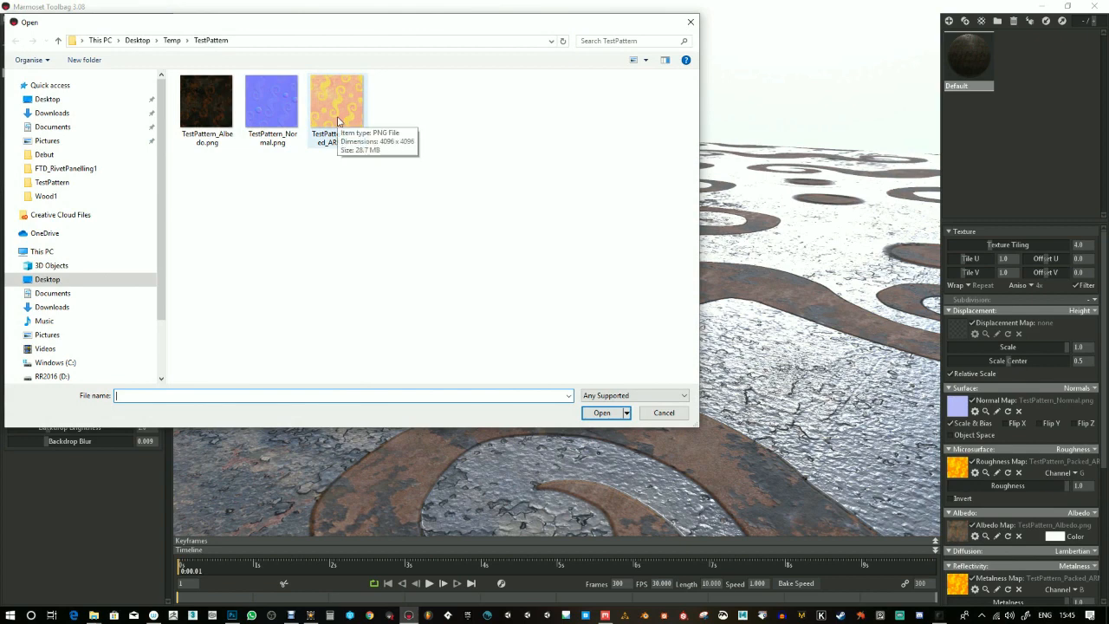
pyautogui.moveTo(339, 175)
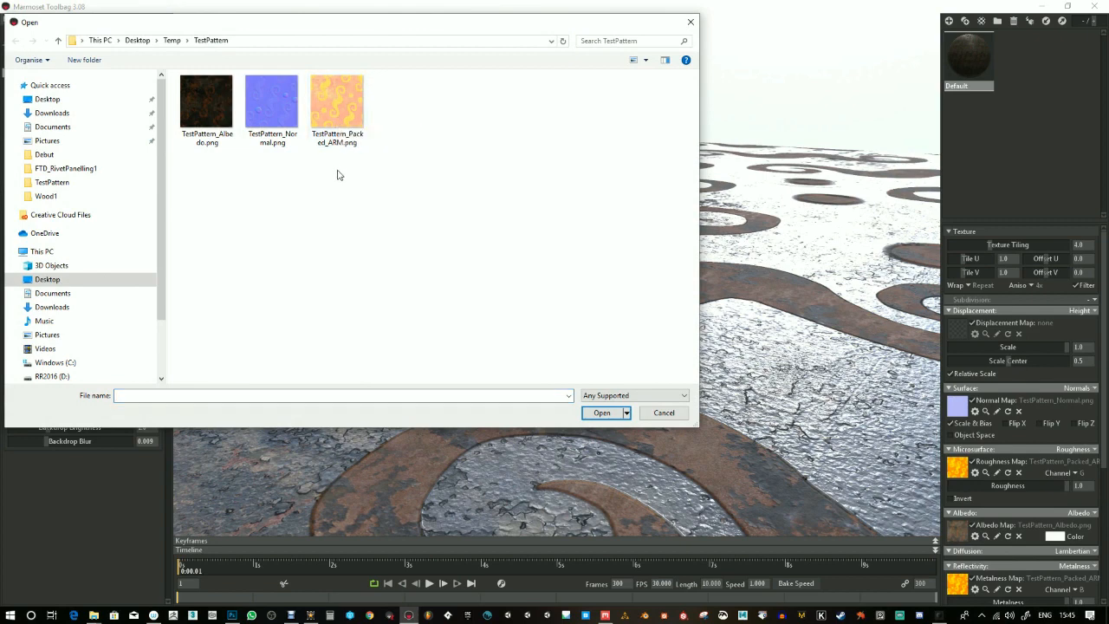
pyautogui.click(338, 102)
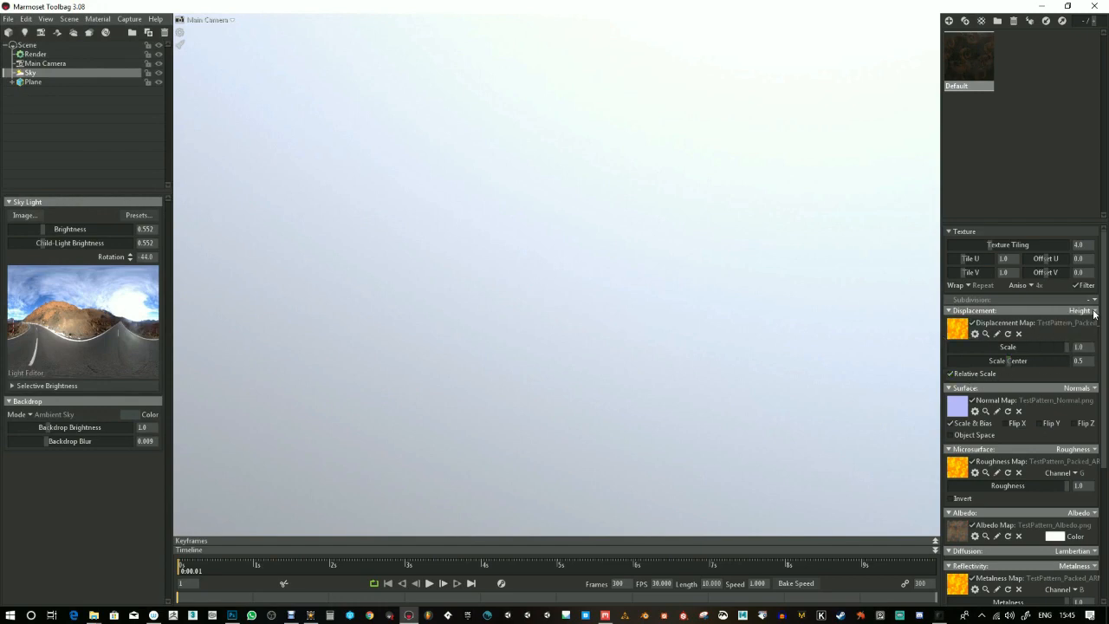
pyautogui.click(1082, 310)
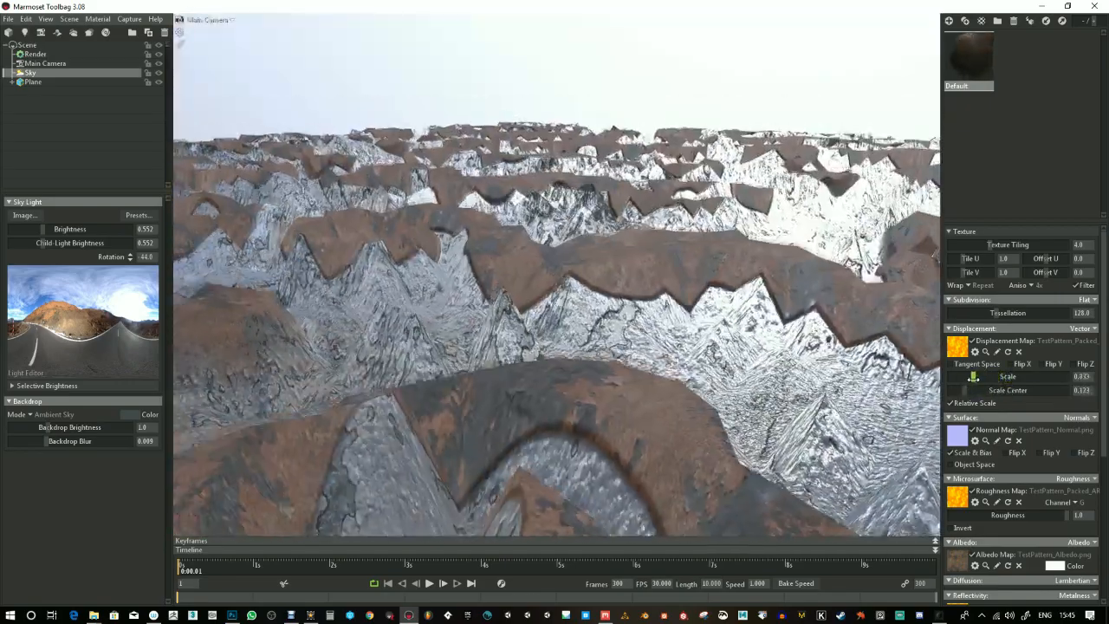
pyautogui.moveTo(1040, 376); pyautogui.dragTo(971, 376)
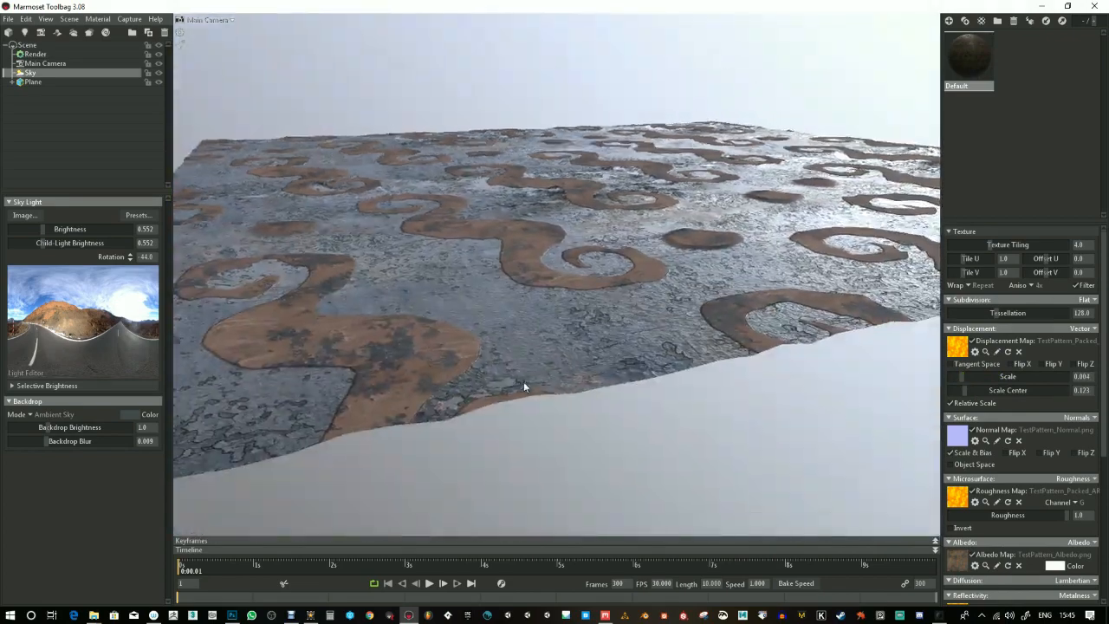
pyautogui.click(1081, 329)
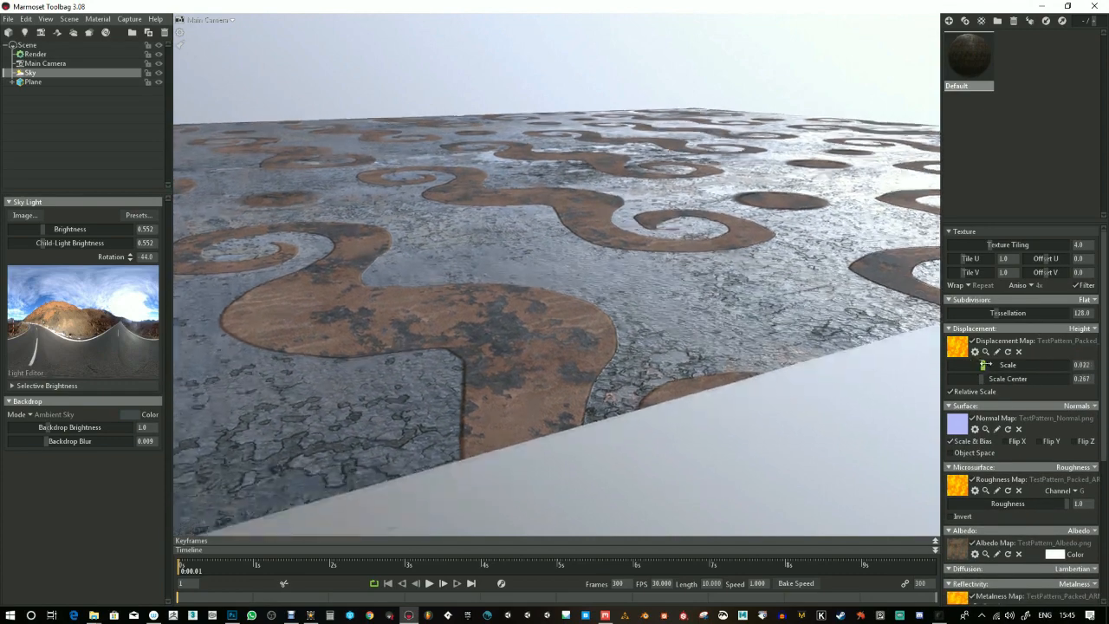
pyautogui.moveTo(1040, 365); pyautogui.dragTo(979, 365)
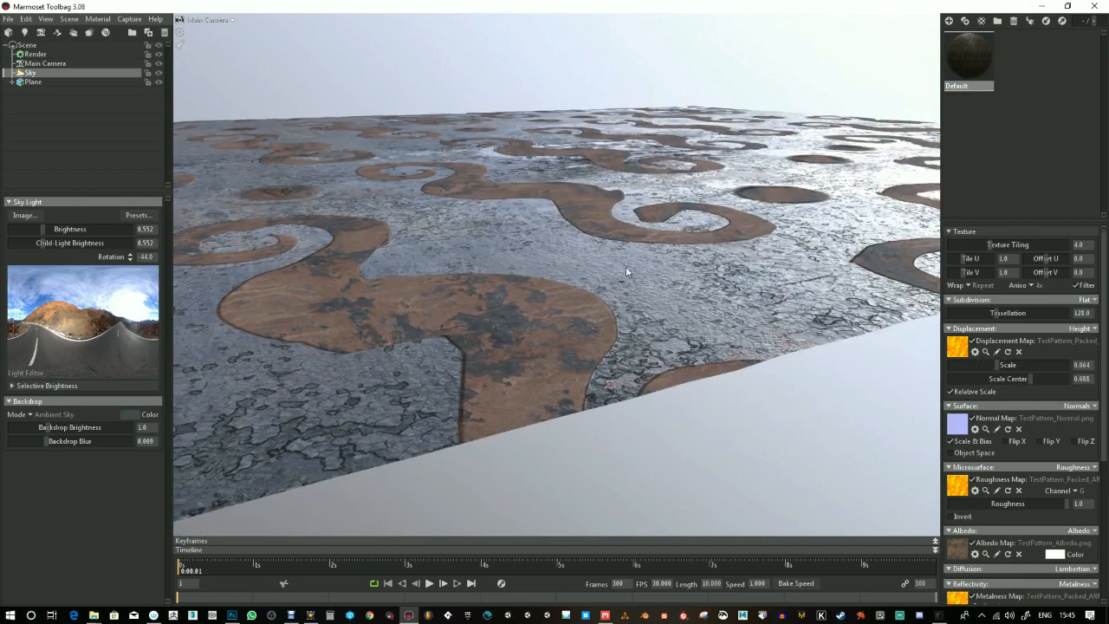
pyautogui.click(33, 82)
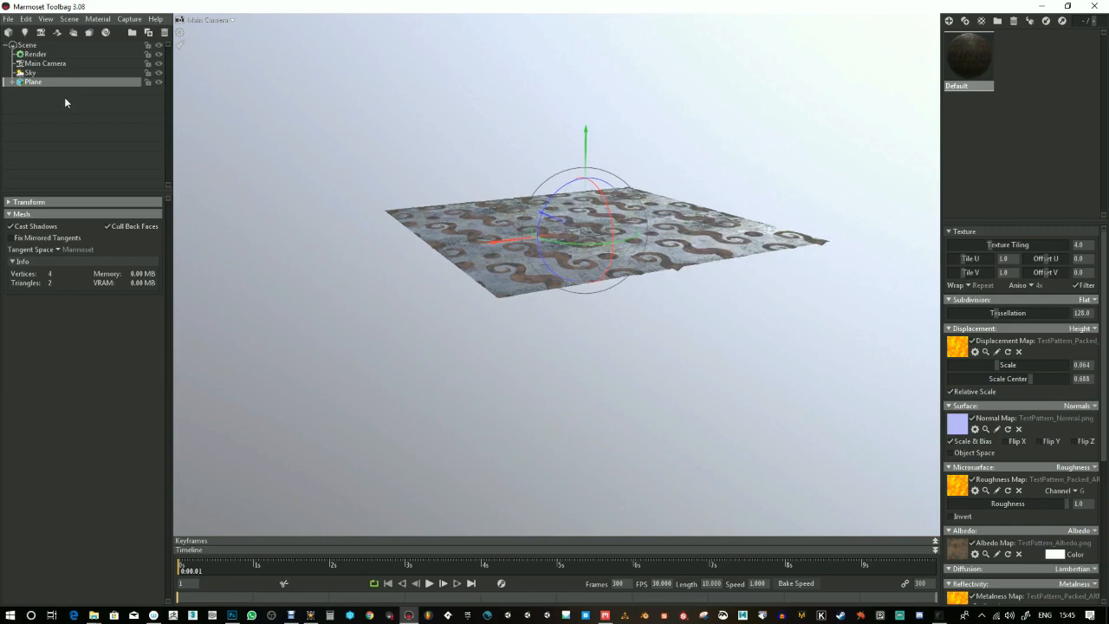
# Add a sphere primitive using the Generate Primitives plugin
pyautogui.click(27, 18)
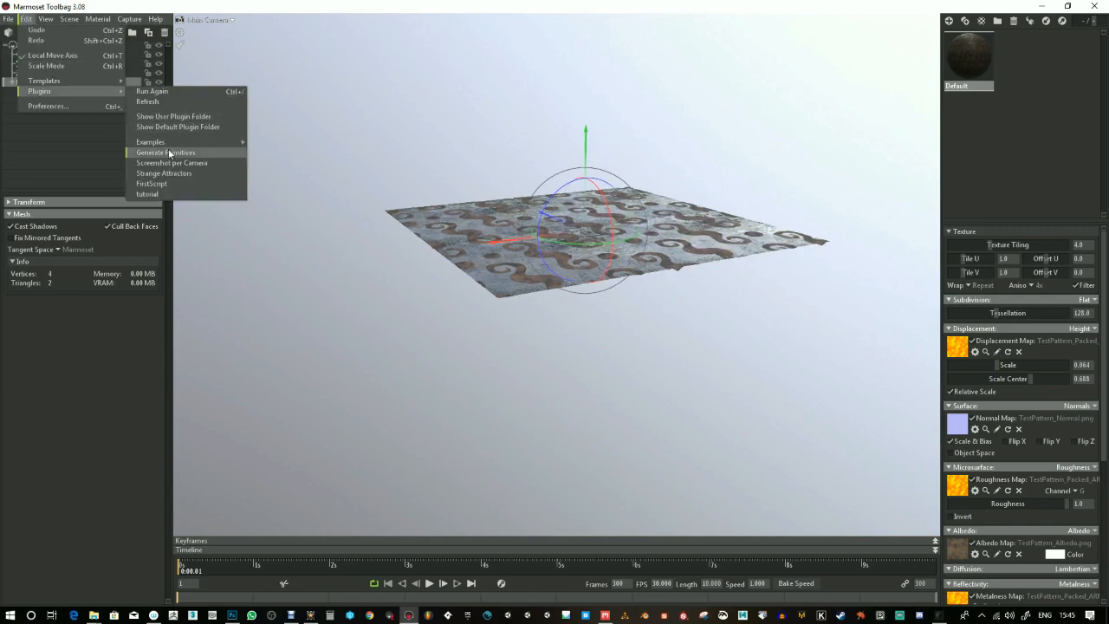
pyautogui.click(166, 152)
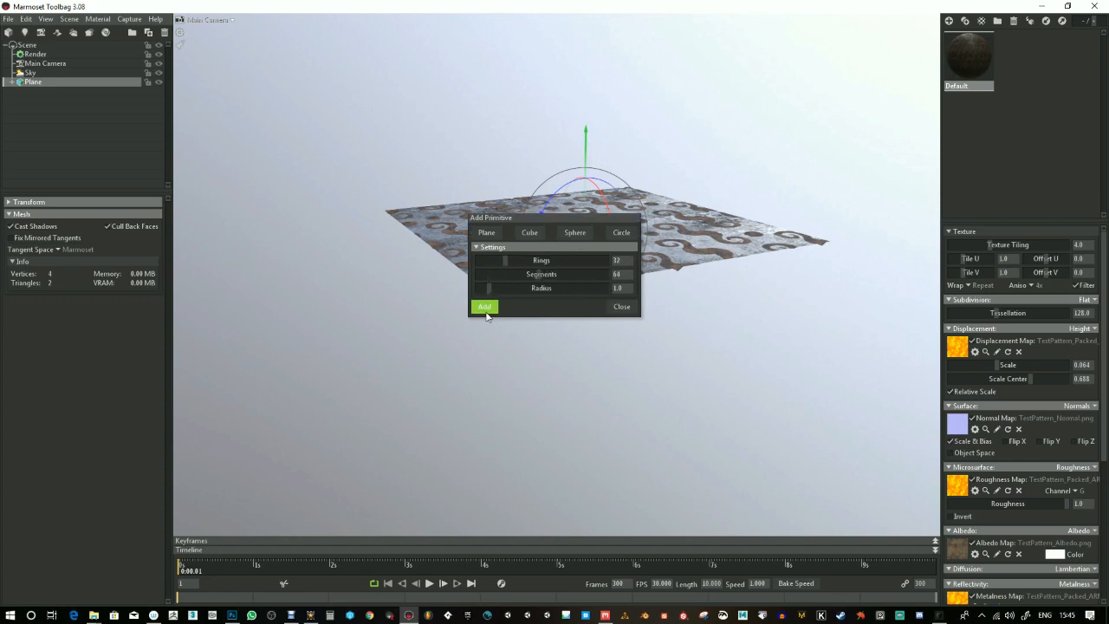
pyautogui.click(485, 307)
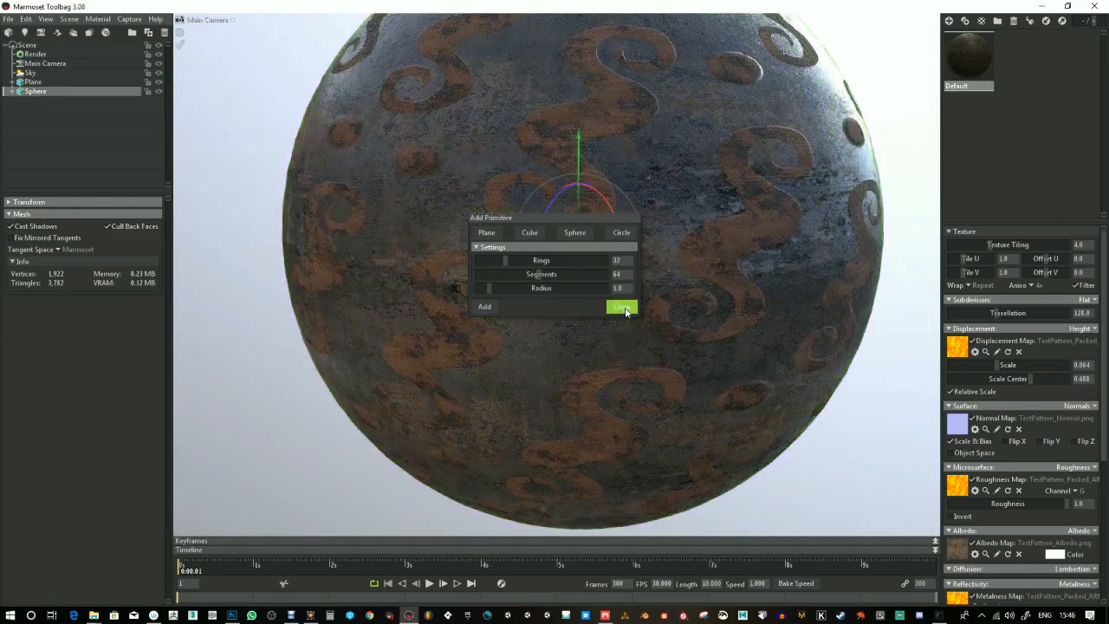
pyautogui.click(623, 306)
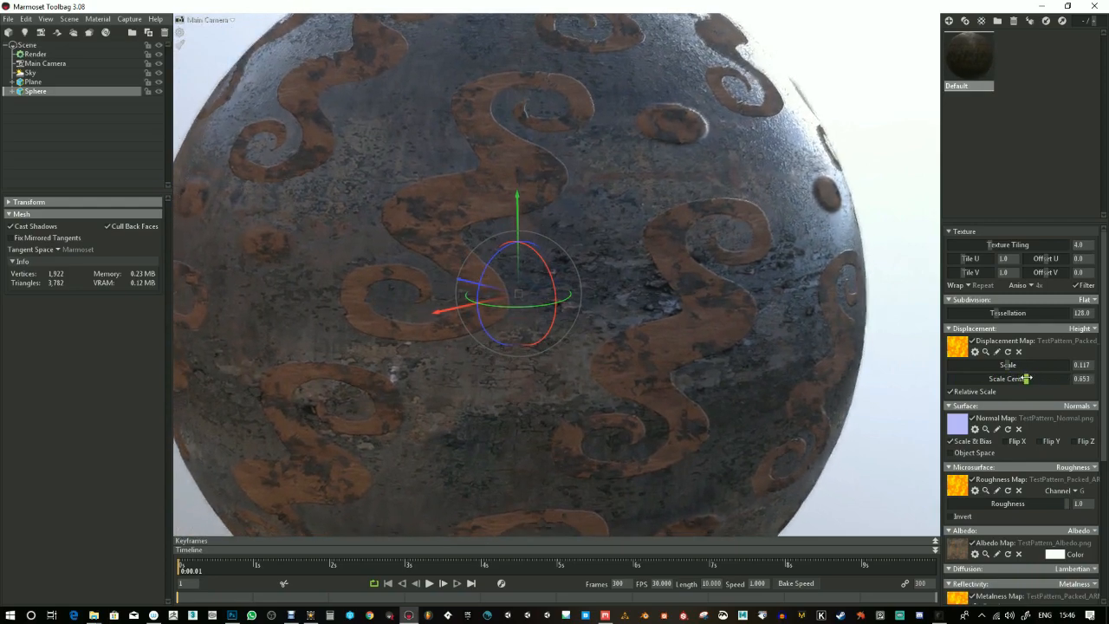
# Load temp.psd from the Desktop as displacement and lower scale to 0.011
pyautogui.click(986, 351)
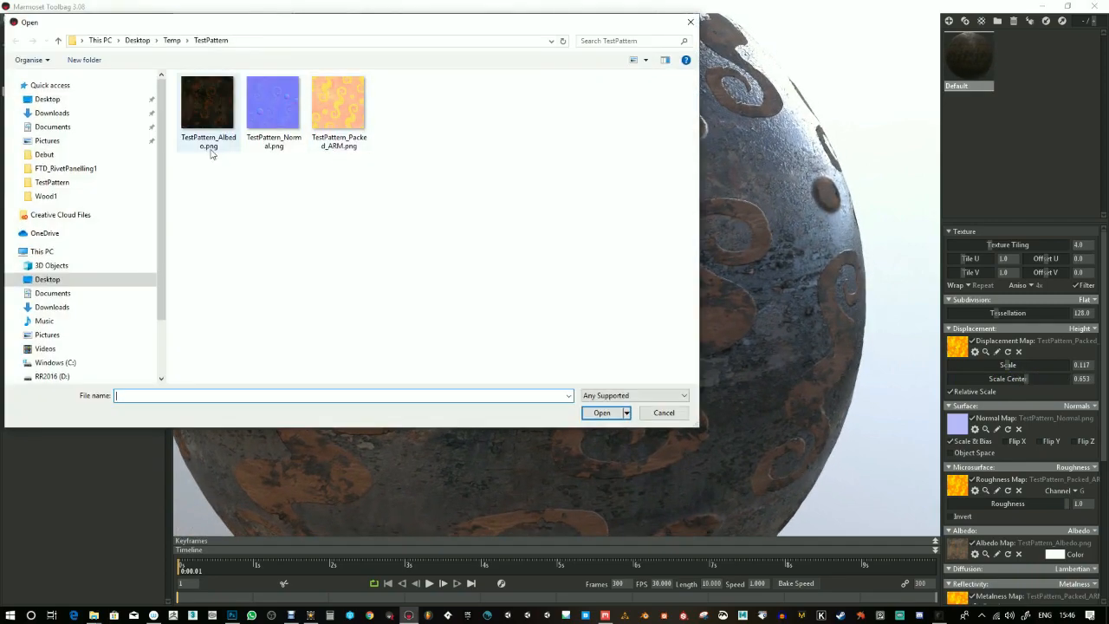
pyautogui.click(48, 99)
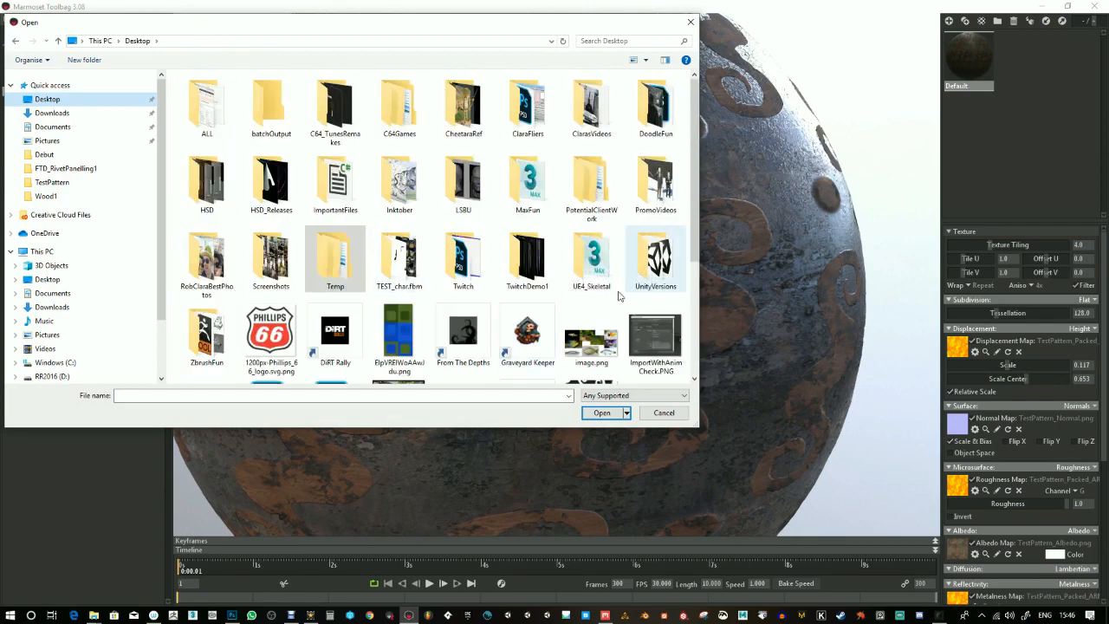
pyautogui.scroll(-3)
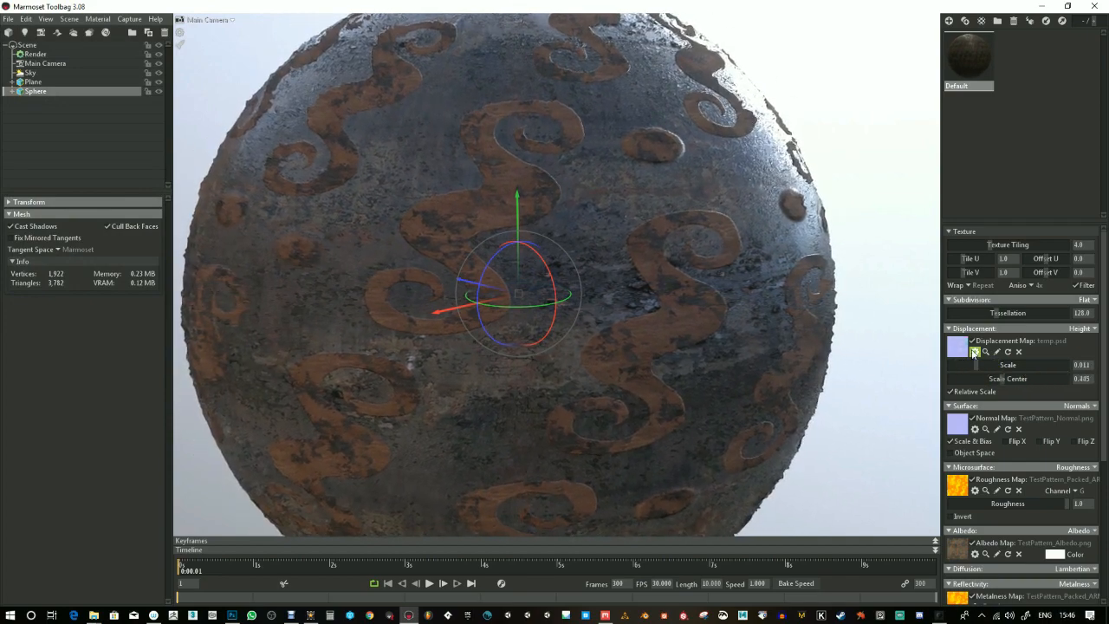
pyautogui.click(973, 341)
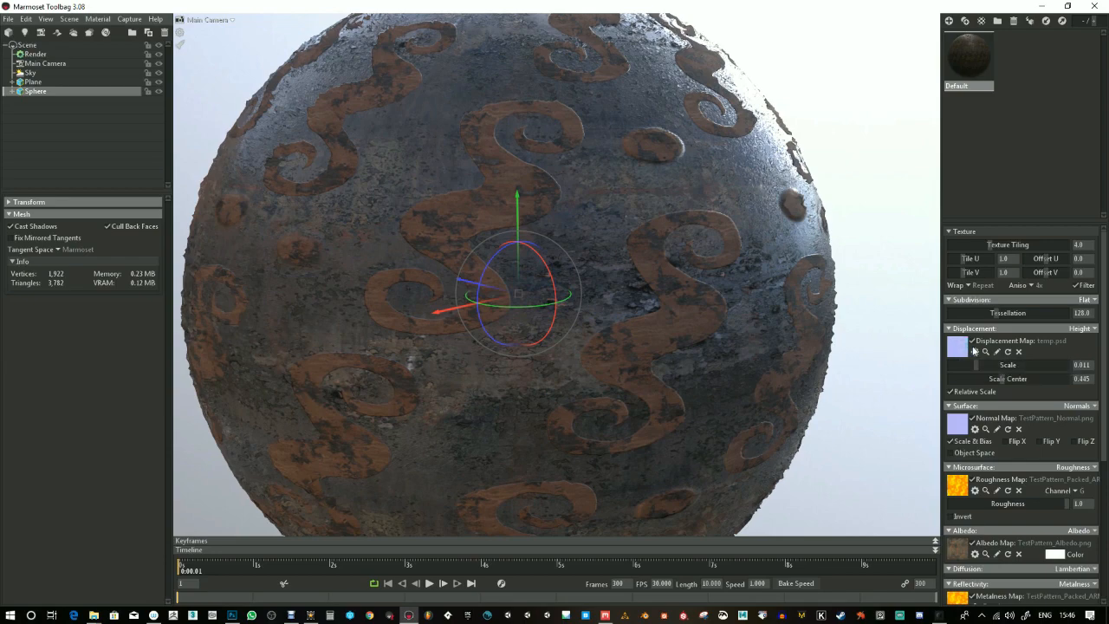
# Browse to the Desktop > Temp folder for a different displacement image
pyautogui.click(986, 352)
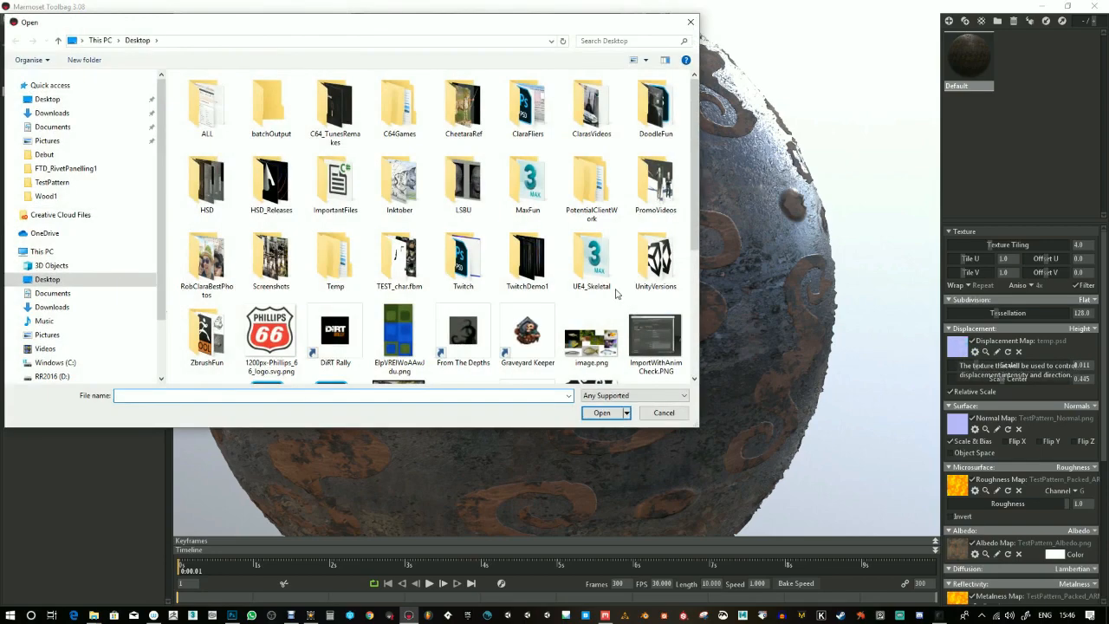
pyautogui.scroll(-3)
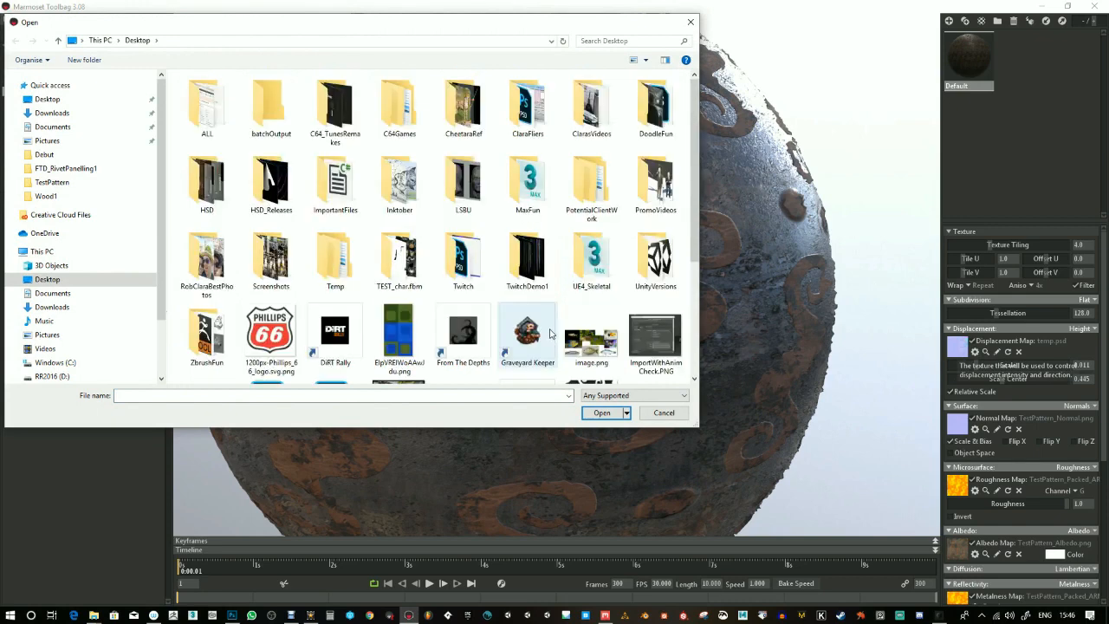
pyautogui.doubleClick(334, 260)
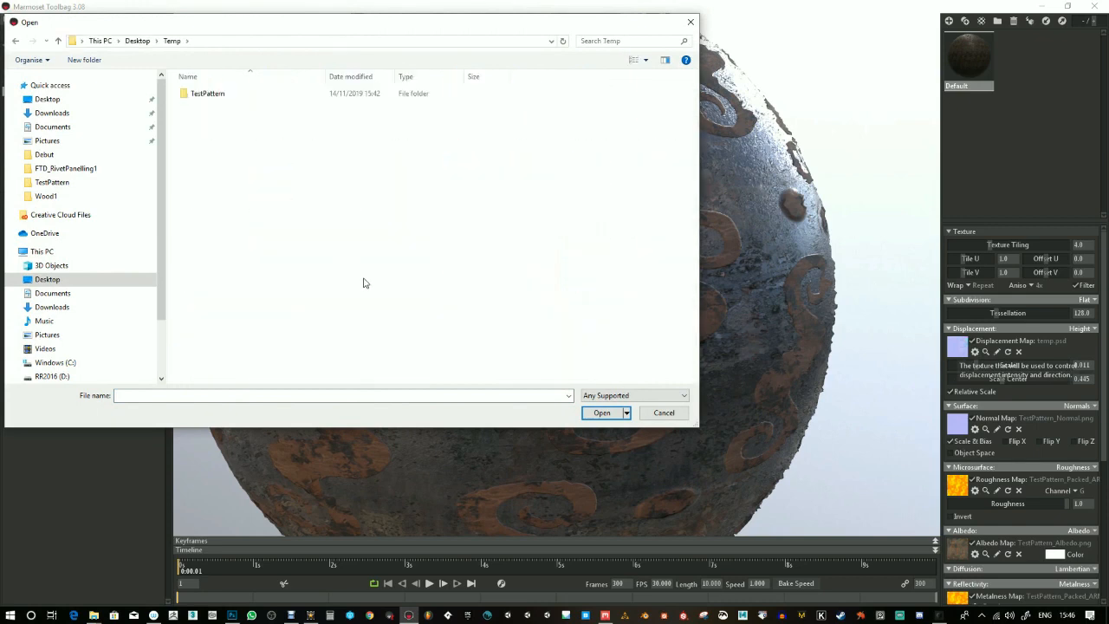
pyautogui.doubleClick(208, 93)
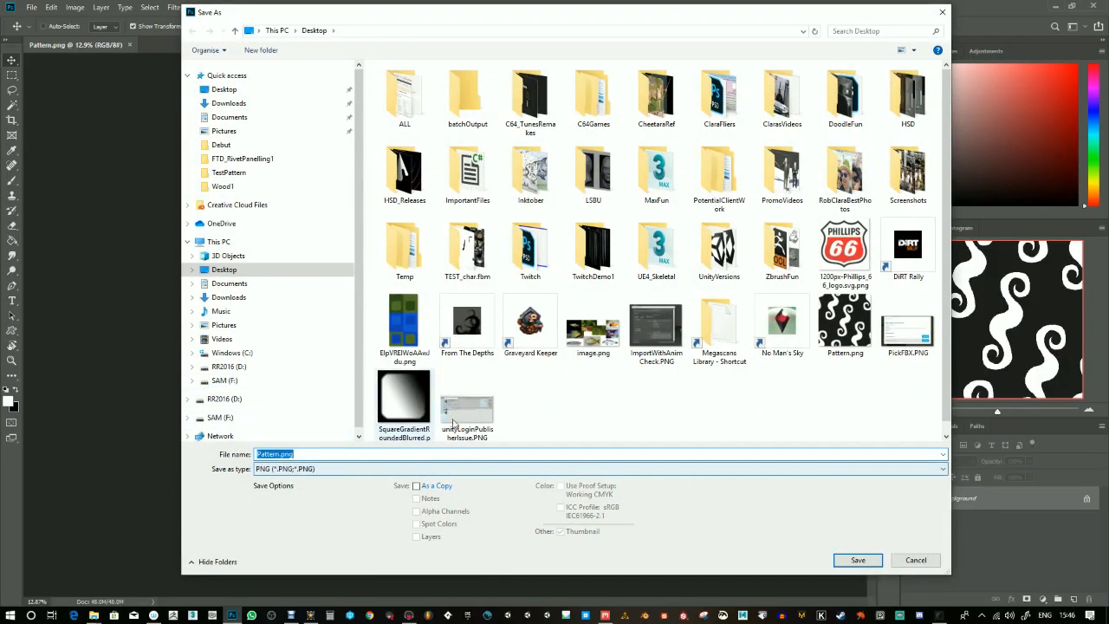
# Save the swirl pattern as Pattern.png inside the Temp folder
pyautogui.doubleClick(404, 247)
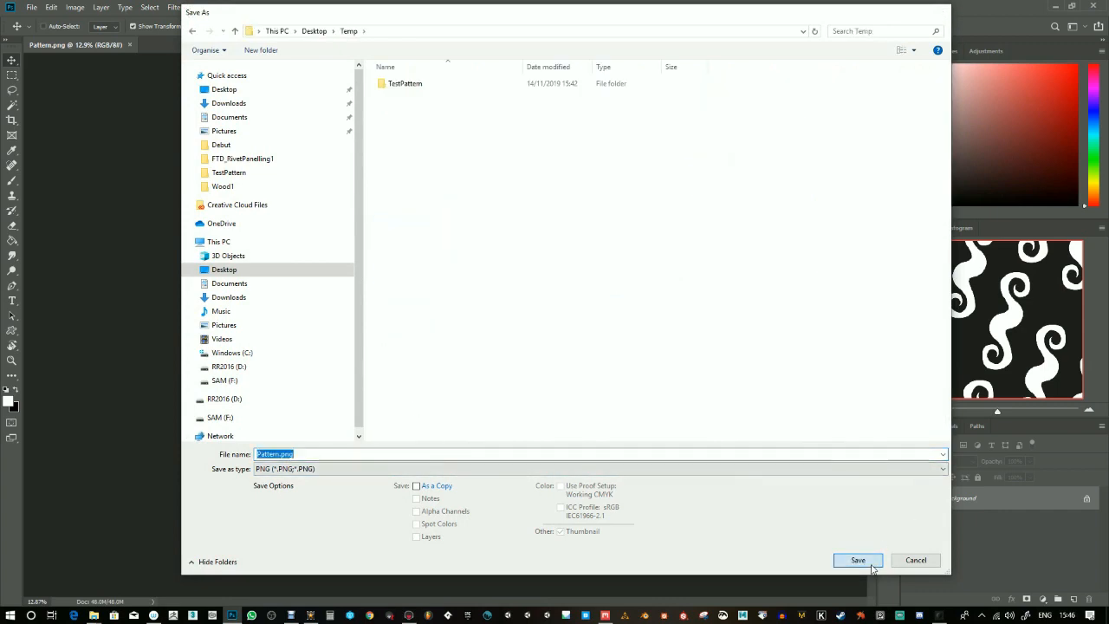
pyautogui.click(857, 560)
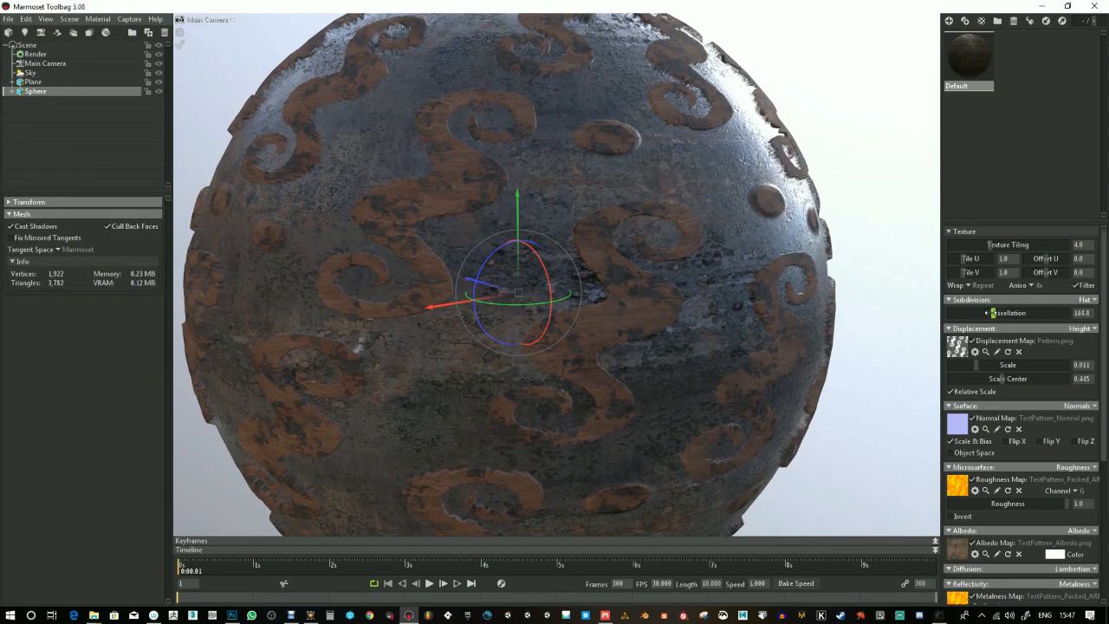
# Raise the sphere's tessellation for finer displacement, leaving the albedo tint unchanged
pyautogui.moveTo(988, 312); pyautogui.dragTo(1049, 312)
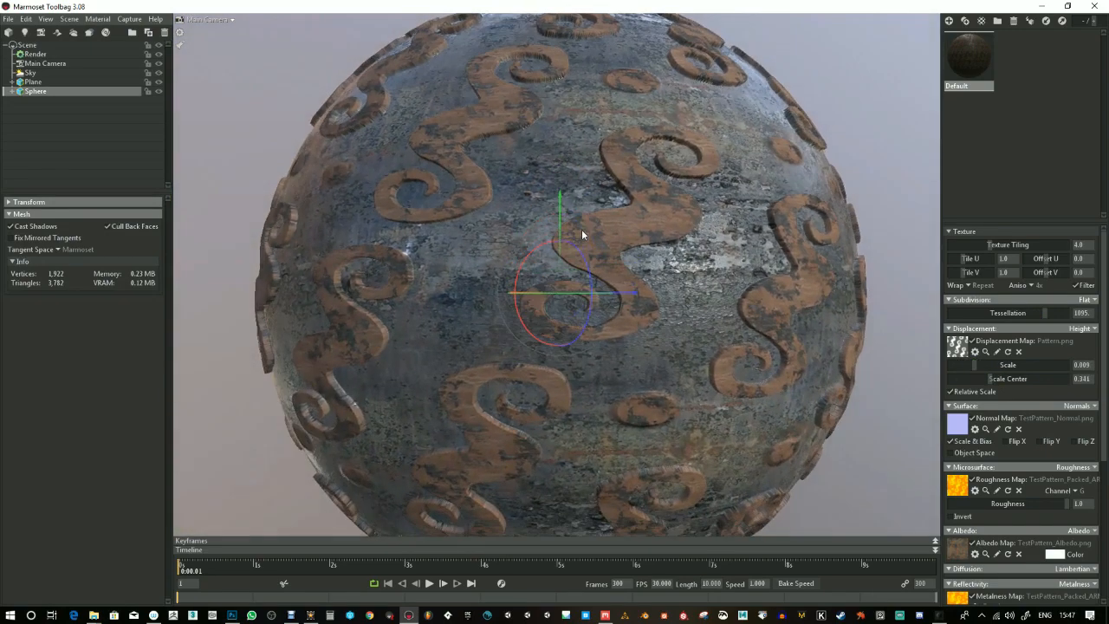
pyautogui.moveTo(583, 235); pyautogui.dragTo(656, 300)
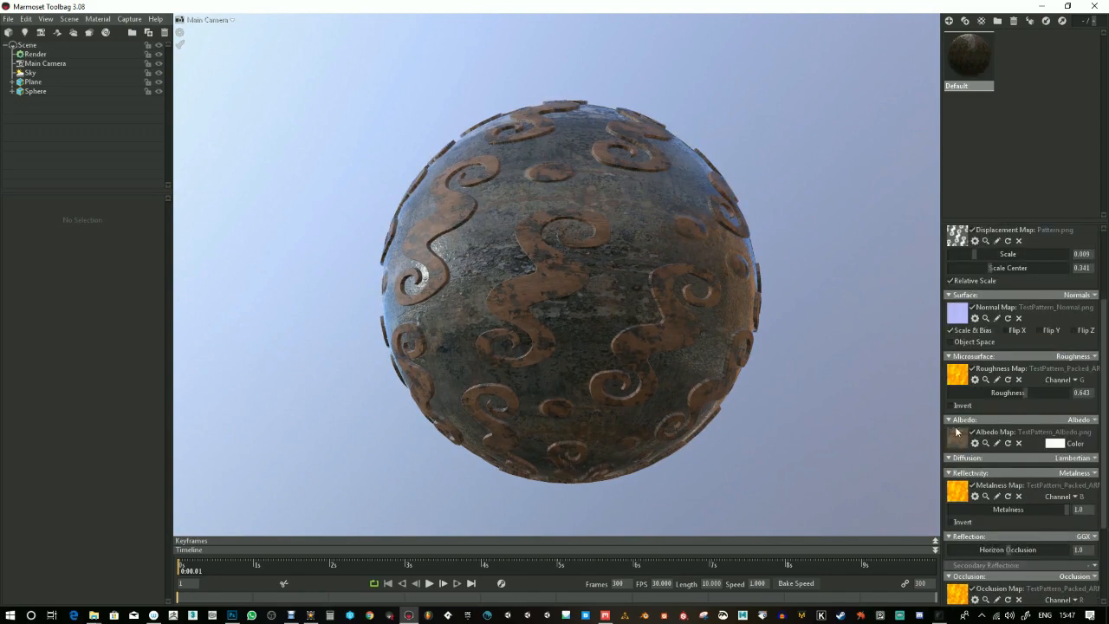
pyautogui.click(1056, 443)
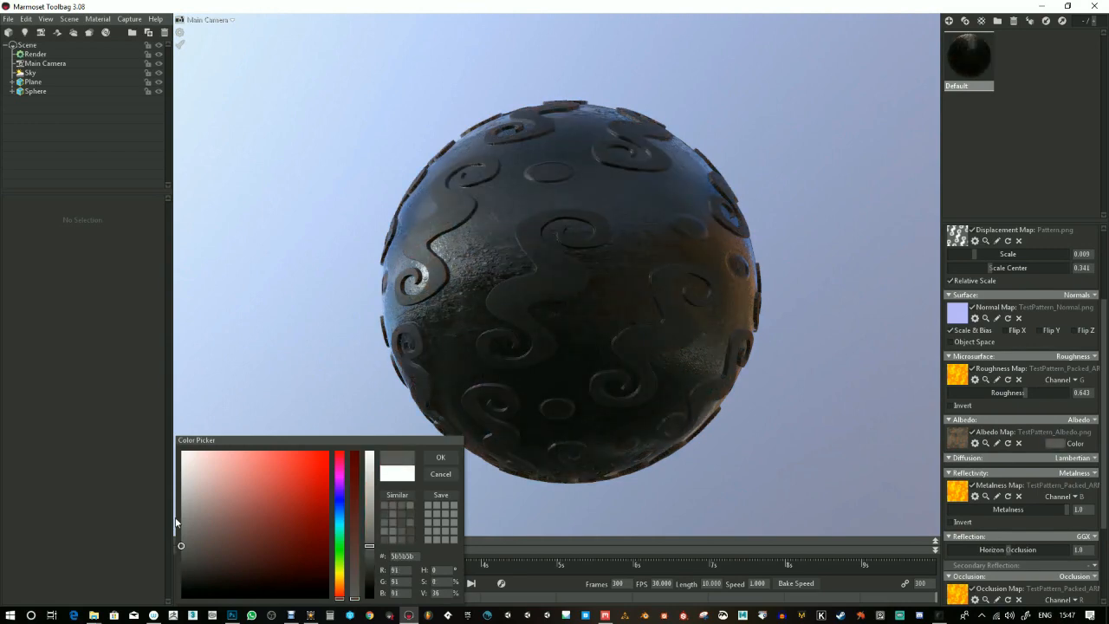
pyautogui.click(440, 457)
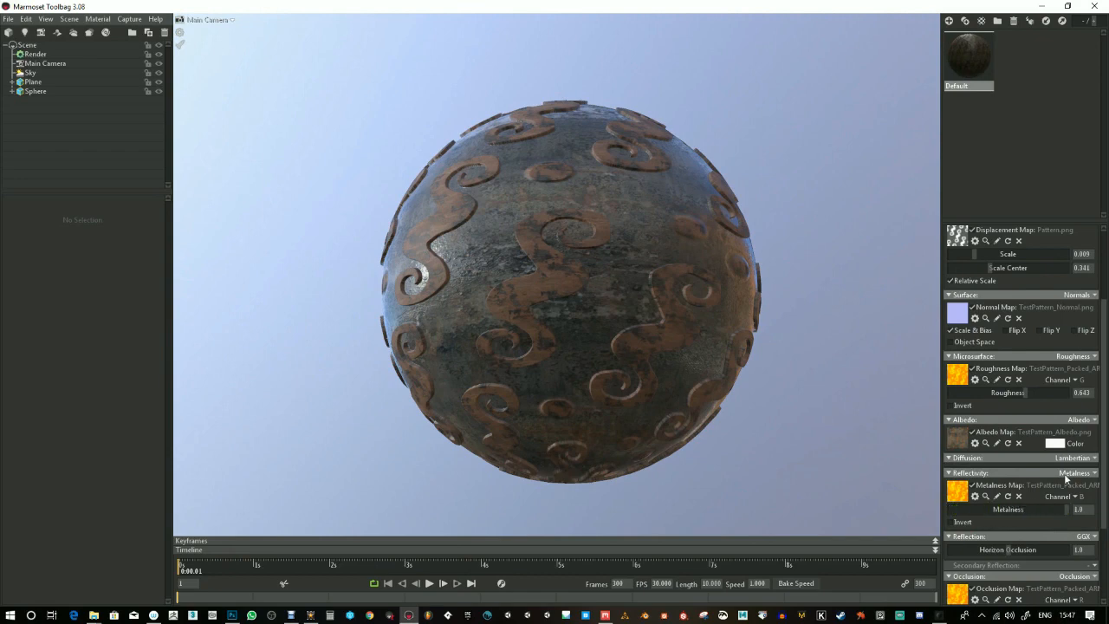
# Set roughness to 0.643 and lower metalness to about 0.663
pyautogui.click(1020, 496)
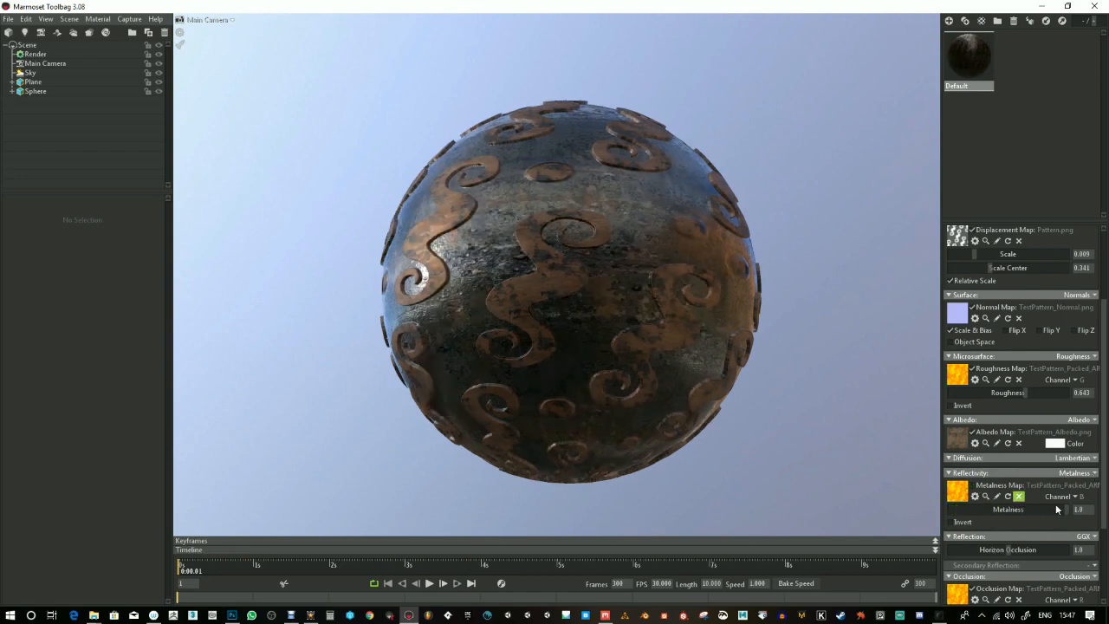
pyautogui.moveTo(1079, 510); pyautogui.dragTo(1066, 510)
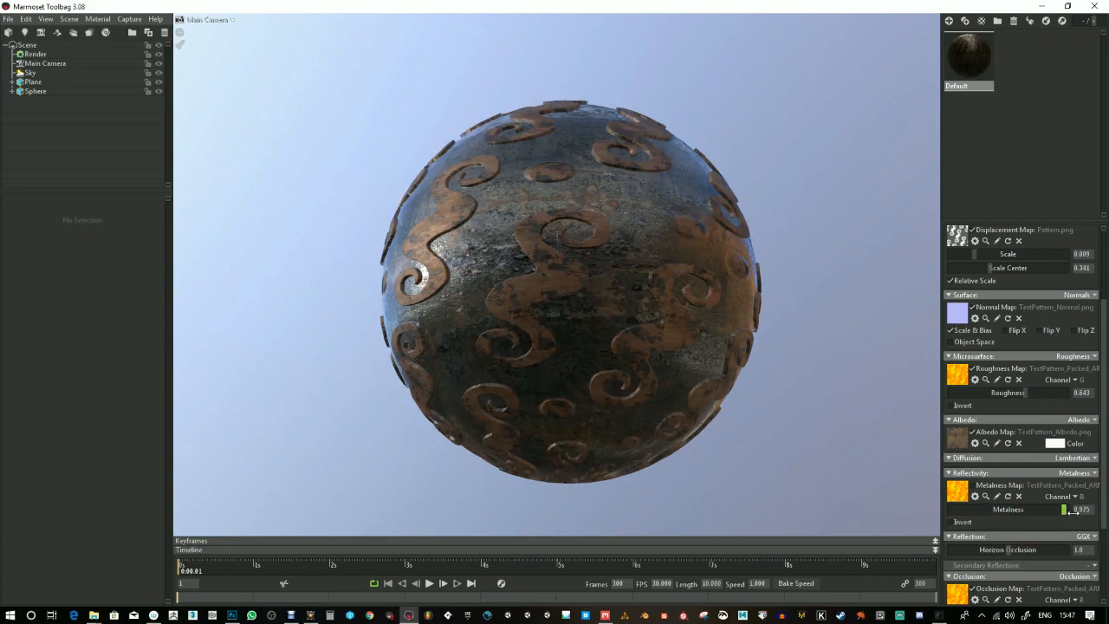
pyautogui.moveTo(1075, 509); pyautogui.dragTo(1031, 510)
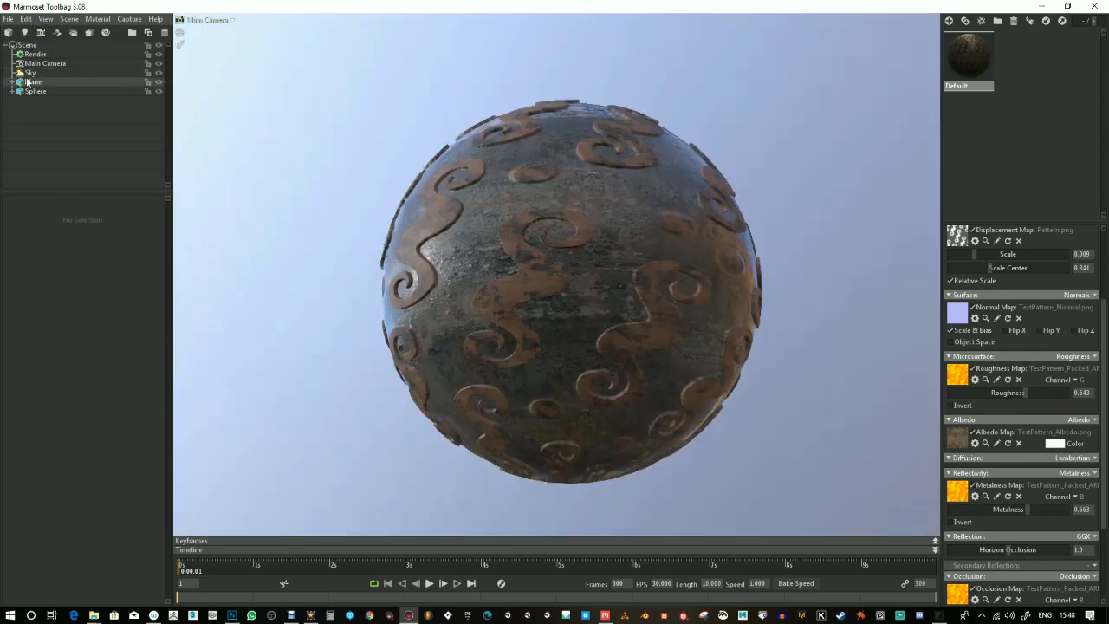
# Apply a dusty brown sky preset from the Sky Browser
pyautogui.click(31, 72)
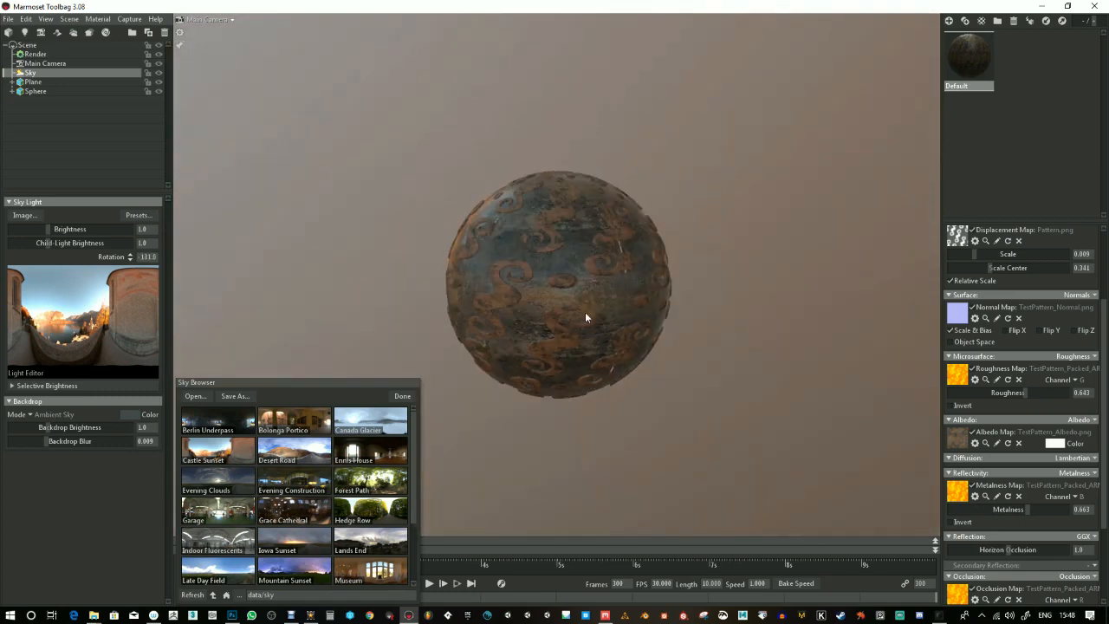
pyautogui.click(36, 91)
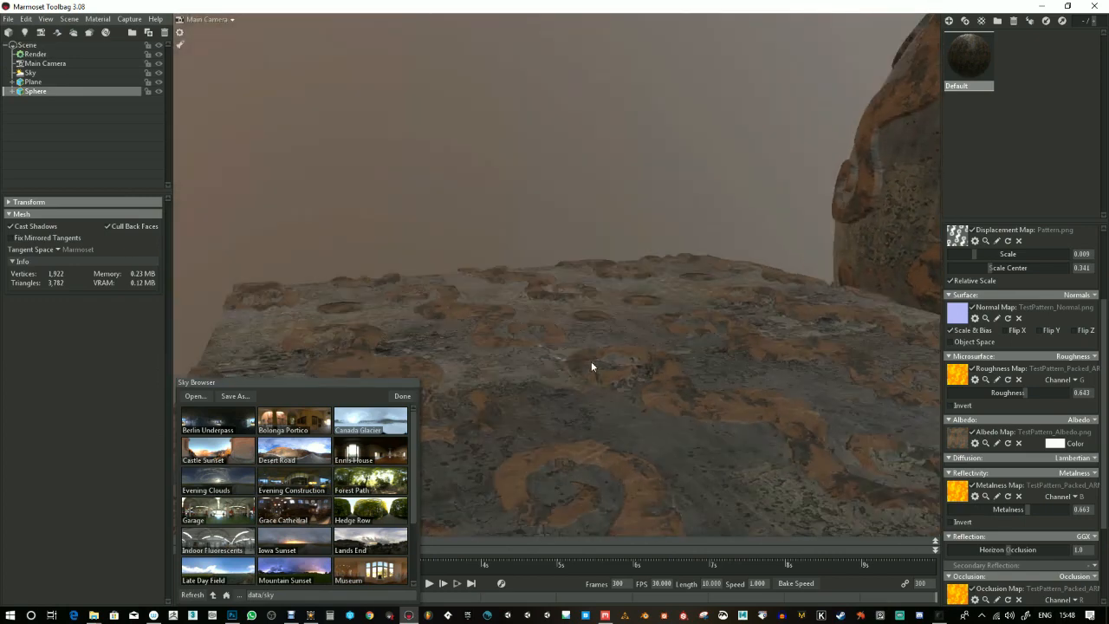
pyautogui.click(33, 81)
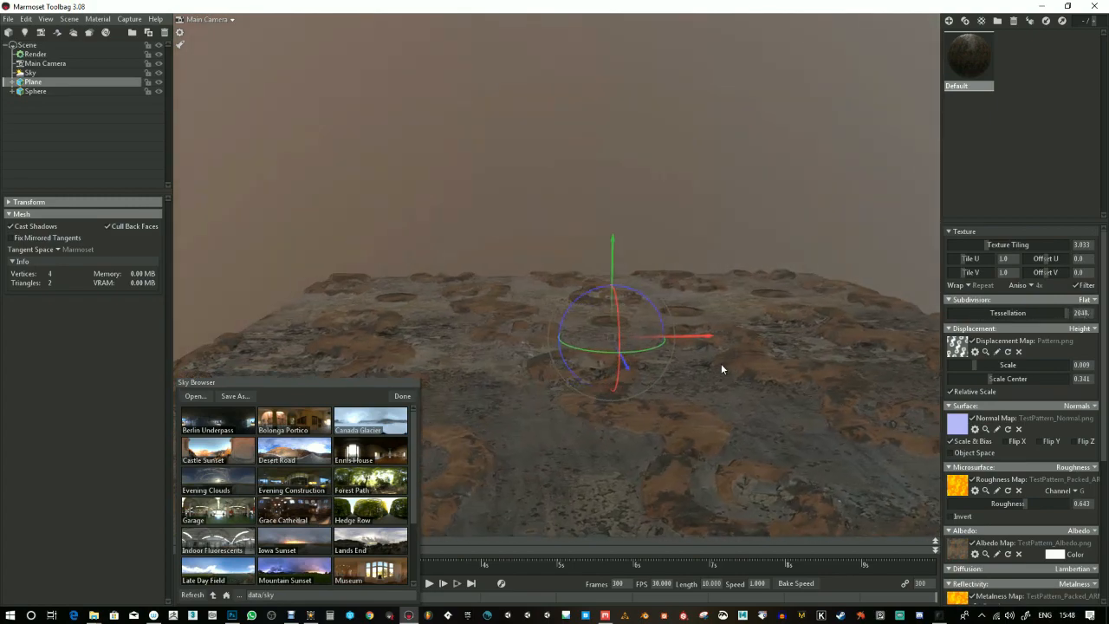
pyautogui.moveTo(724, 369); pyautogui.dragTo(667, 321)
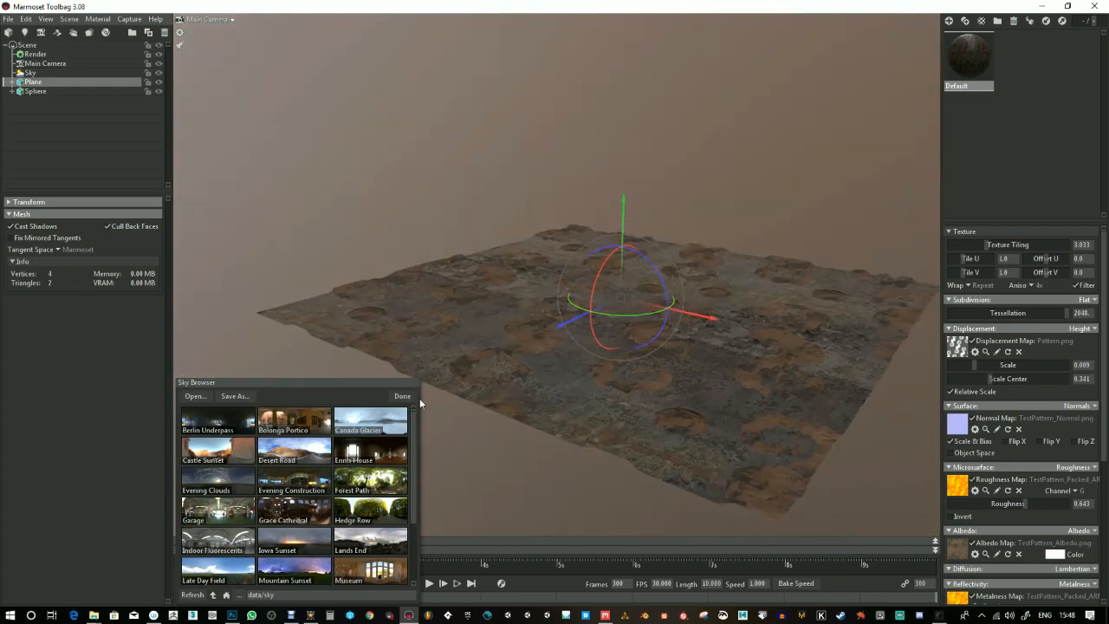
pyautogui.click(402, 396)
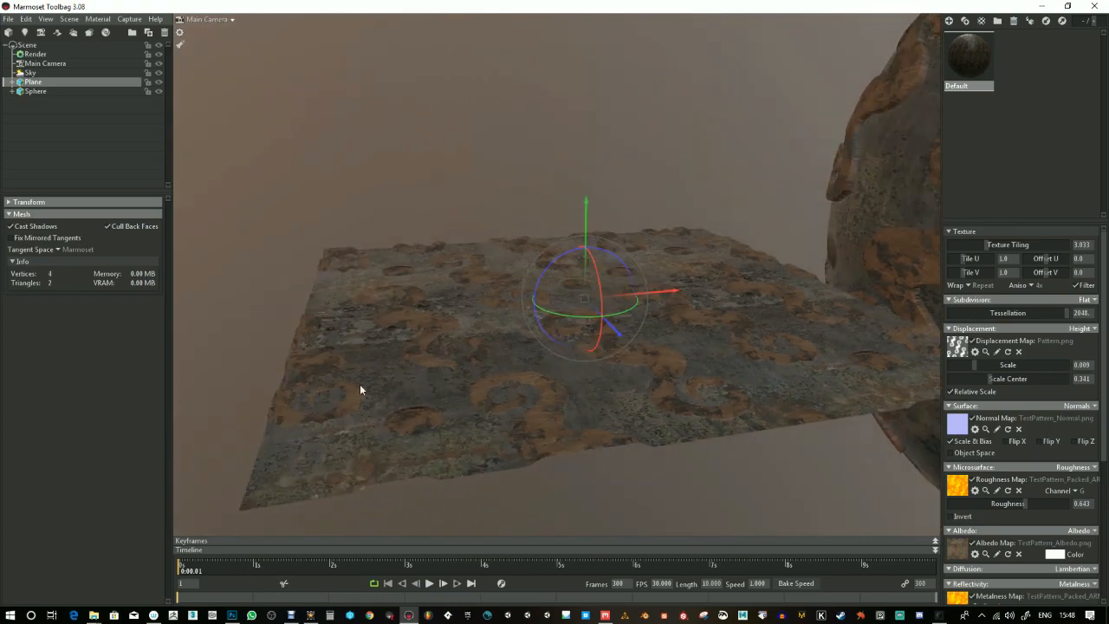
# Set the sphere's tessellation to about 711
pyautogui.moveTo(362, 390); pyautogui.dragTo(839, 328)
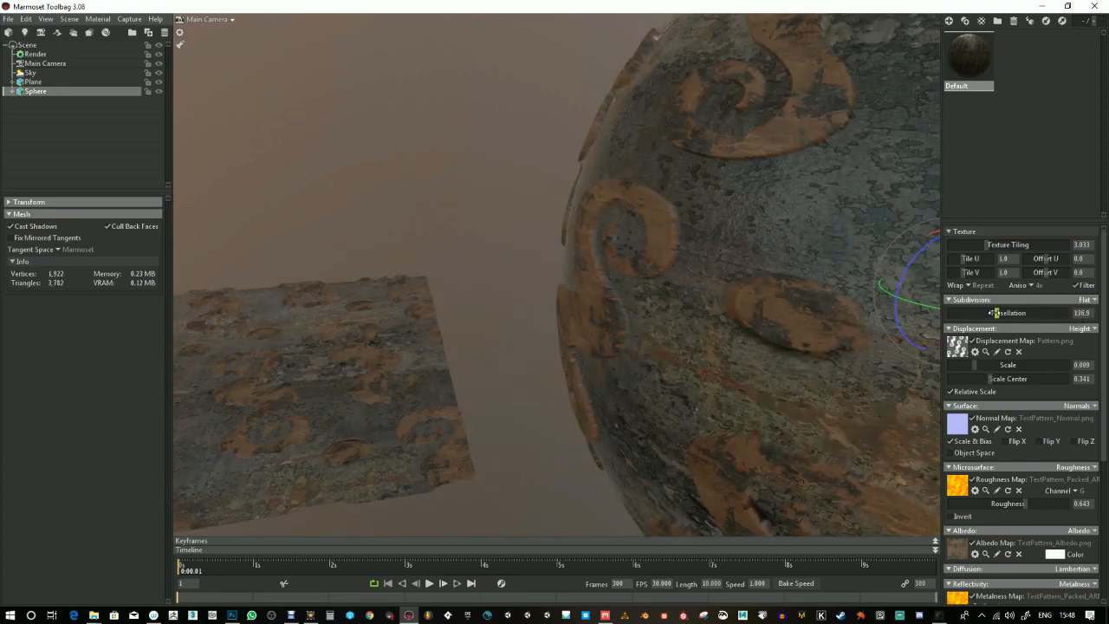
pyautogui.moveTo(992, 313); pyautogui.dragTo(1023, 313)
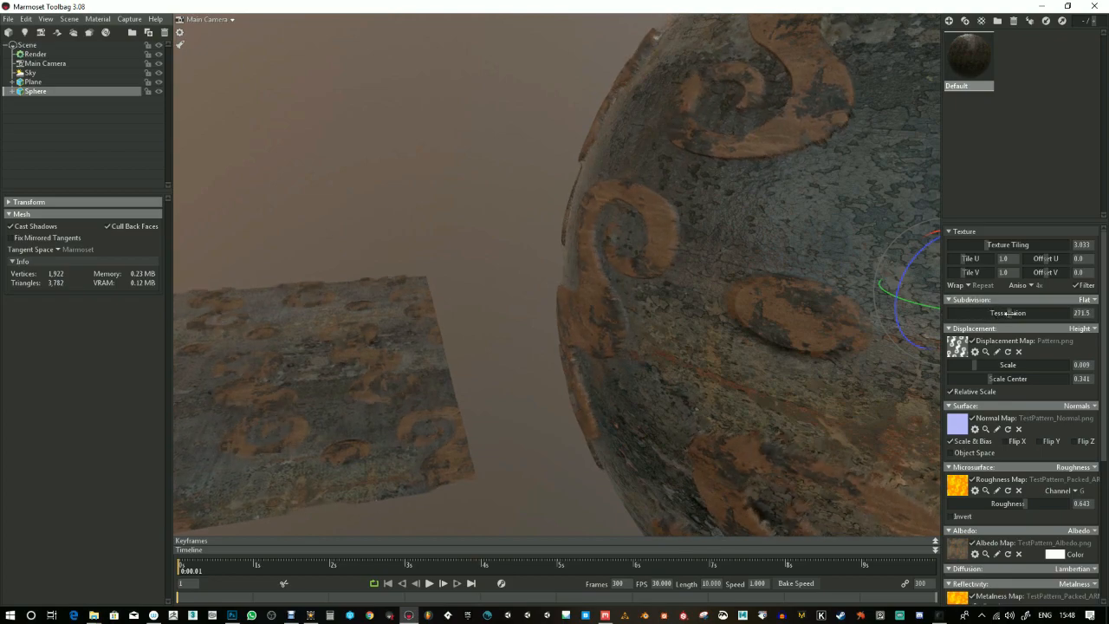
pyautogui.moveTo(1022, 313); pyautogui.dragTo(1035, 313)
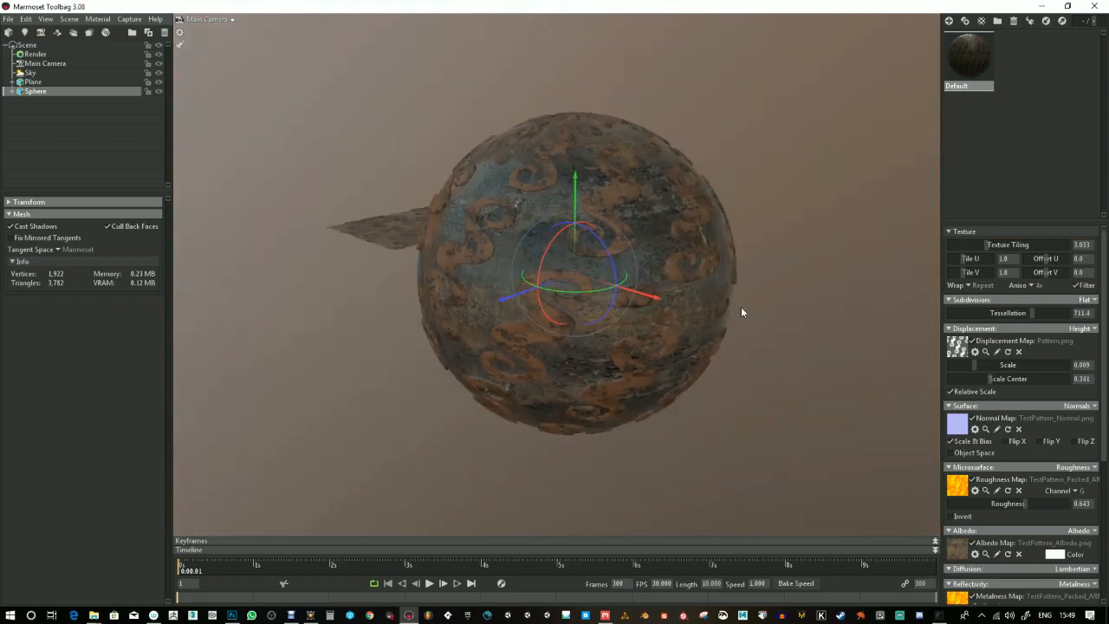
# Add an omni light left of the sphere and set texture tiling to 3.0
pyautogui.click(25, 32)
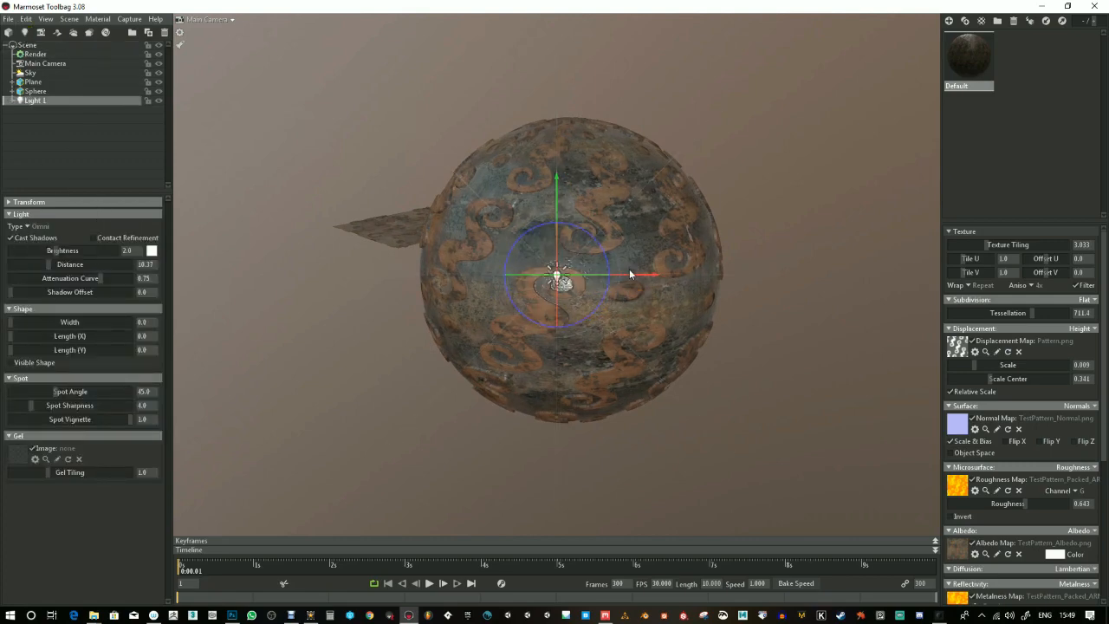
pyautogui.moveTo(557, 276); pyautogui.dragTo(338, 276)
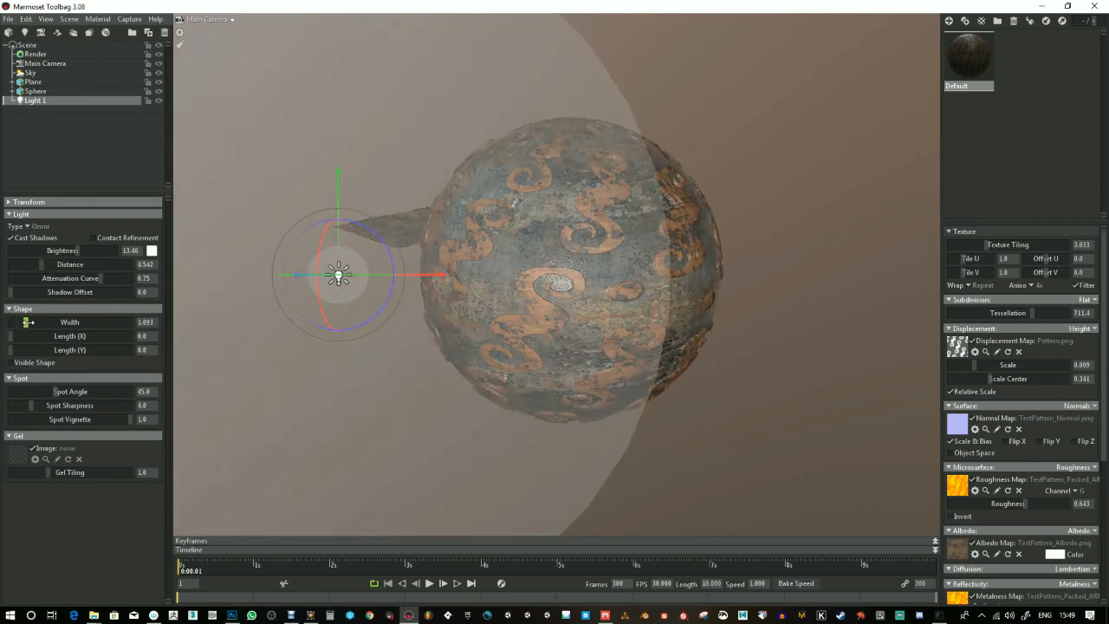
pyautogui.moveTo(52, 322); pyautogui.dragTo(32, 322)
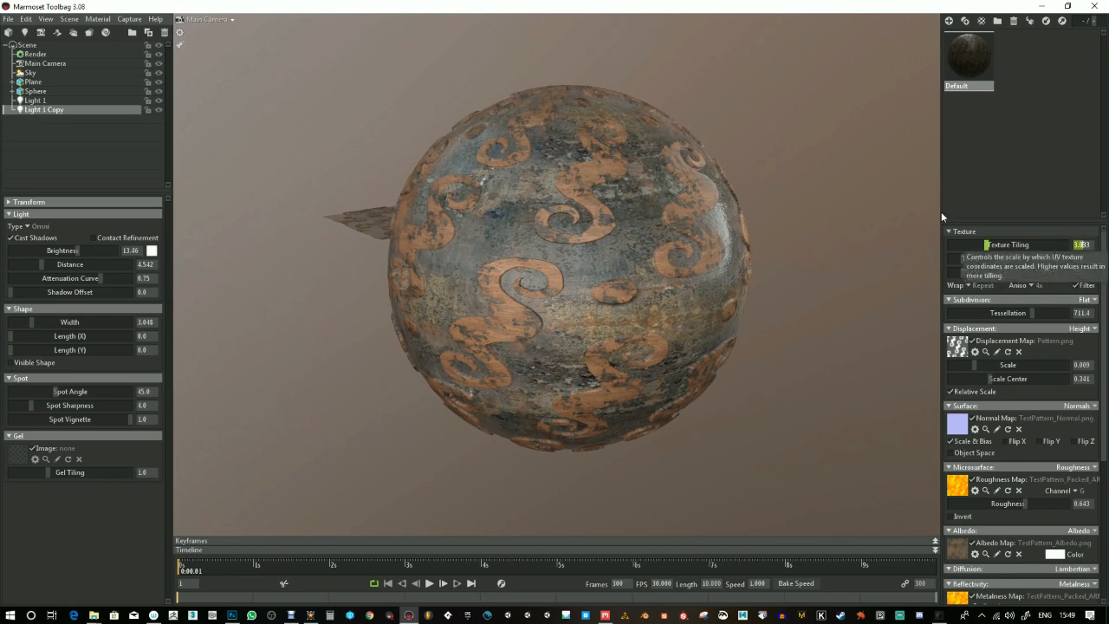
pyautogui.click(36, 91)
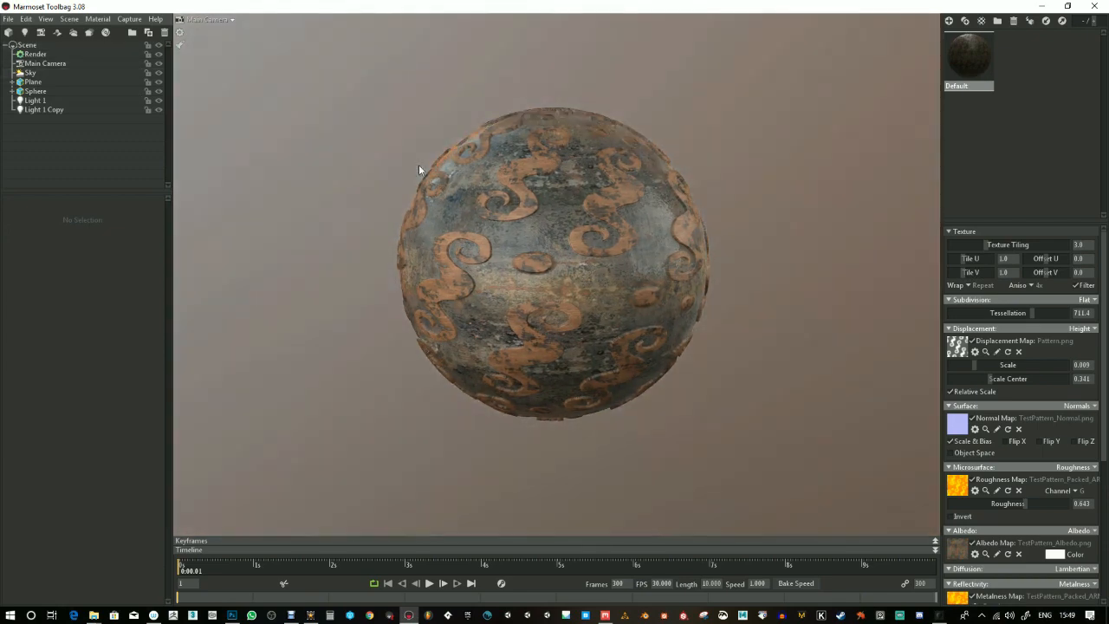
# Select the Sky environment in the outliner
pyautogui.click(30, 72)
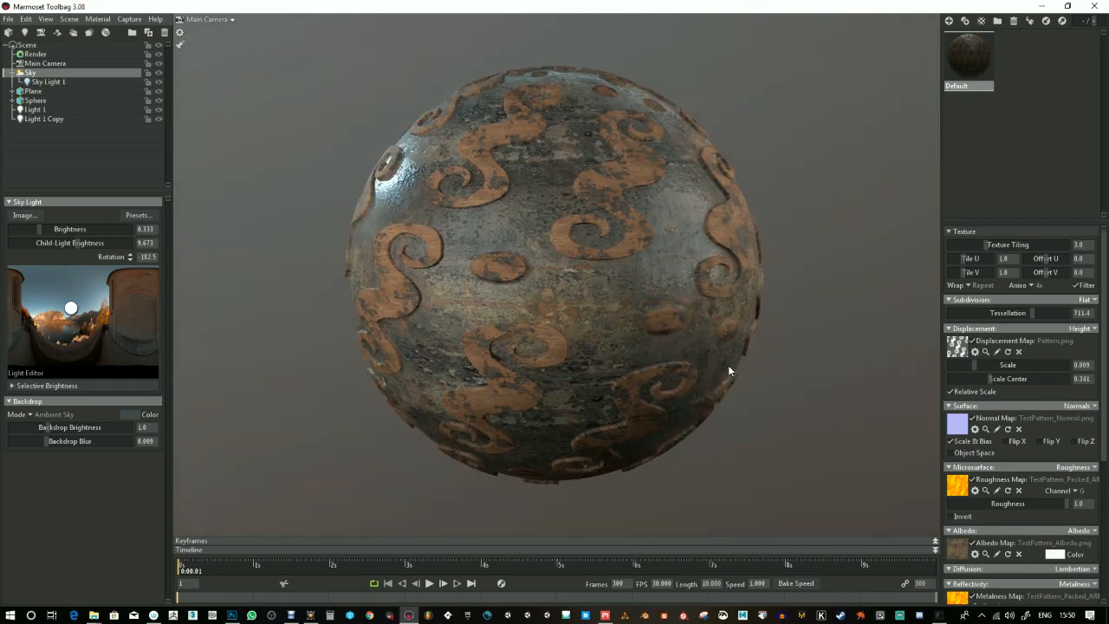
# Set capture resolution to 3840×2160, capture a test image, and close the preview
pyautogui.click(128, 19)
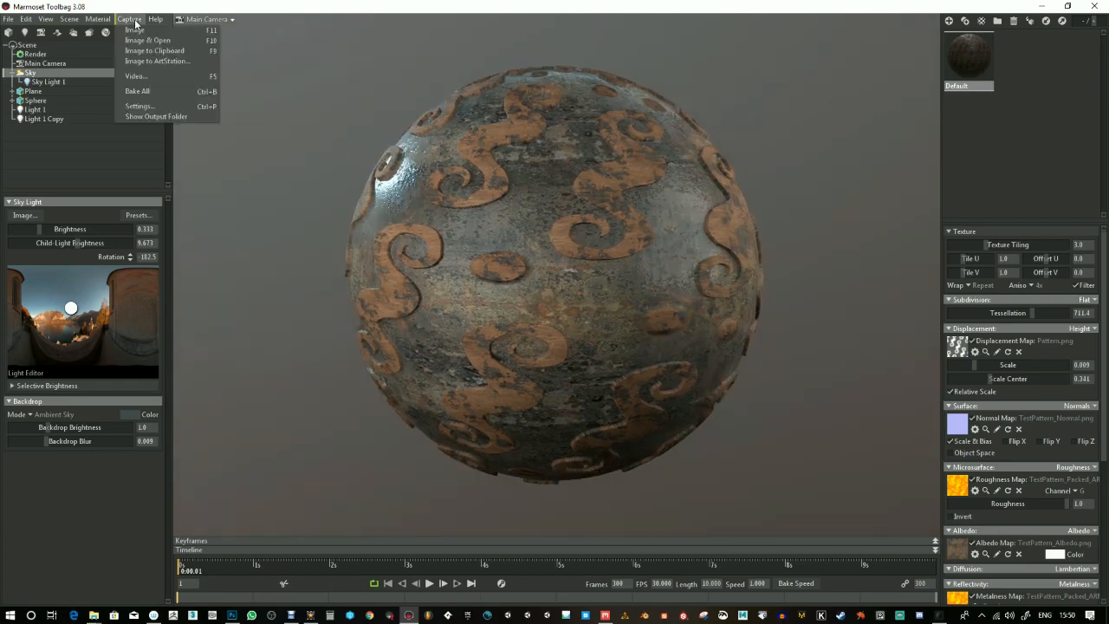
pyautogui.moveTo(138, 105)
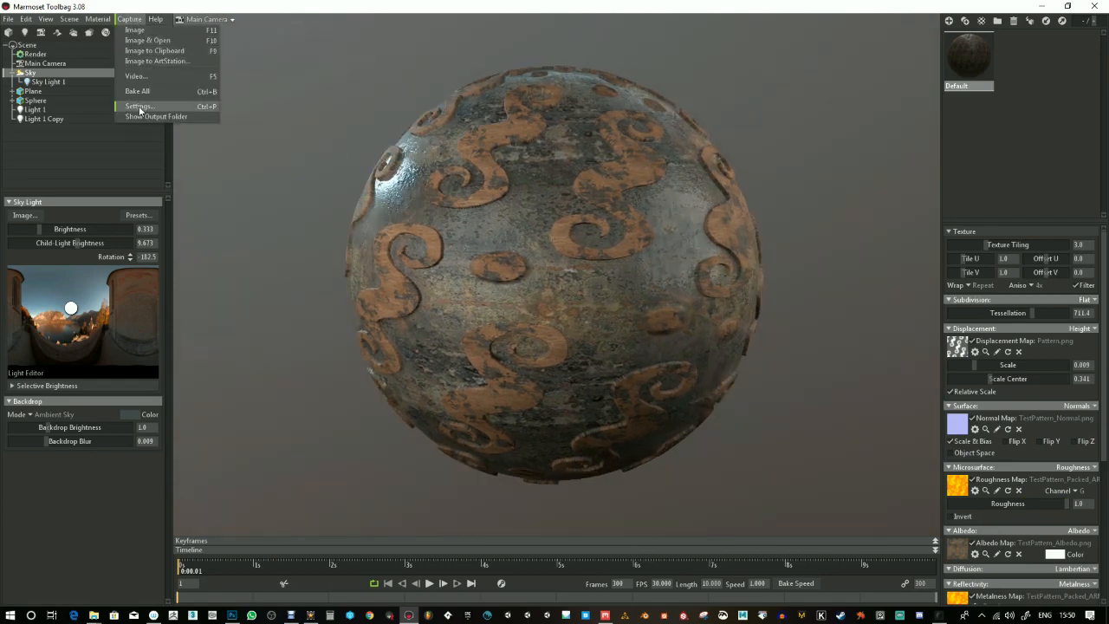
pyautogui.click(139, 106)
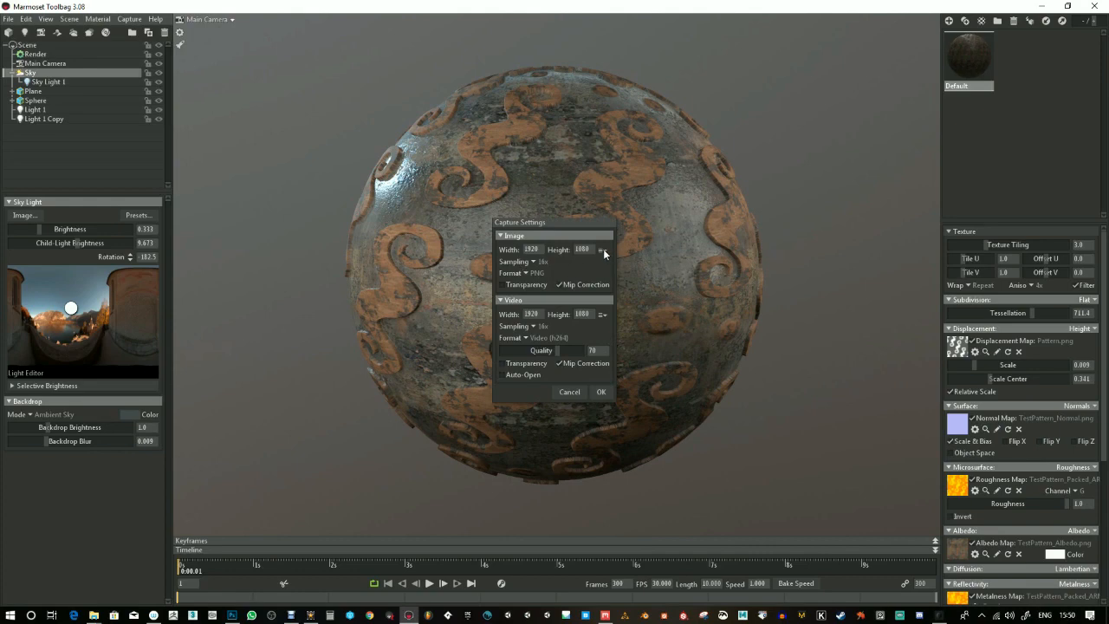
pyautogui.click(602, 249)
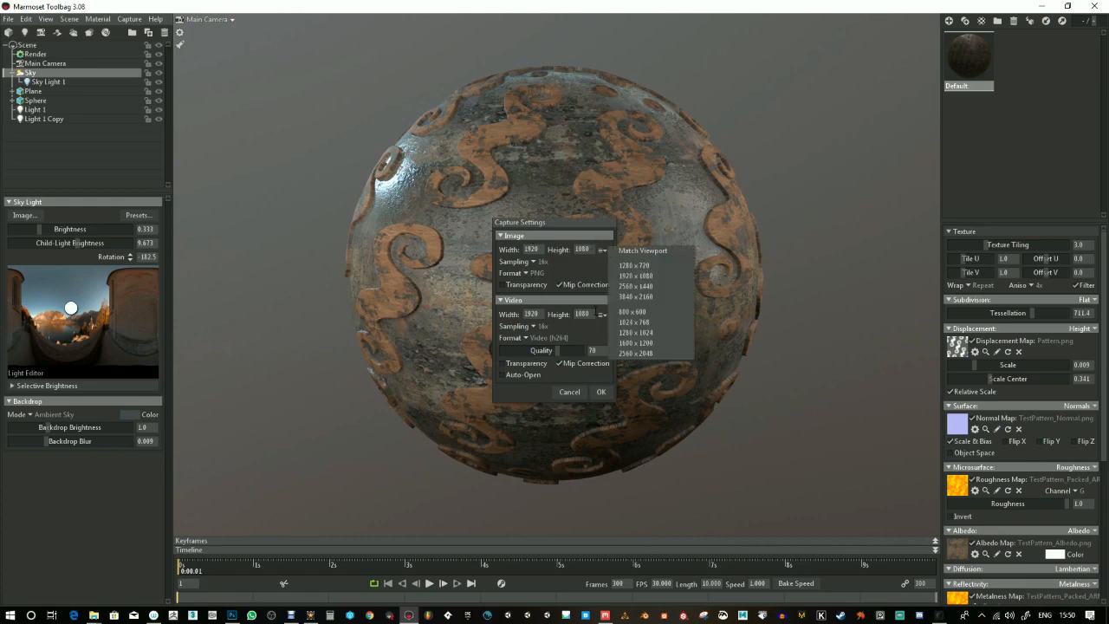
pyautogui.click(636, 286)
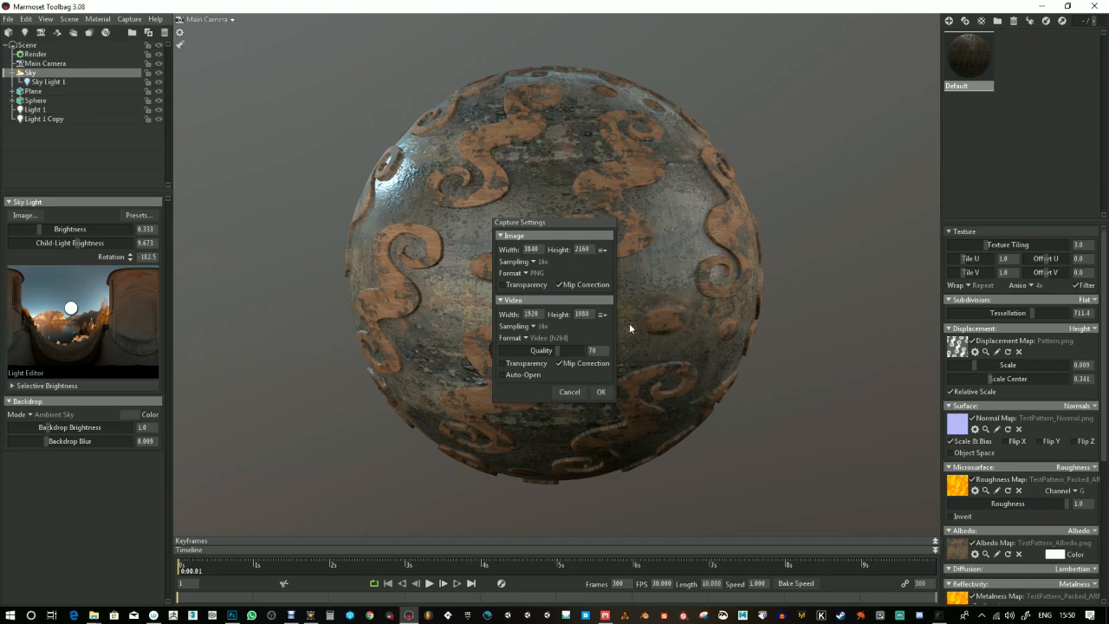
pyautogui.click(601, 392)
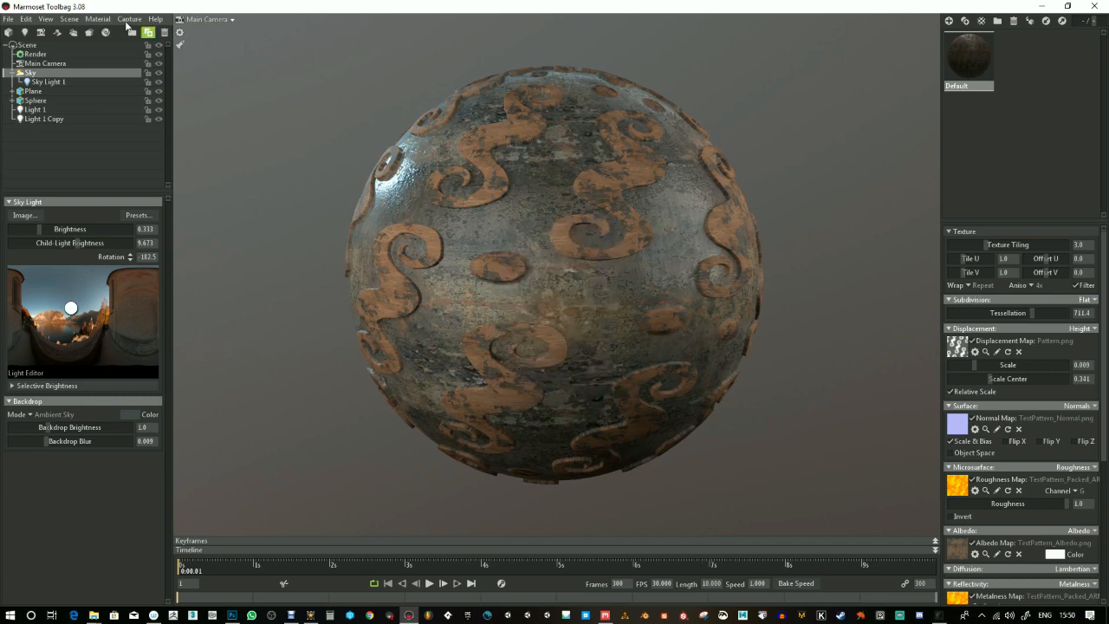
pyautogui.click(128, 18)
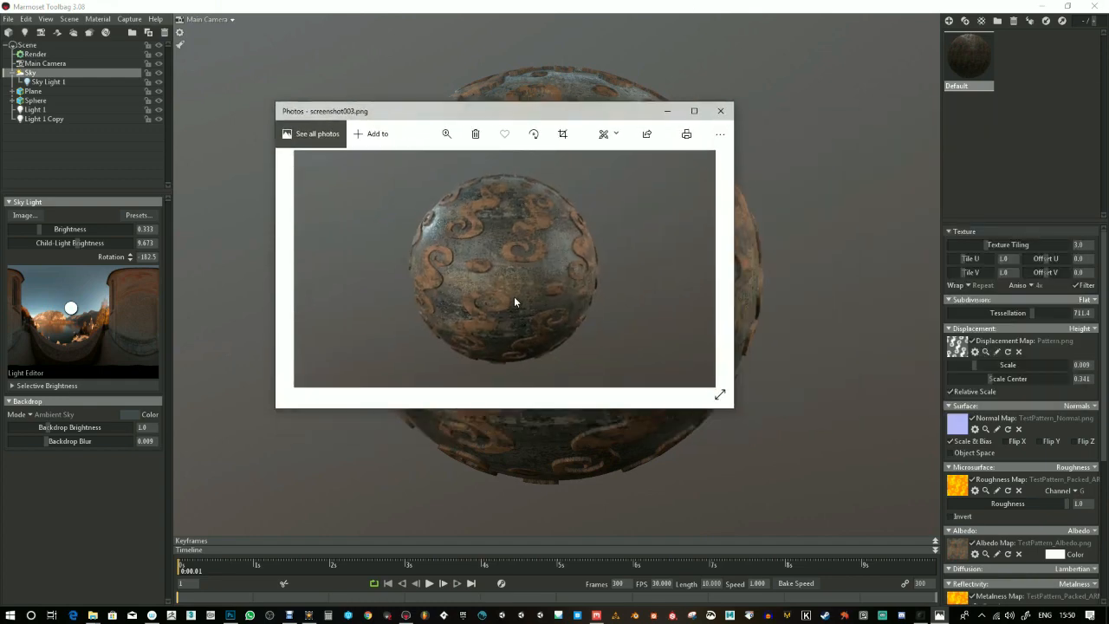
pyautogui.click(694, 110)
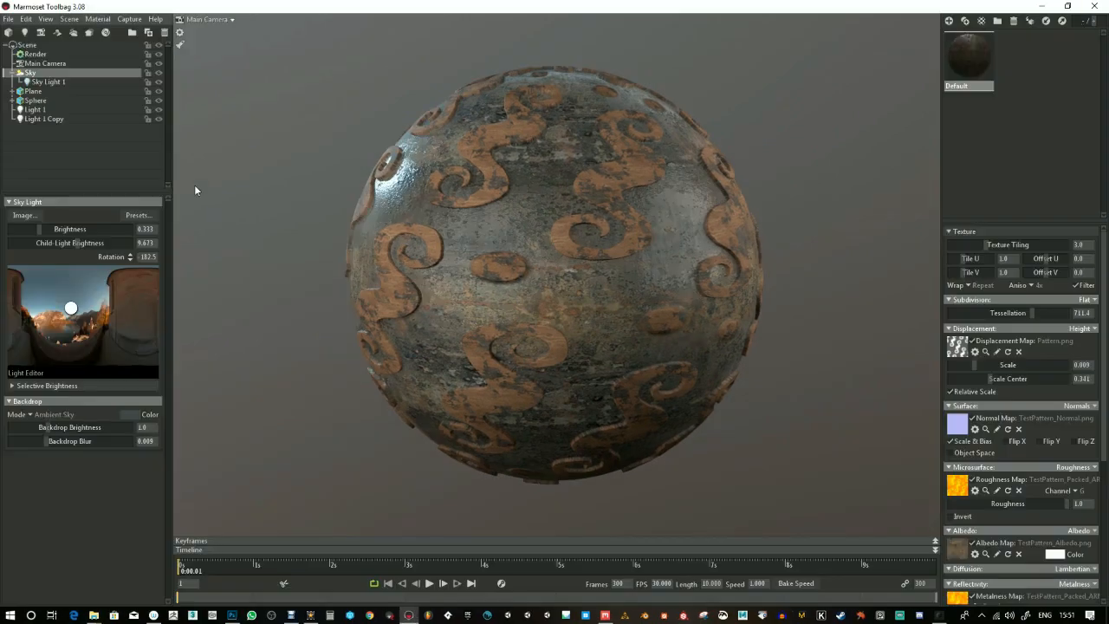
# Select the Main Camera and raise its Sharpen strength to about 0.73
pyautogui.click(30, 73)
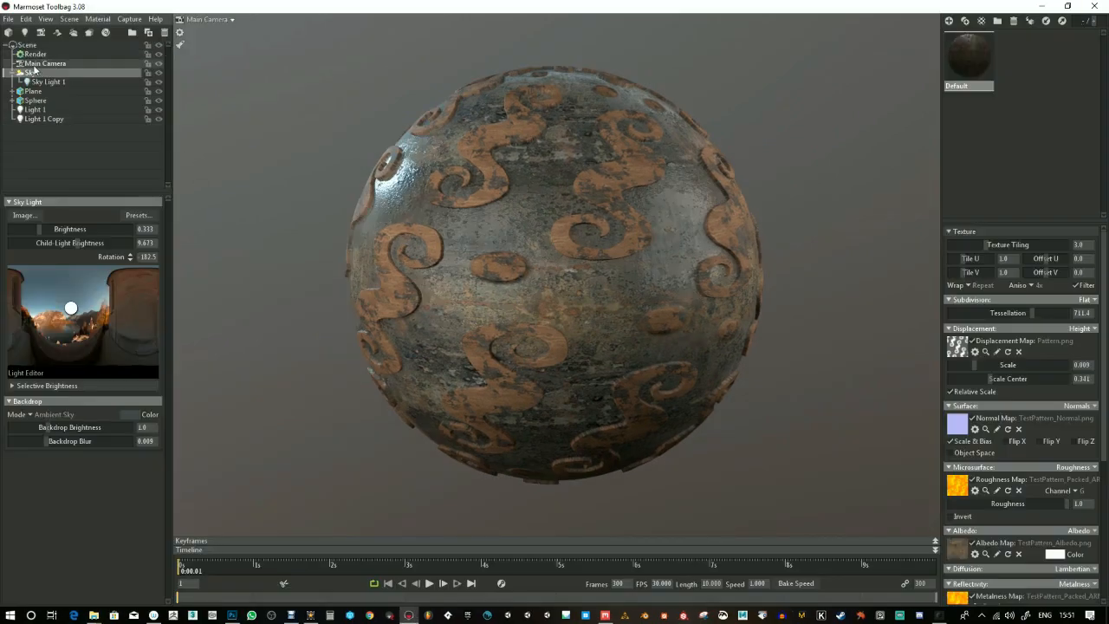
pyautogui.click(45, 64)
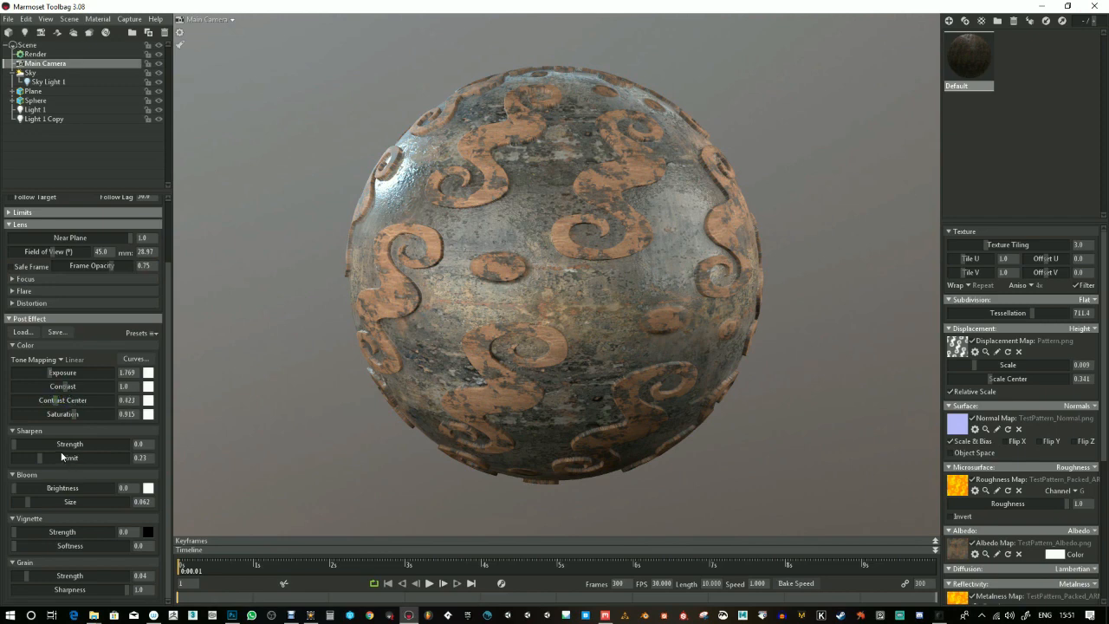
pyautogui.moveTo(13, 443); pyautogui.dragTo(54, 444)
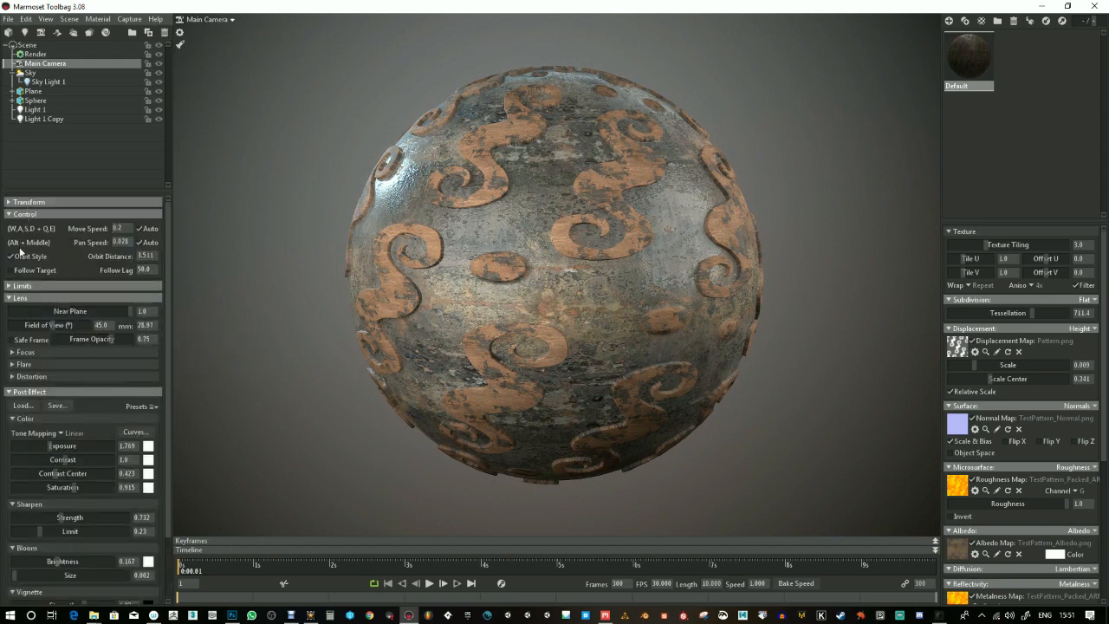
# In Render settings, enable ambient occlusion and raise its occlusion strength
pyautogui.click(36, 54)
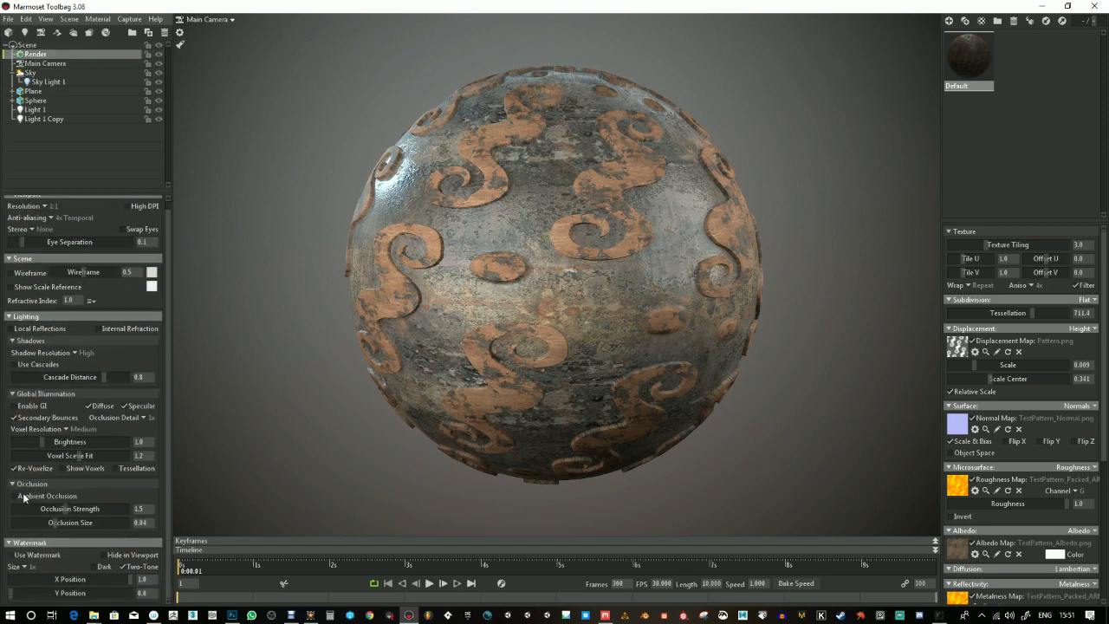
pyautogui.click(14, 496)
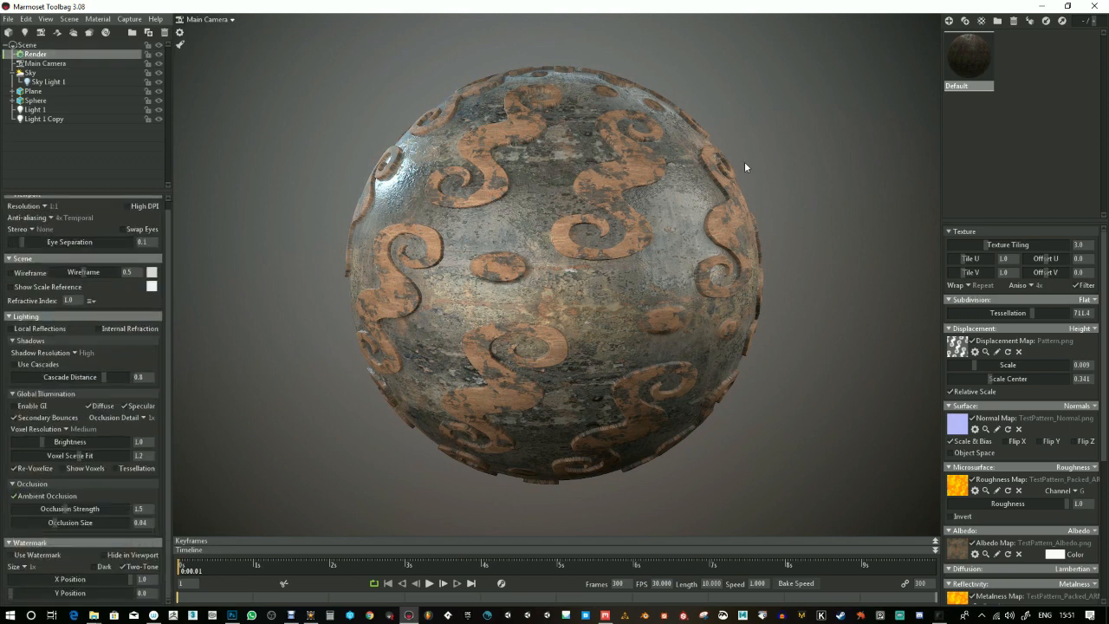
pyautogui.moveTo(130, 509); pyautogui.dragTo(100, 508)
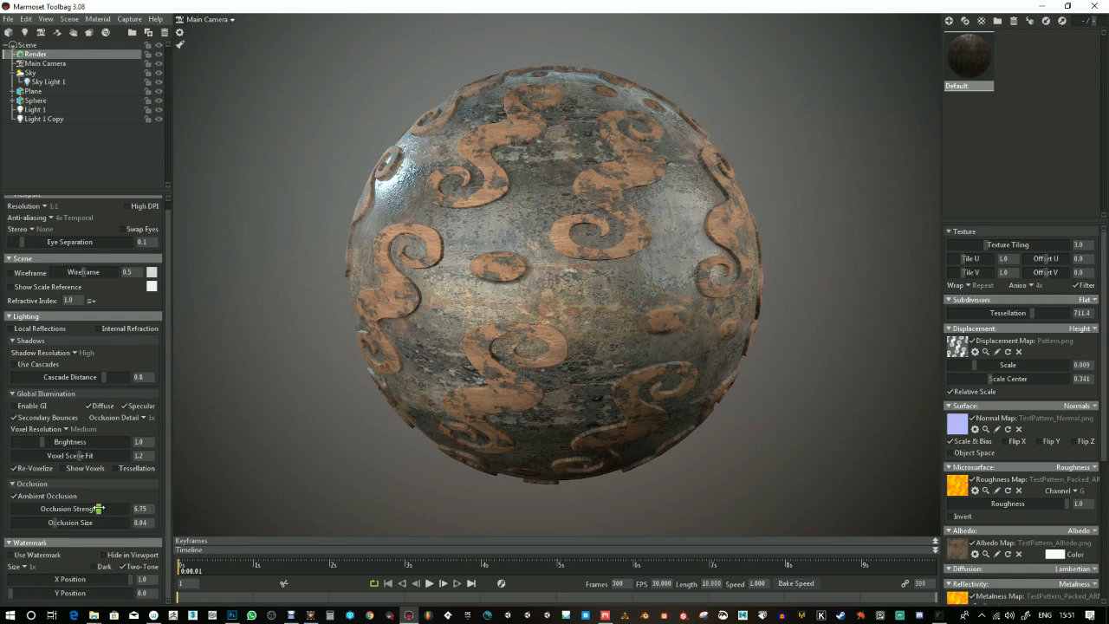
pyautogui.moveTo(71, 522); pyautogui.dragTo(82, 522)
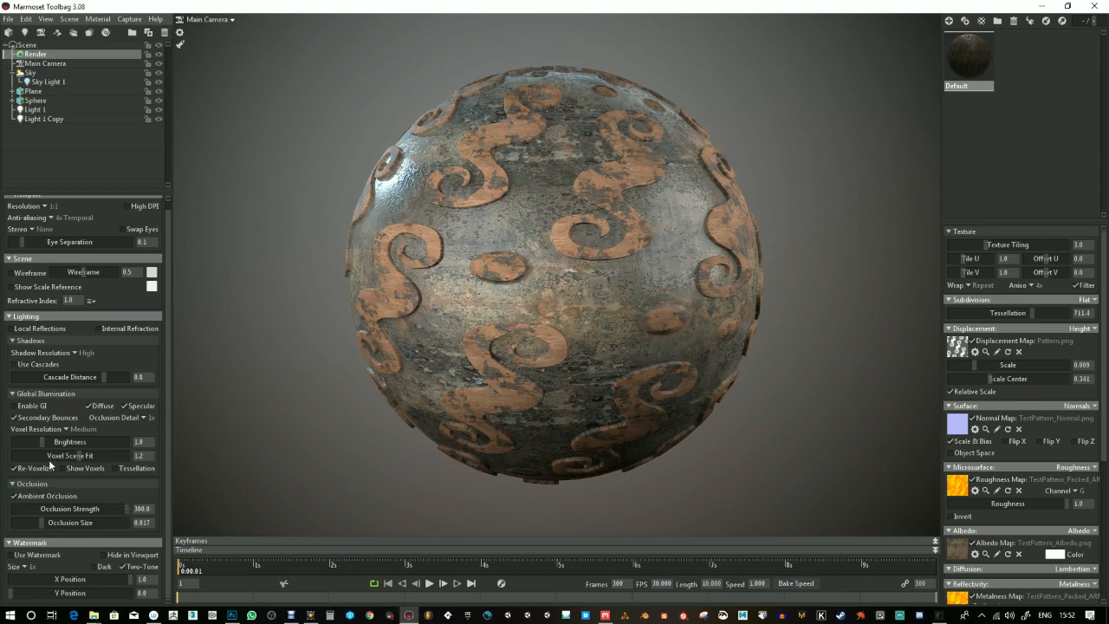
# Enable global illumination at brightness 6.7, adjust voxel scene fit, and shorten cascade distance
pyautogui.moveTo(139, 442); pyautogui.dragTo(35, 441)
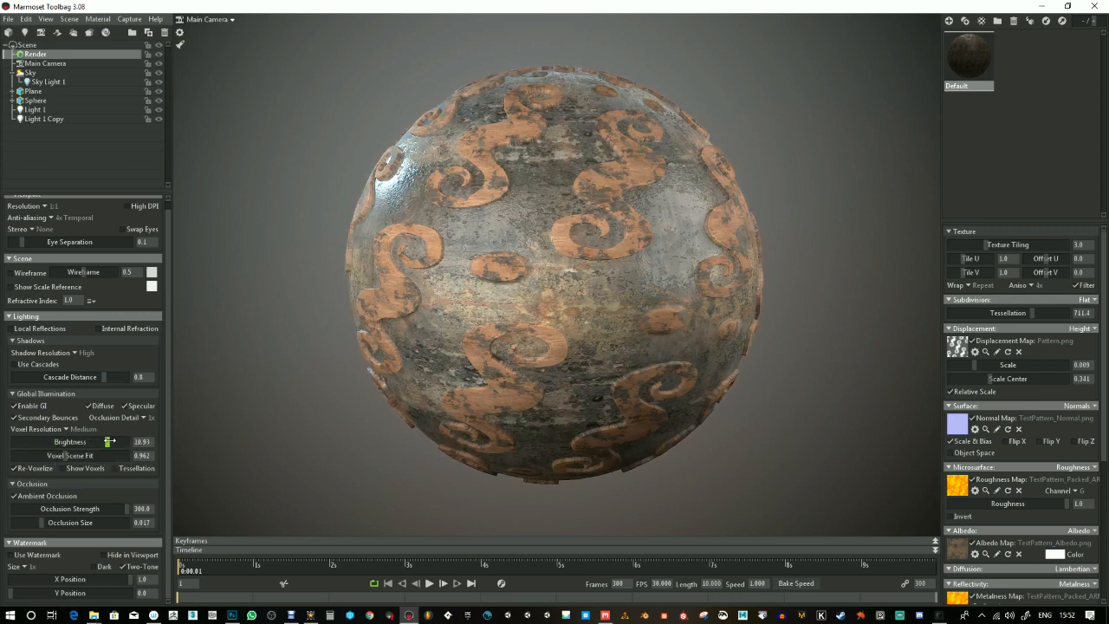
pyautogui.moveTo(110, 441); pyautogui.dragTo(80, 441)
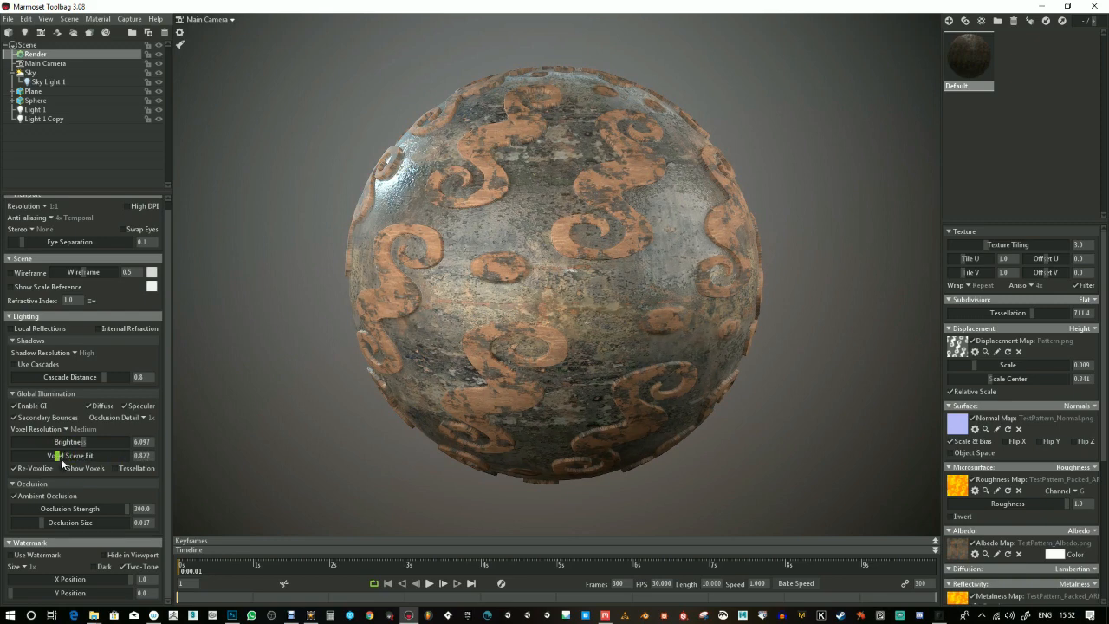
pyautogui.click(66, 468)
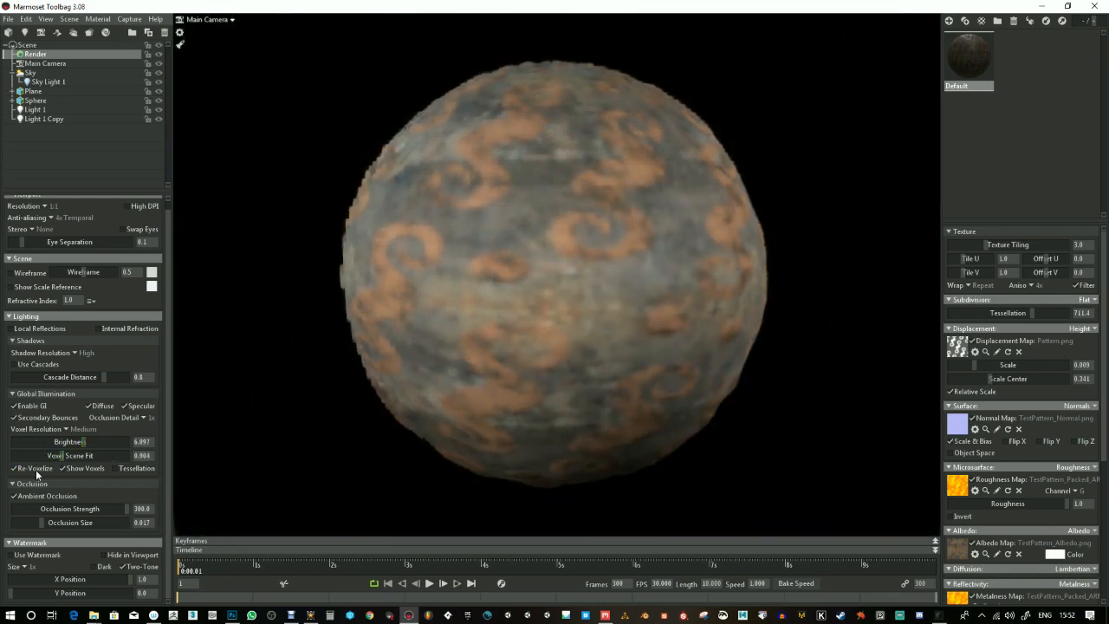
pyautogui.moveTo(15, 405)
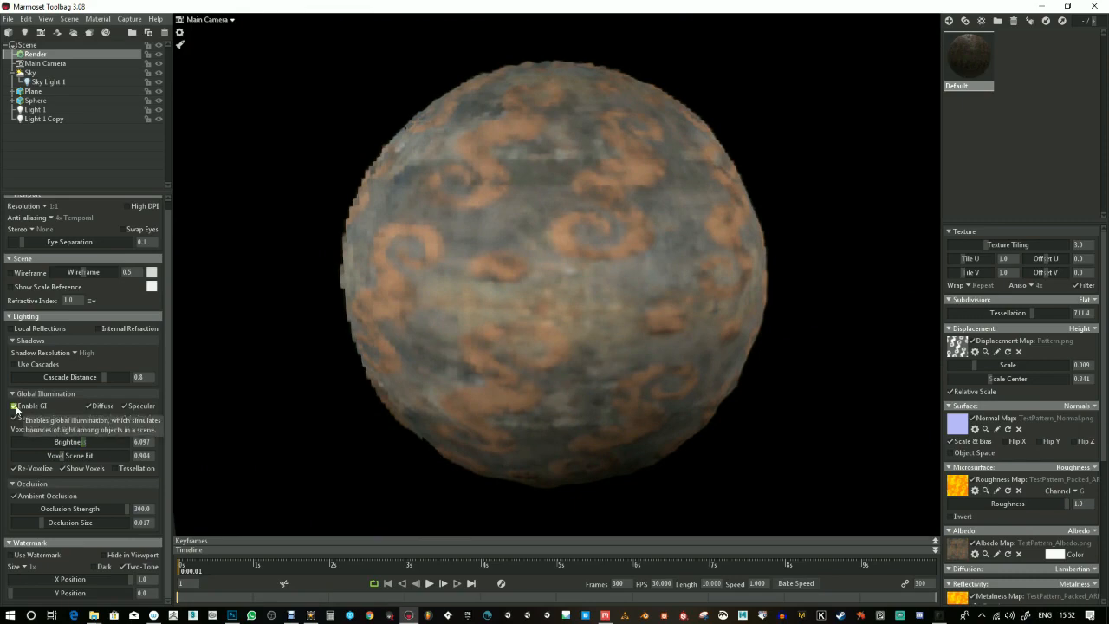
pyautogui.click(15, 406)
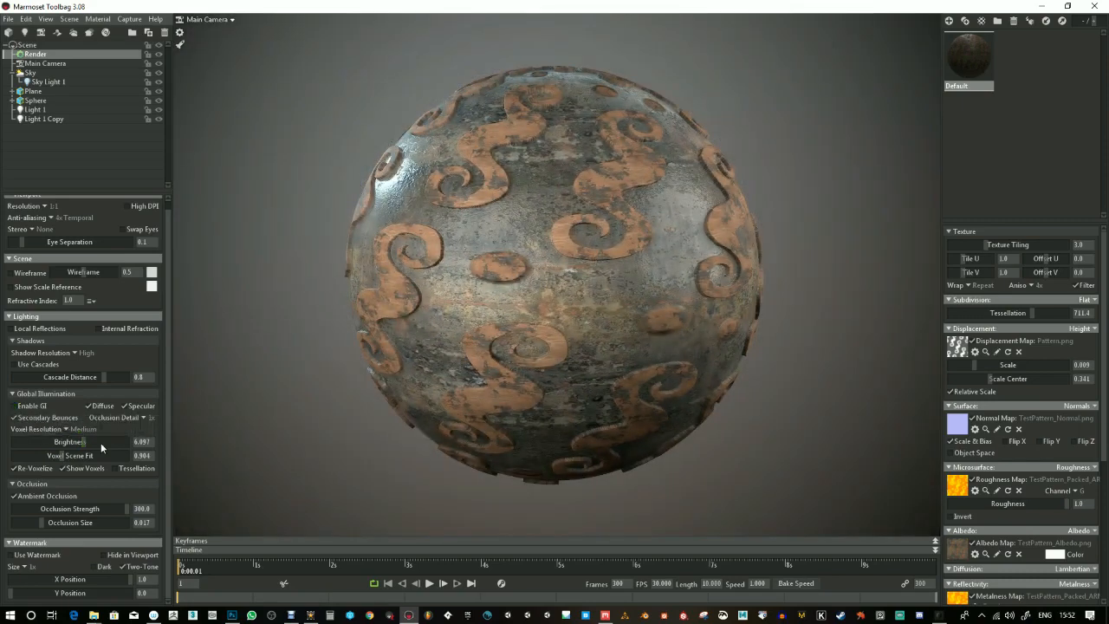
pyautogui.moveTo(82, 441); pyautogui.dragTo(121, 441)
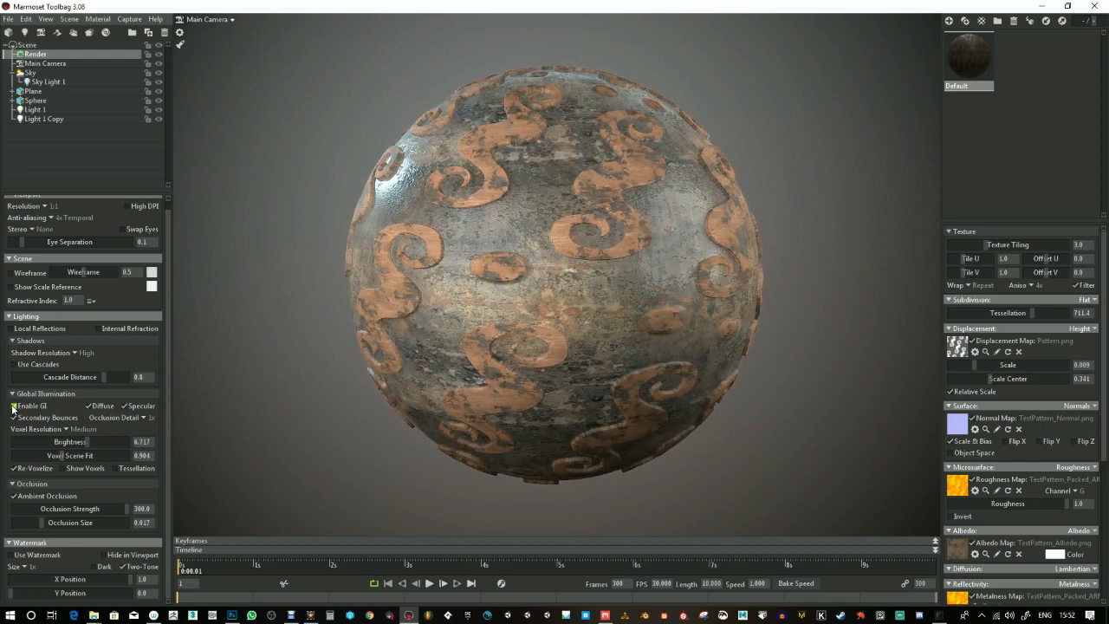
pyautogui.moveTo(14, 406)
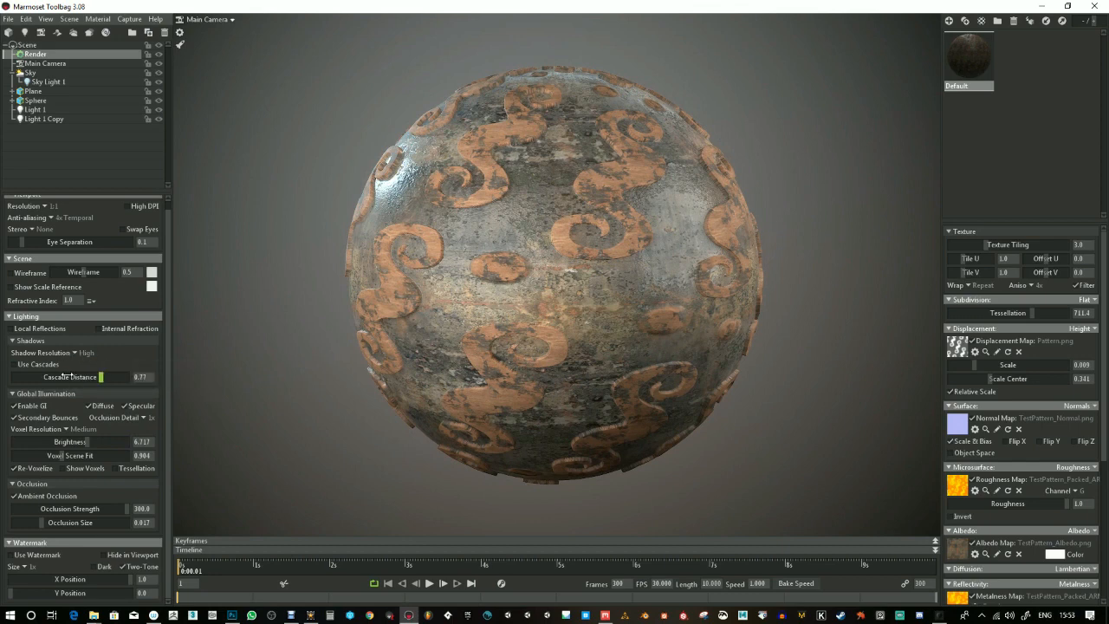
pyautogui.moveTo(101, 377); pyautogui.dragTo(95, 377)
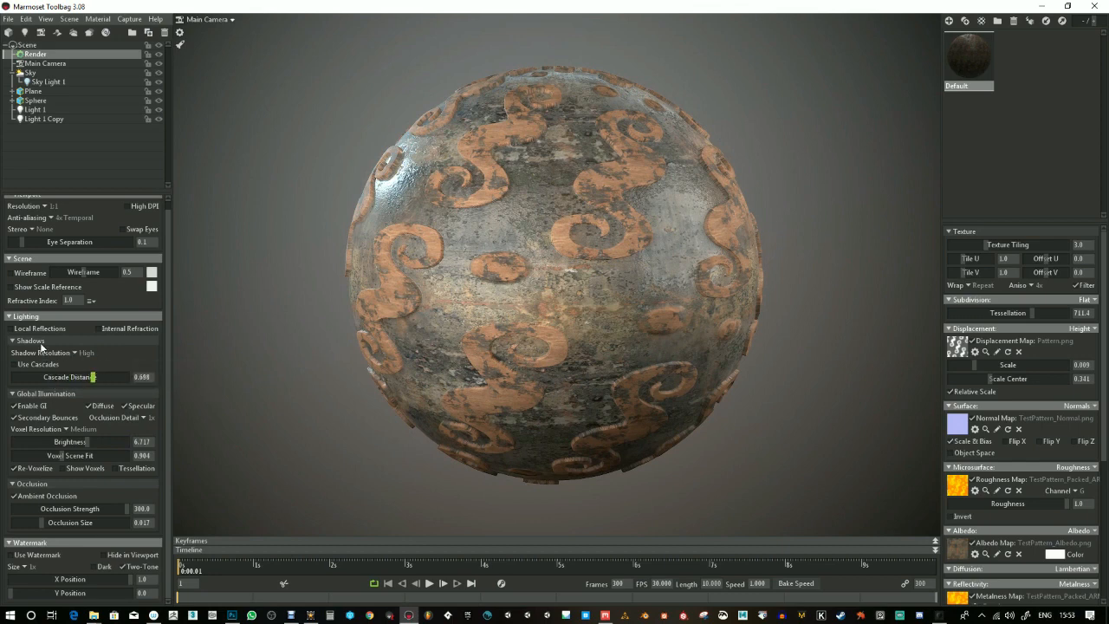
pyautogui.moveTo(39, 328)
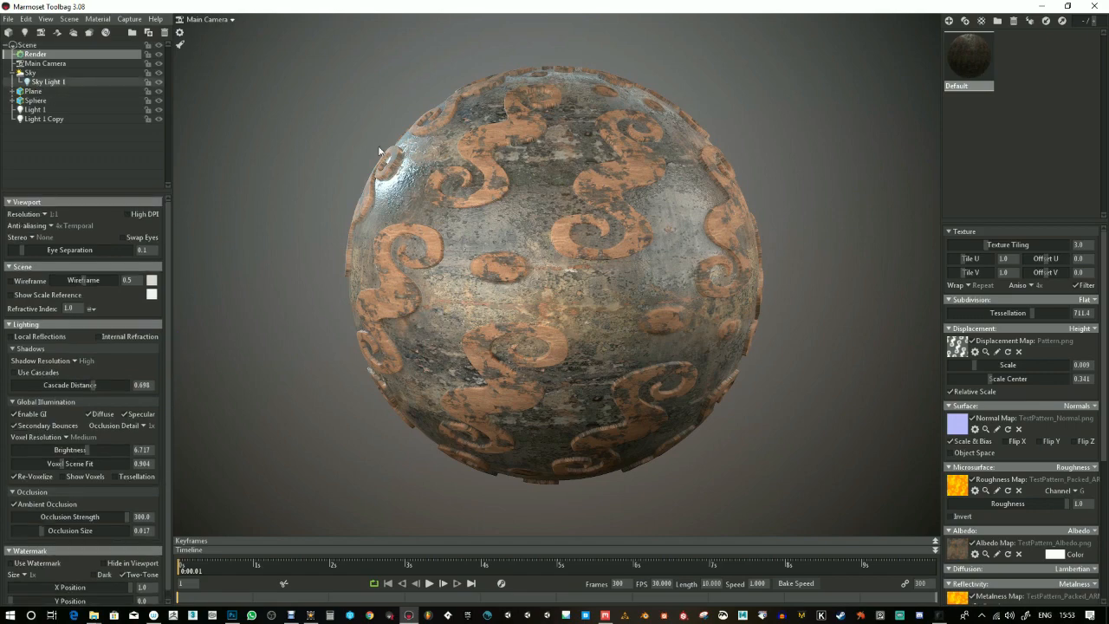
pyautogui.moveTo(379, 151); pyautogui.dragTo(684, 241)
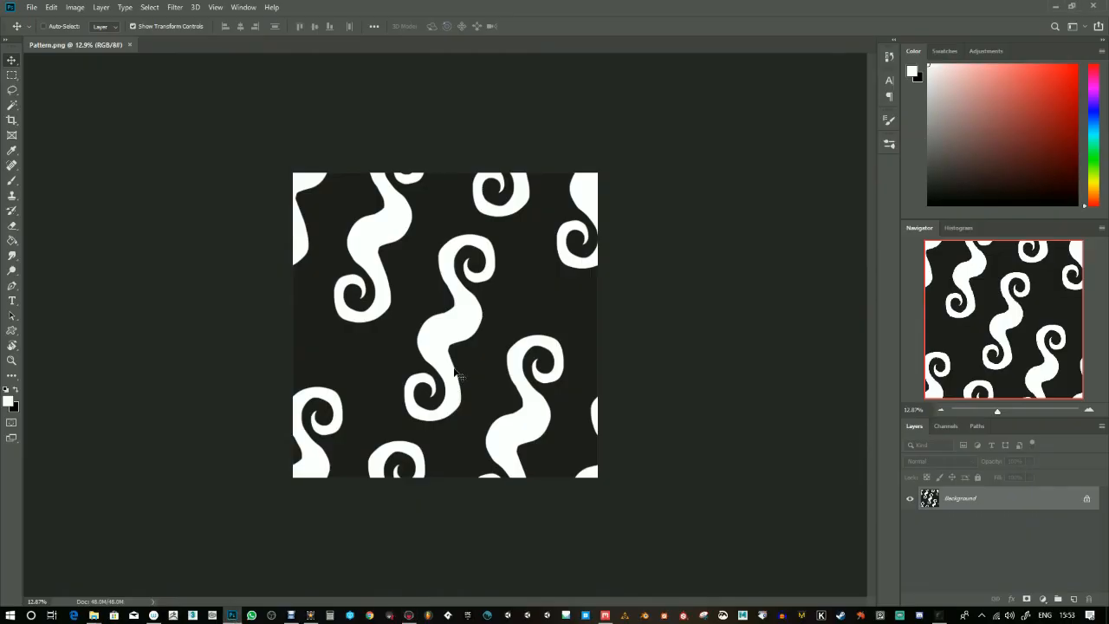
pyautogui.moveTo(611, 604)
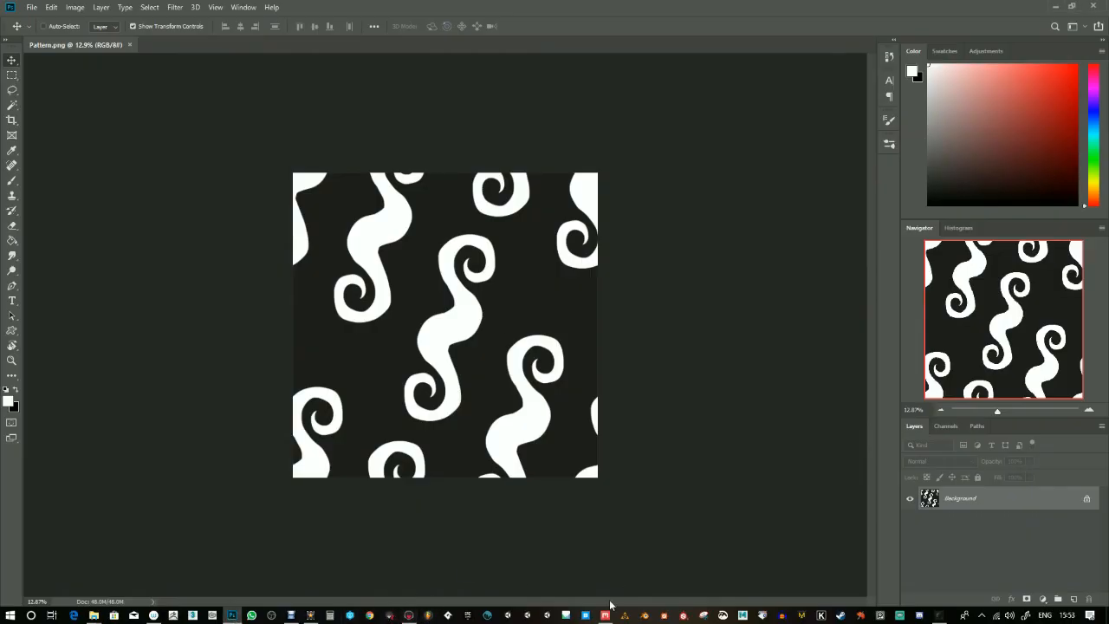